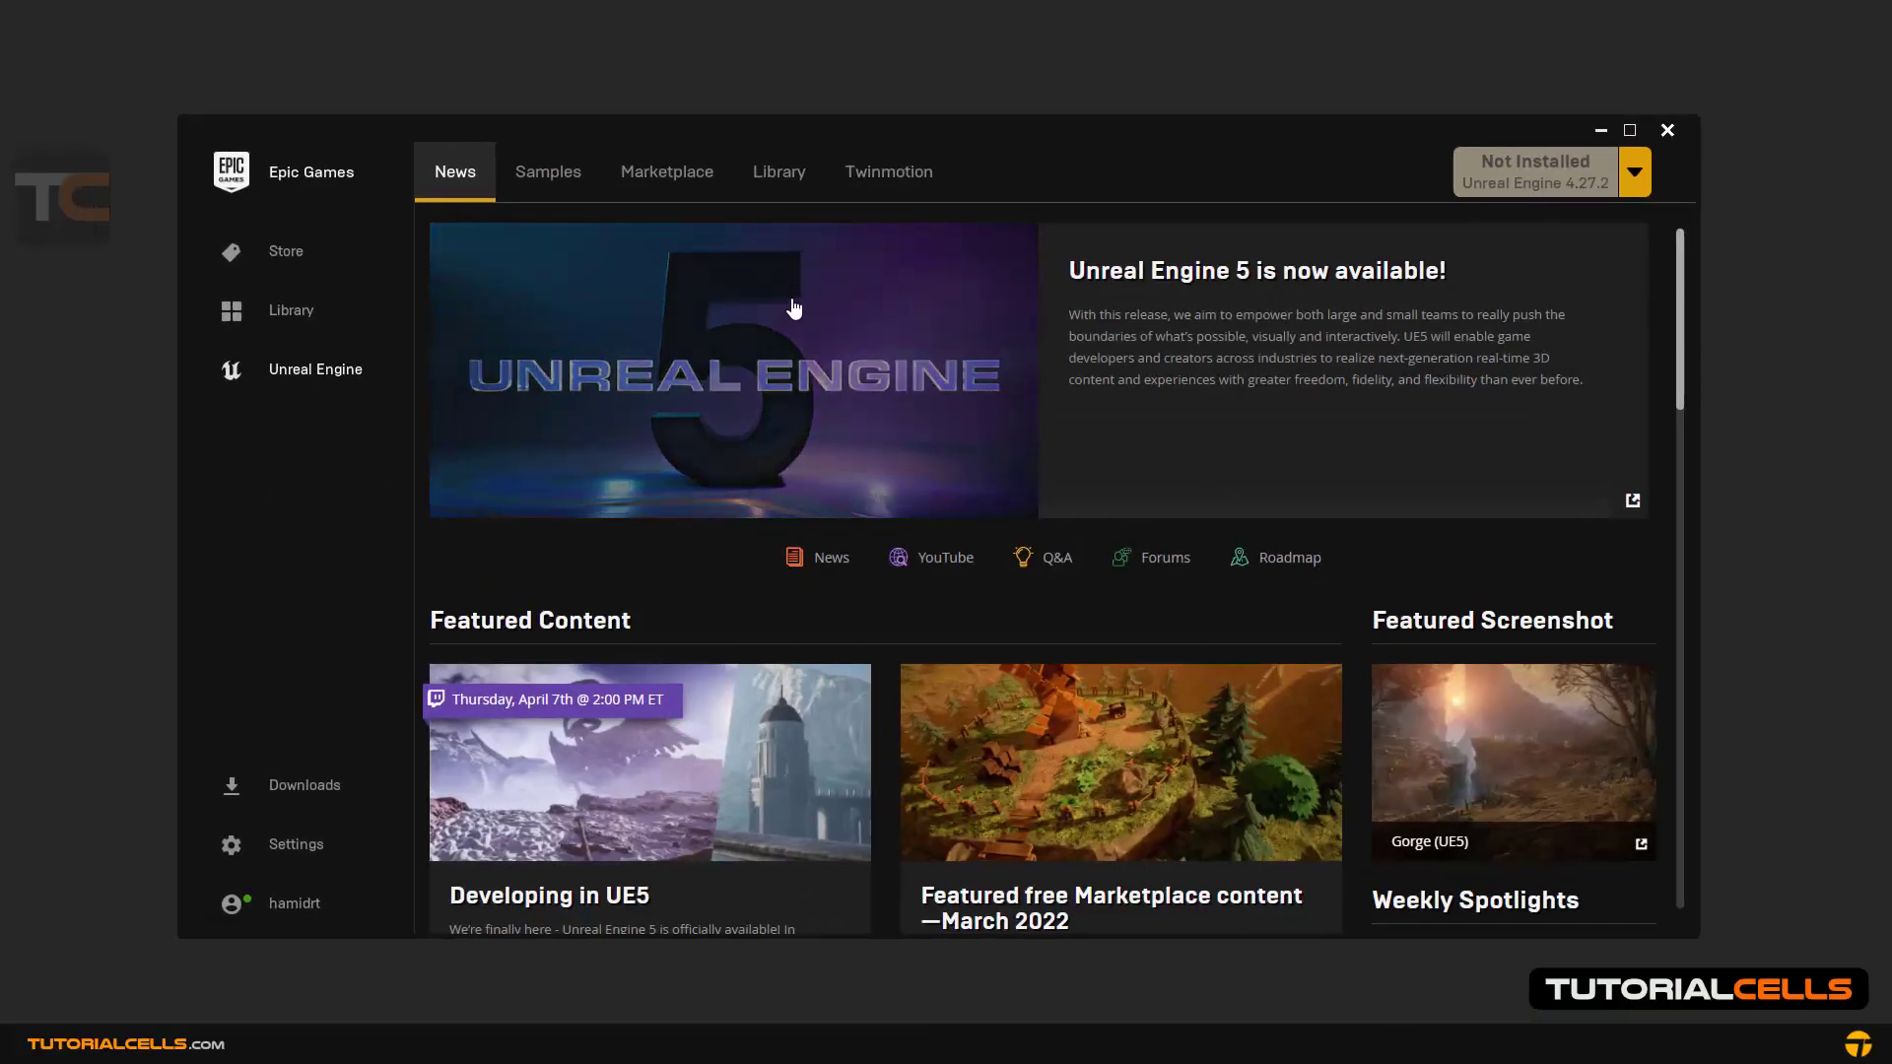
mouse_move(404, 195)
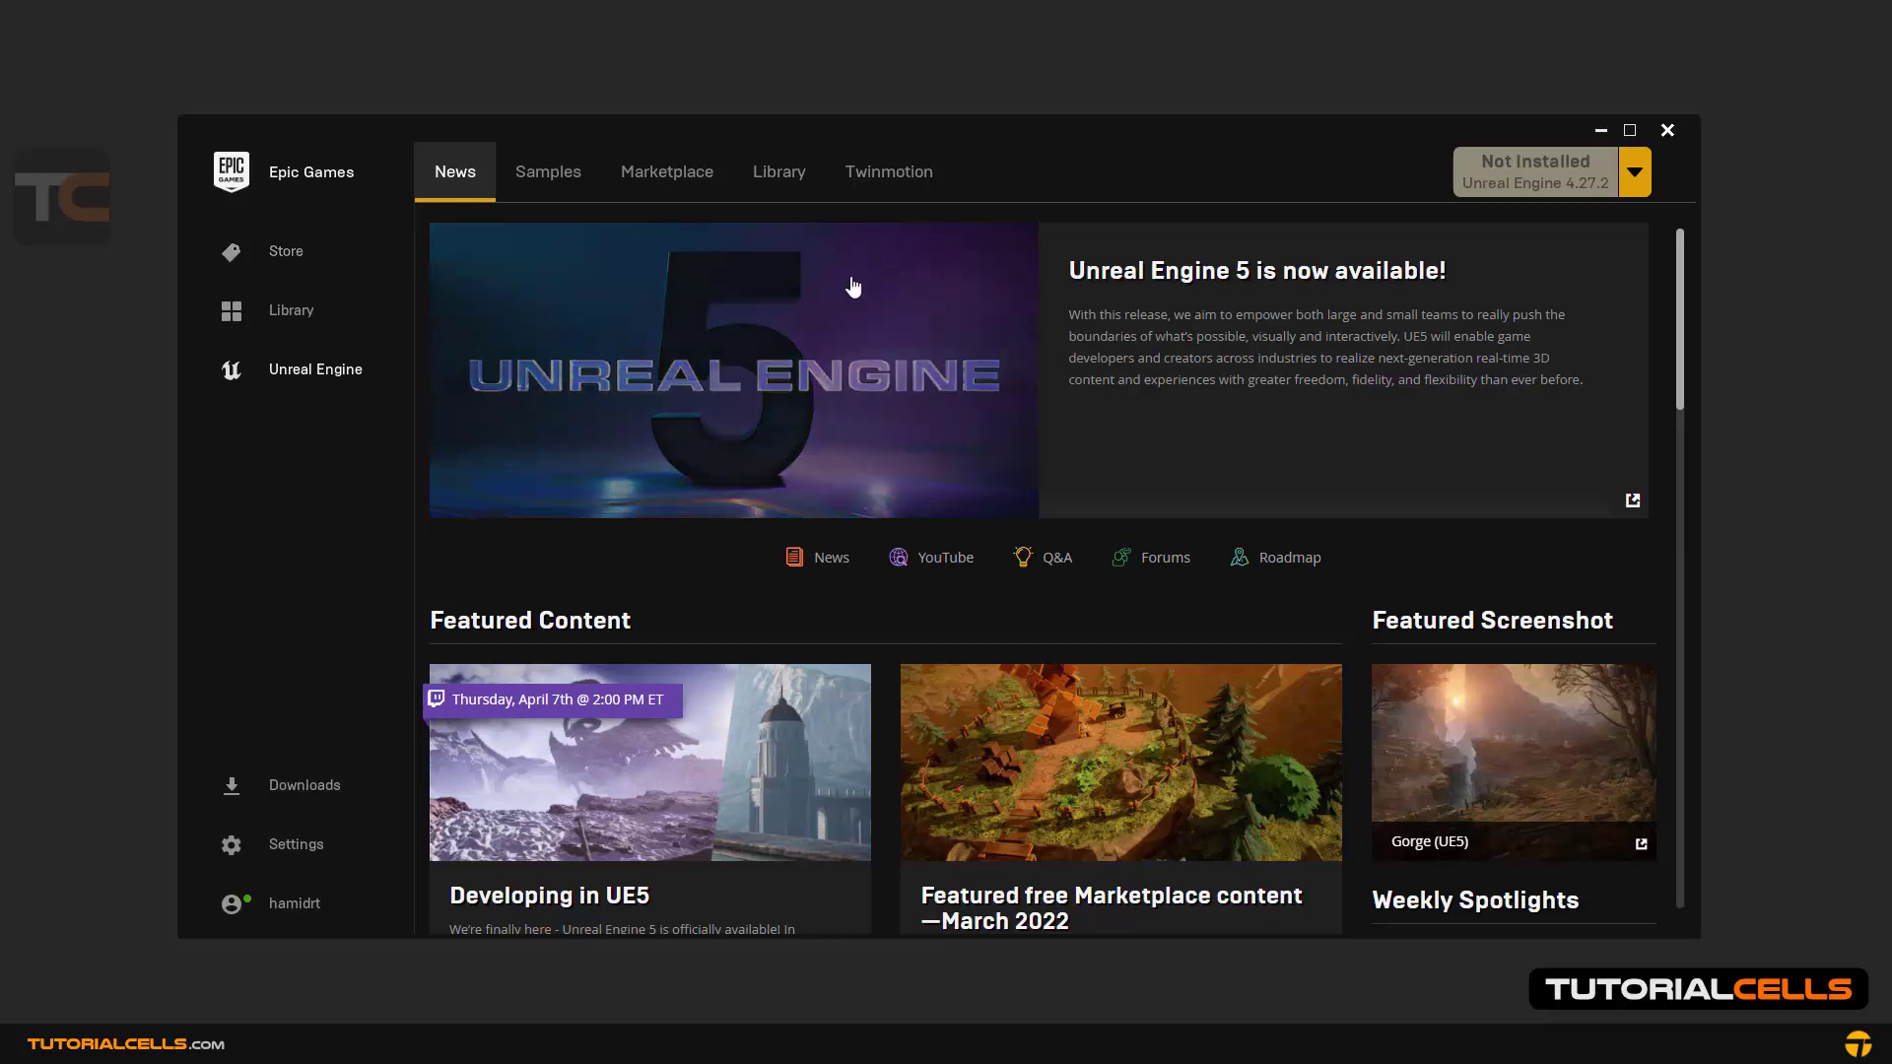
Step: Launch Twinmotion EDU 2022.1.2 from its launcher product page
left_click(889, 171)
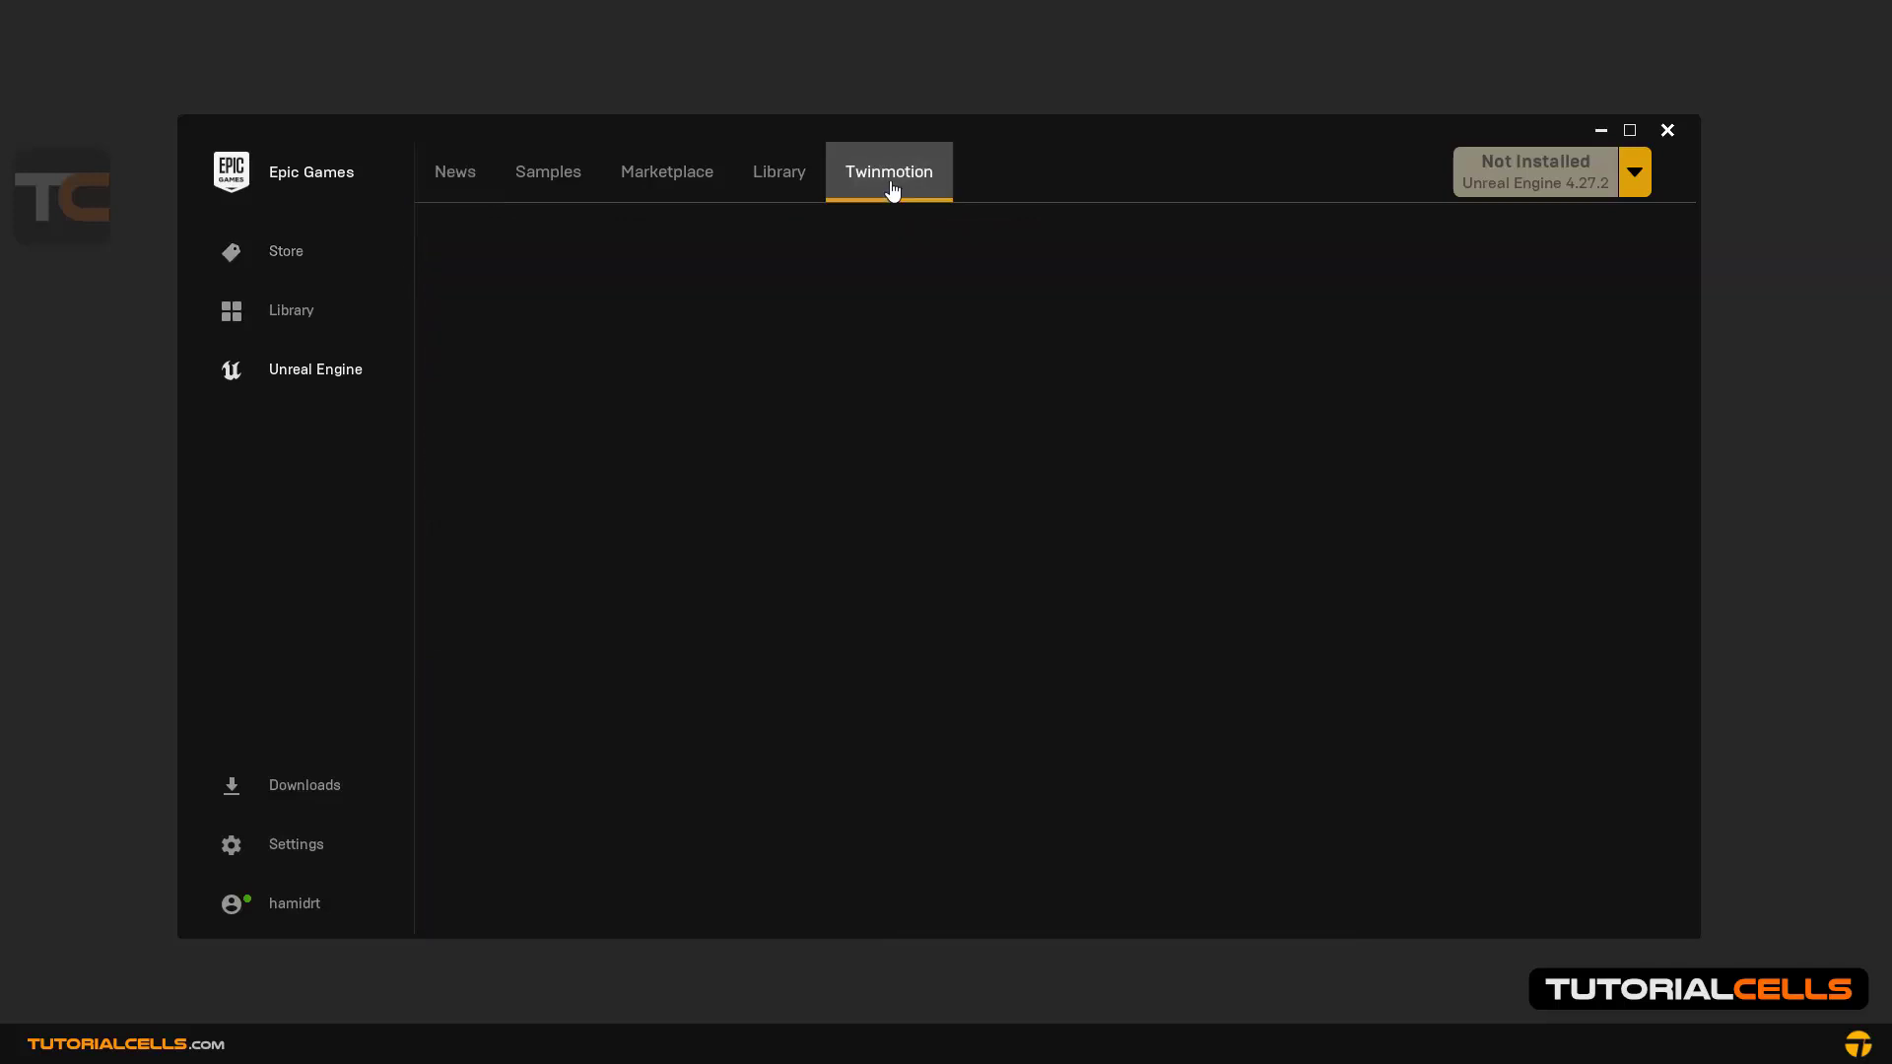
left_click(889, 169)
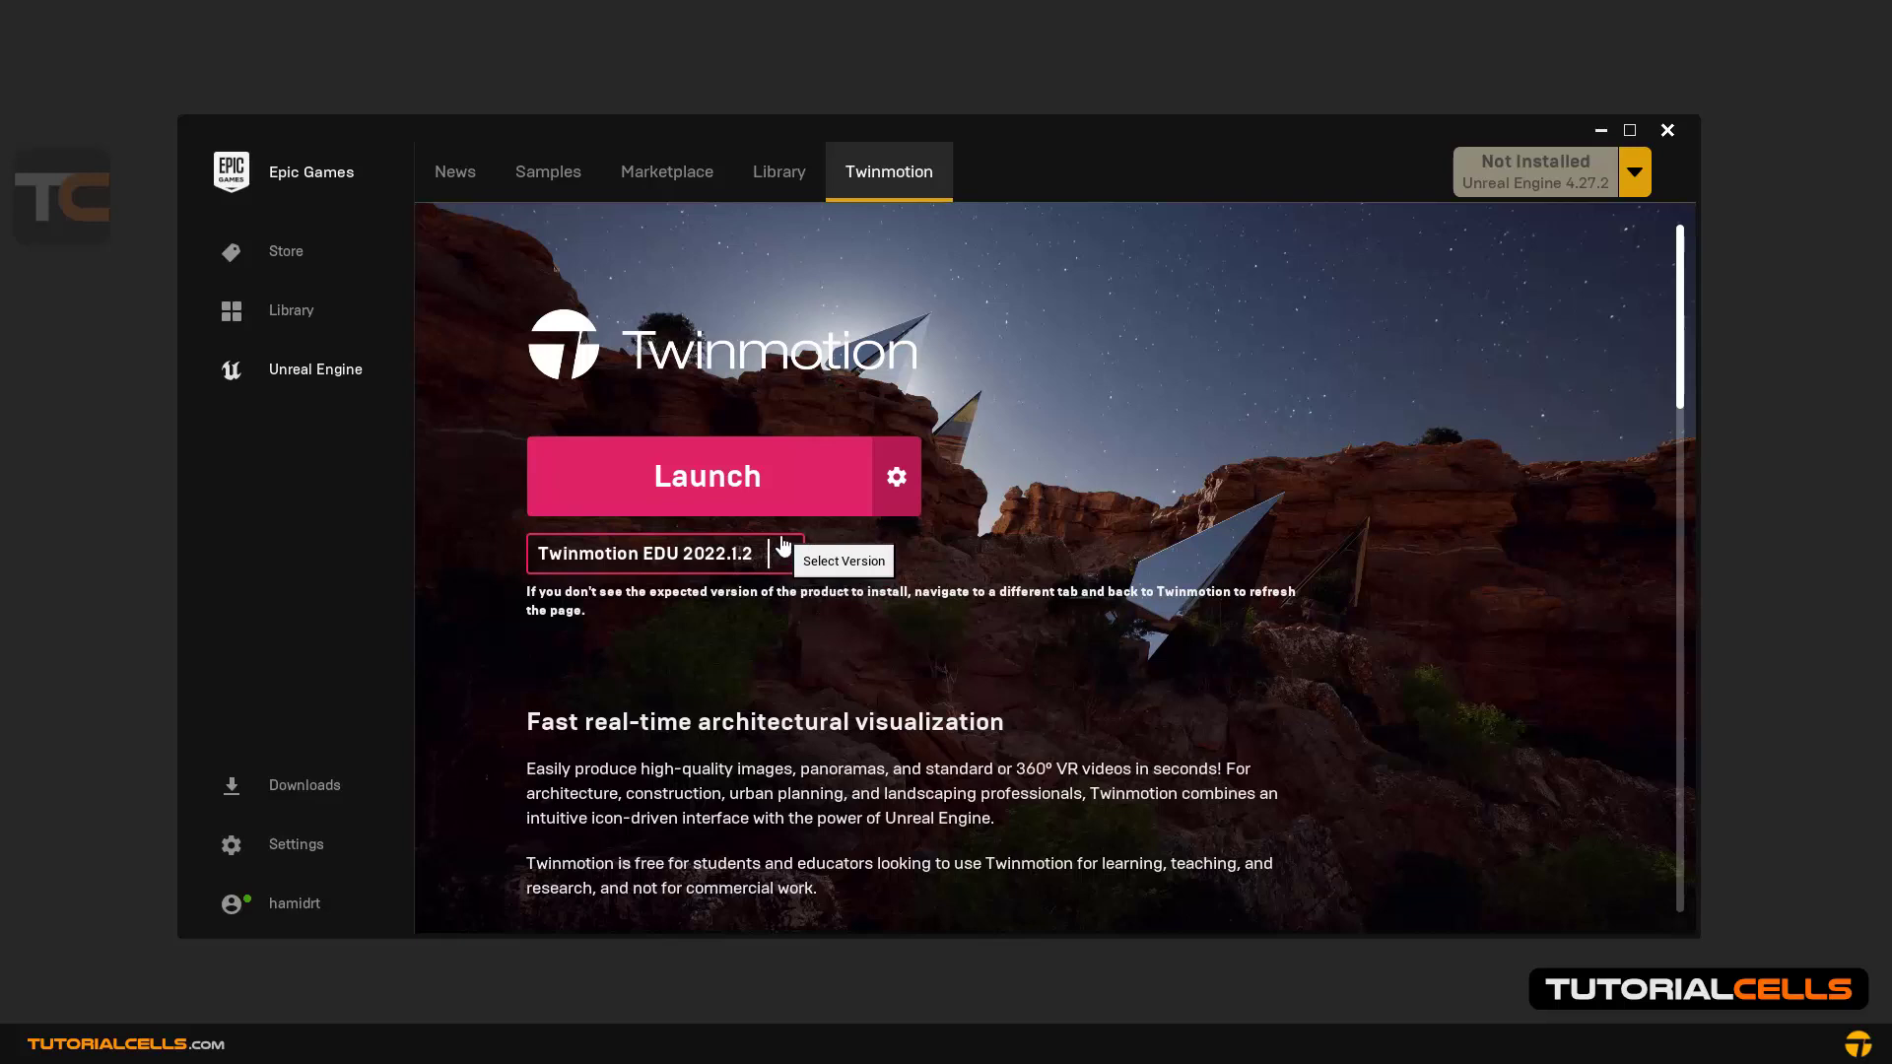
mouse_move(894, 557)
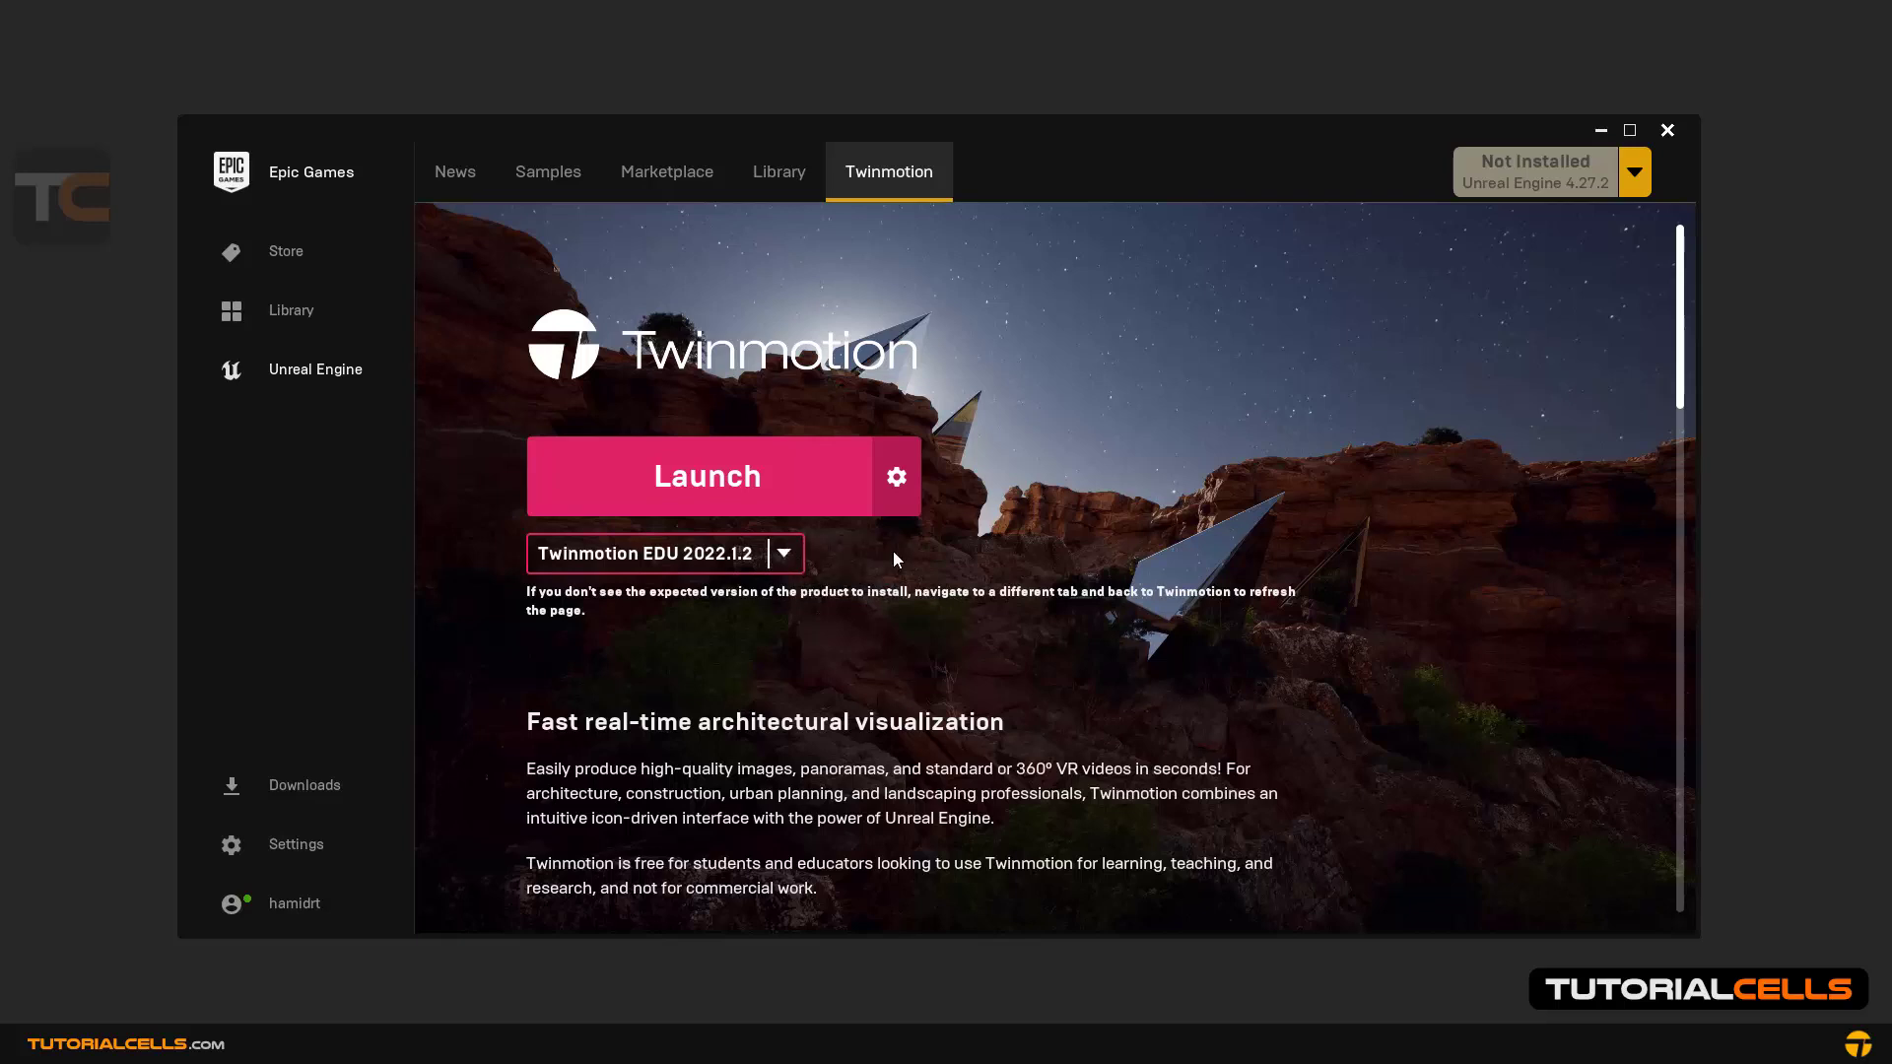
mouse_move(735, 488)
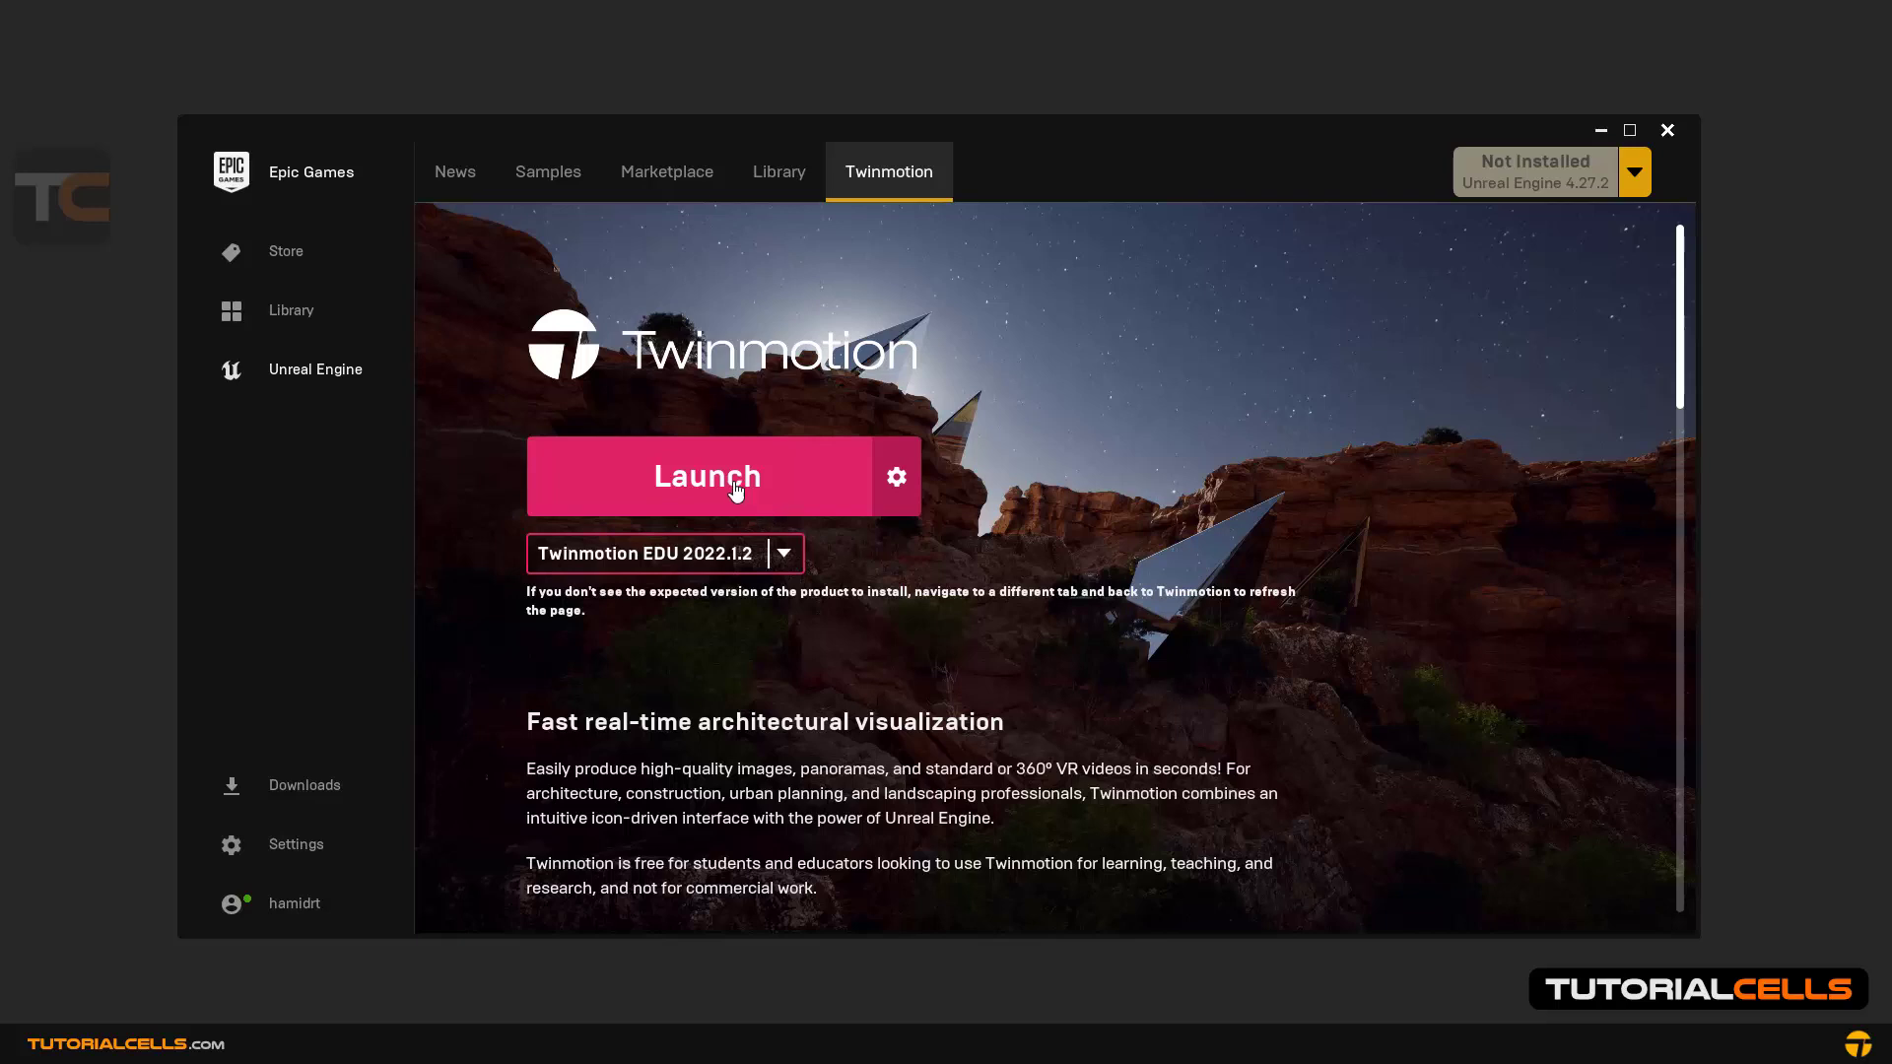
mouse_move(738, 511)
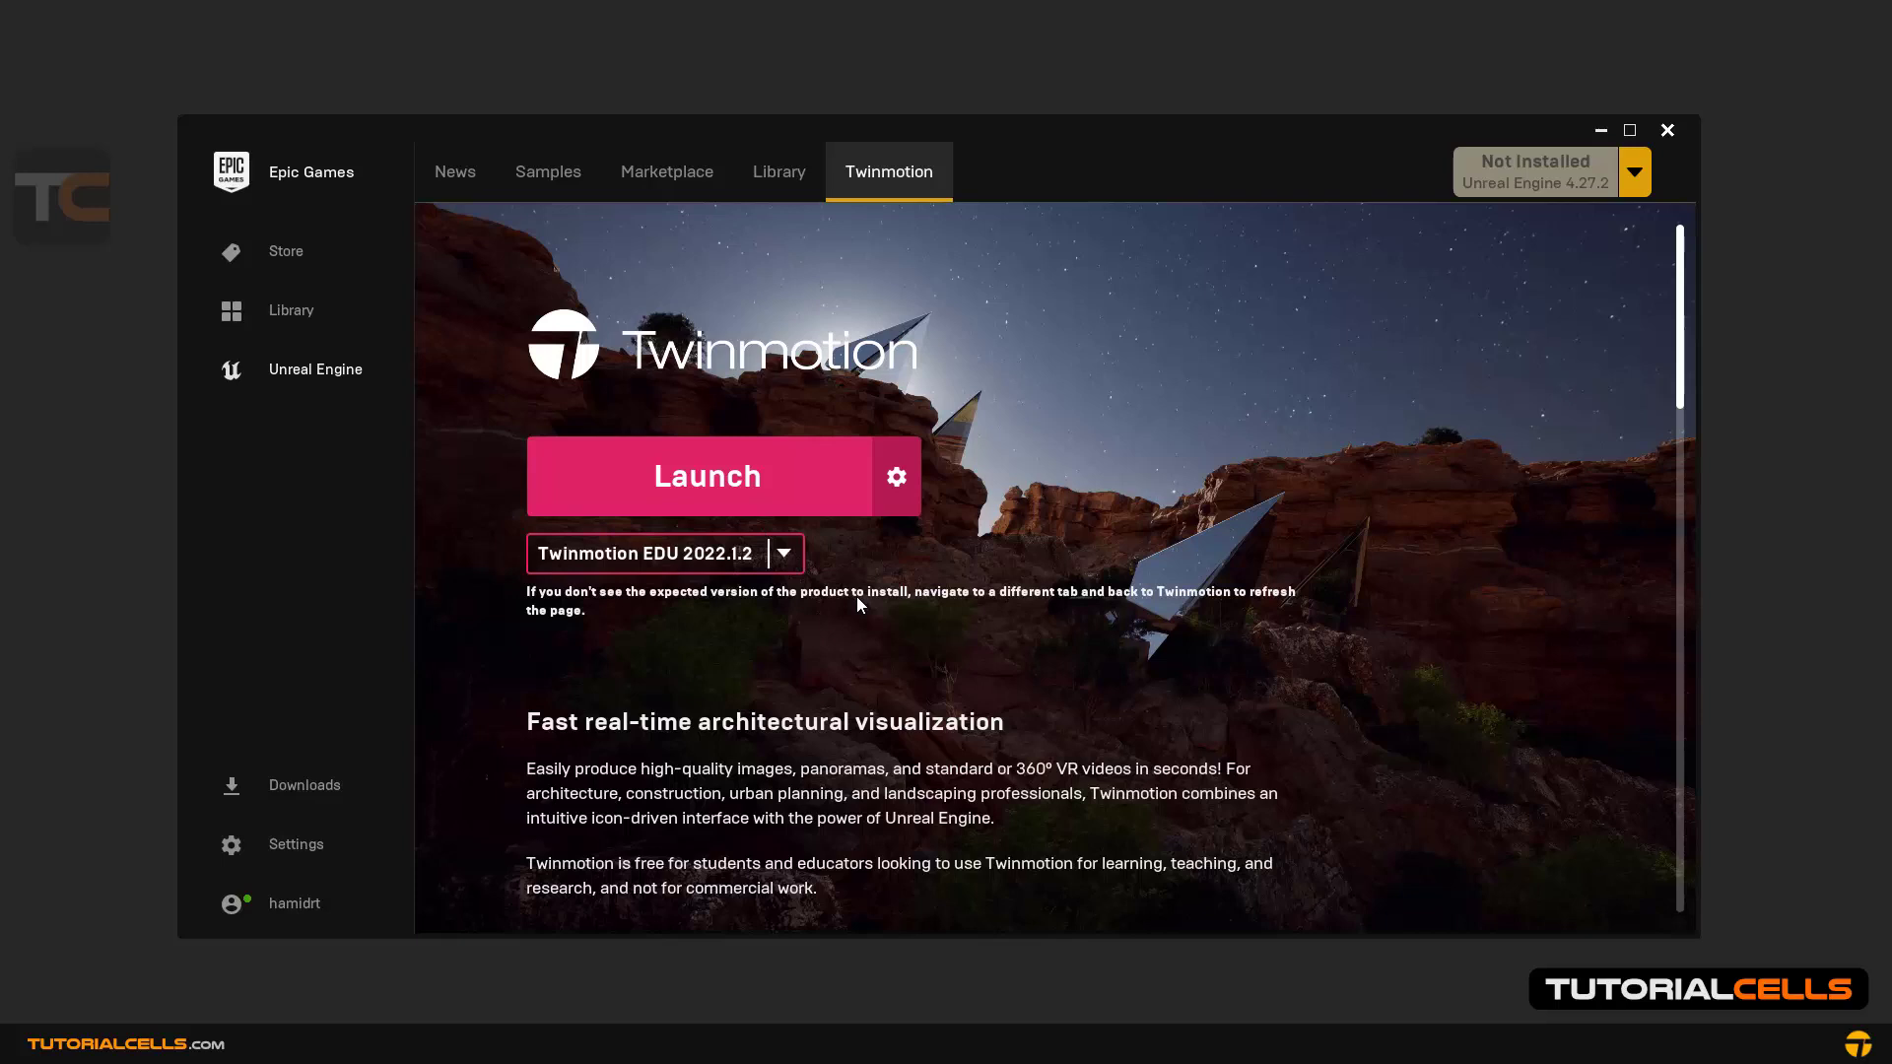
left_click(705, 475)
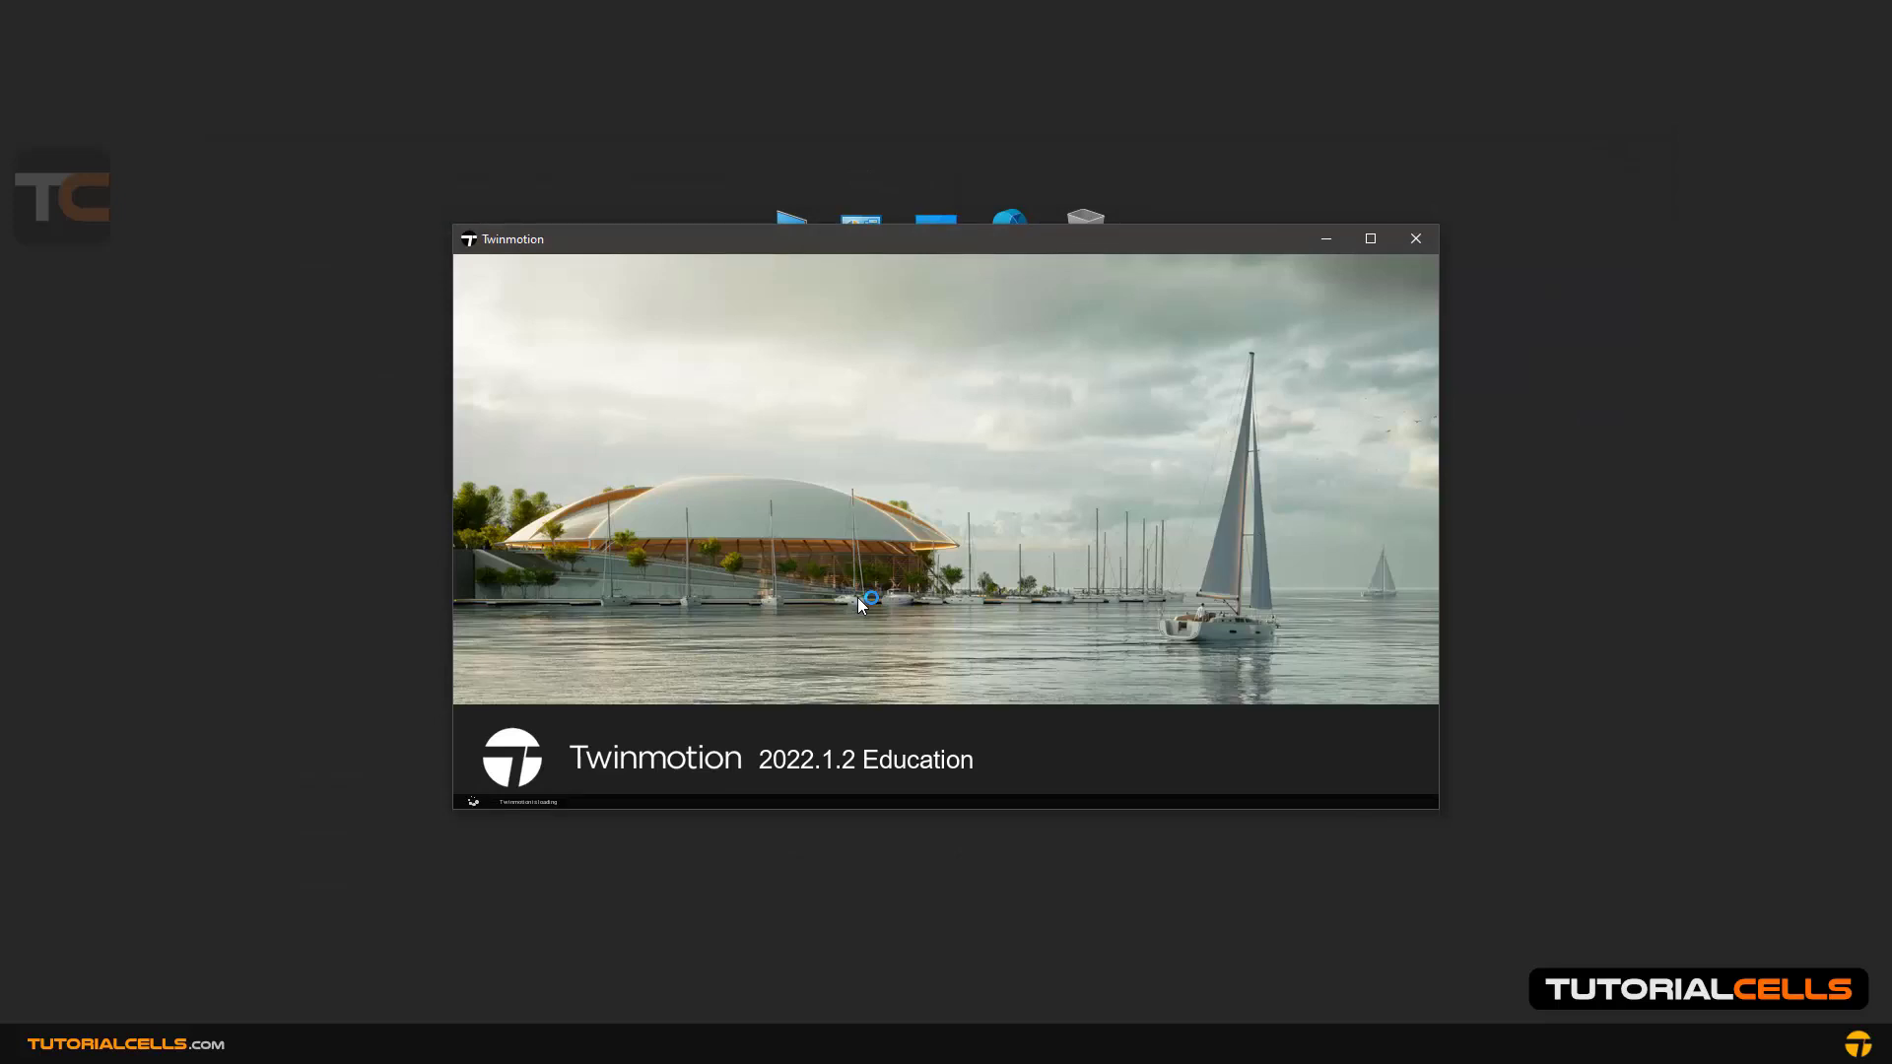
mouse_move(829, 555)
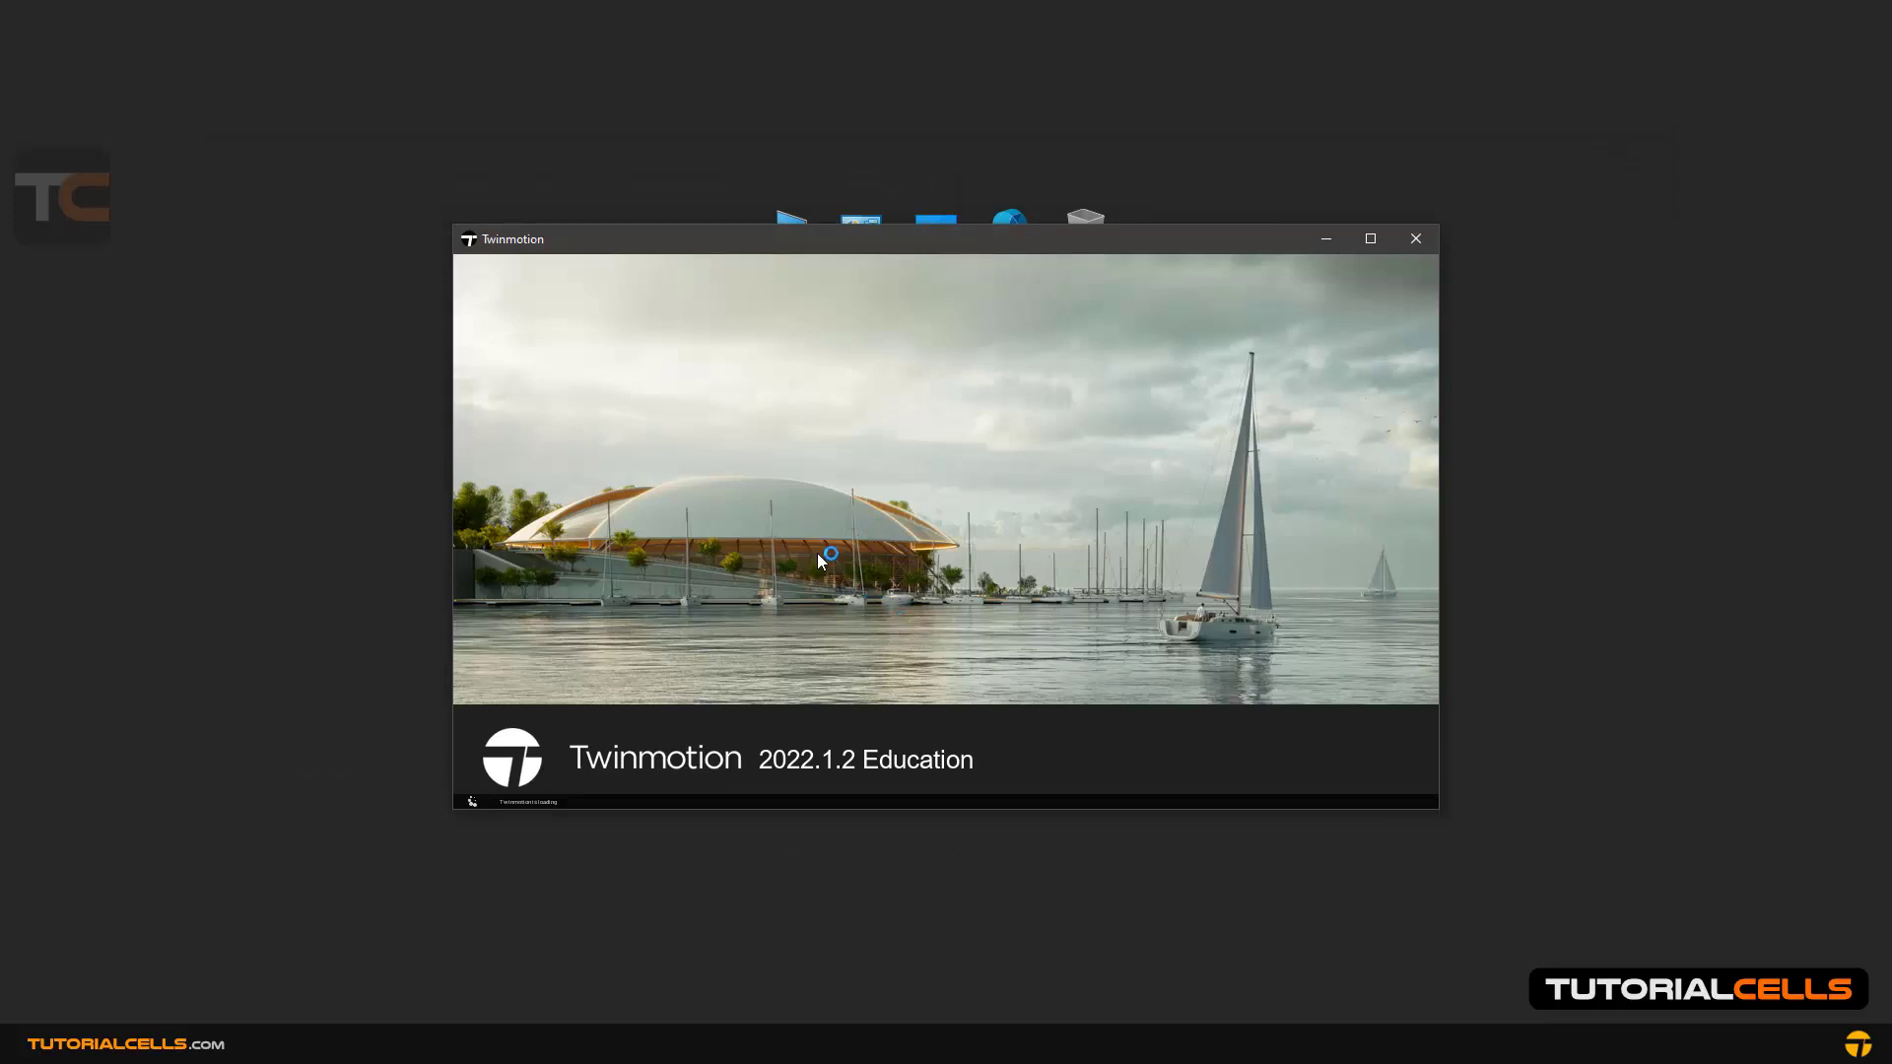
mouse_move(826, 567)
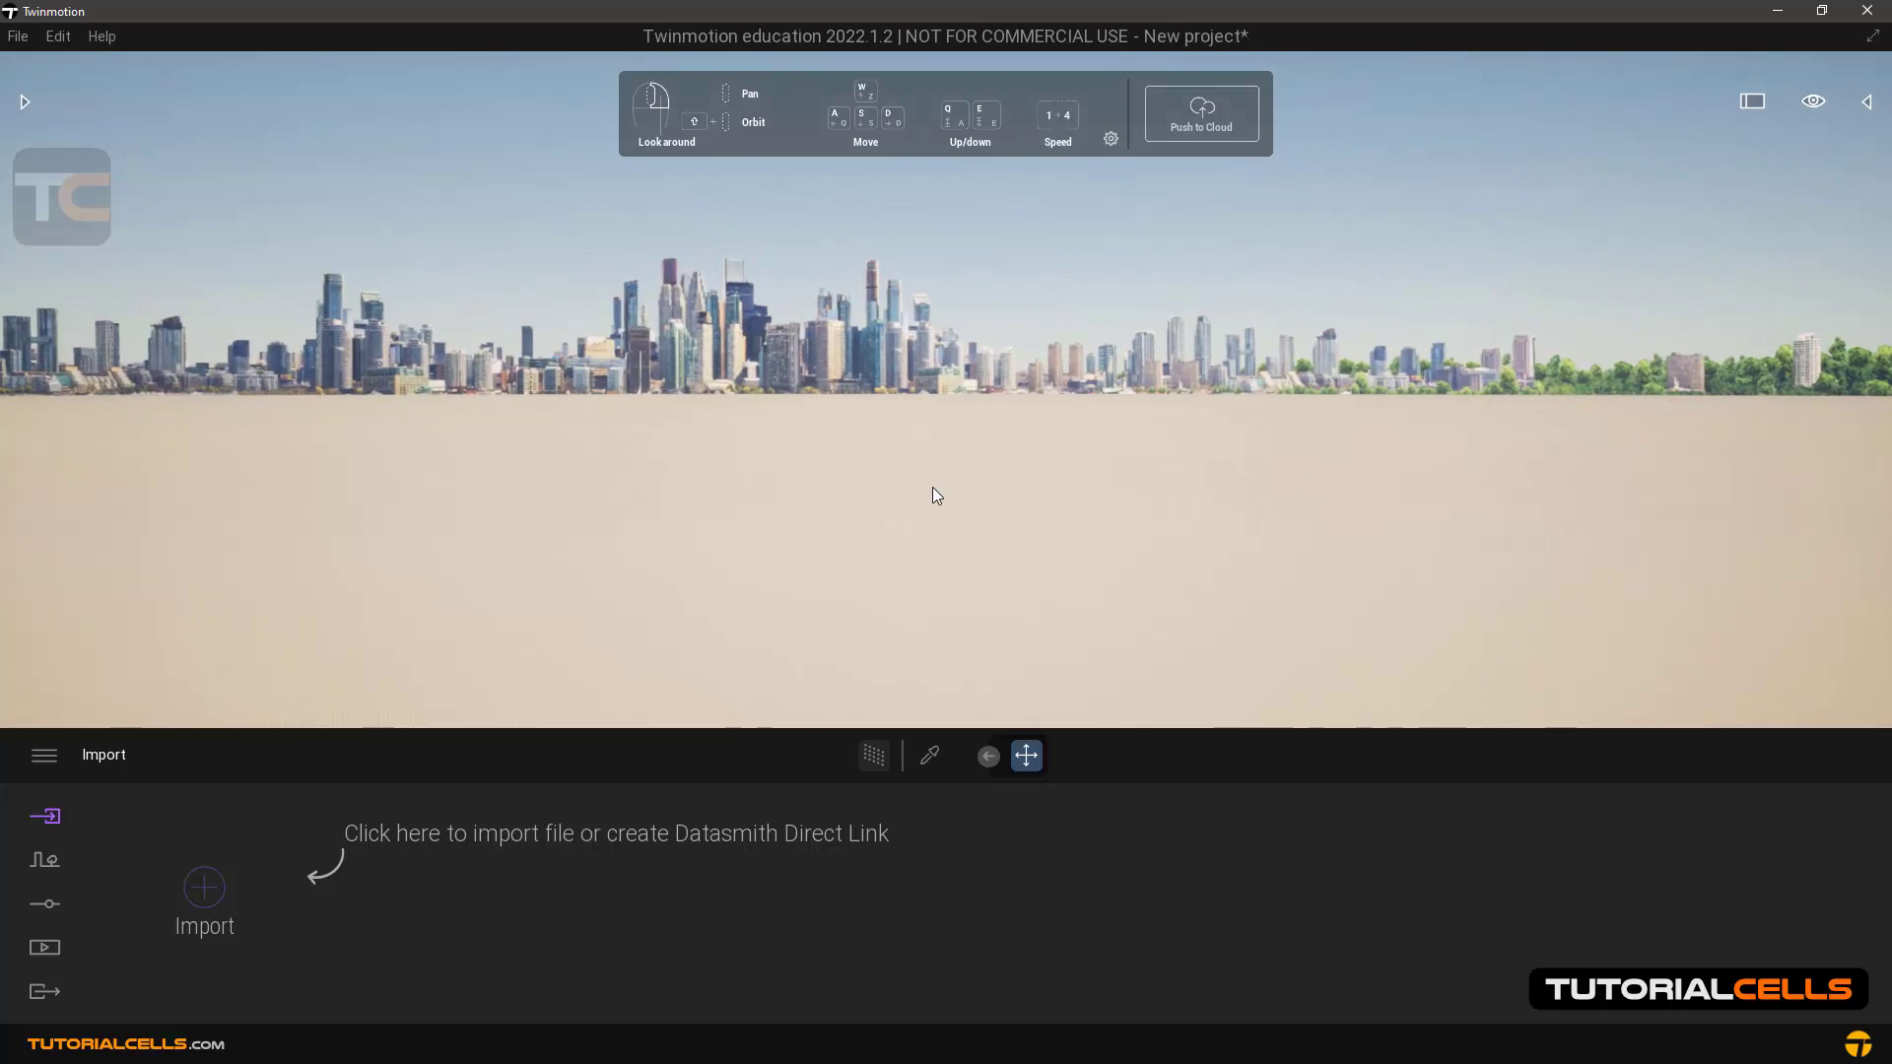
mouse_move(777, 89)
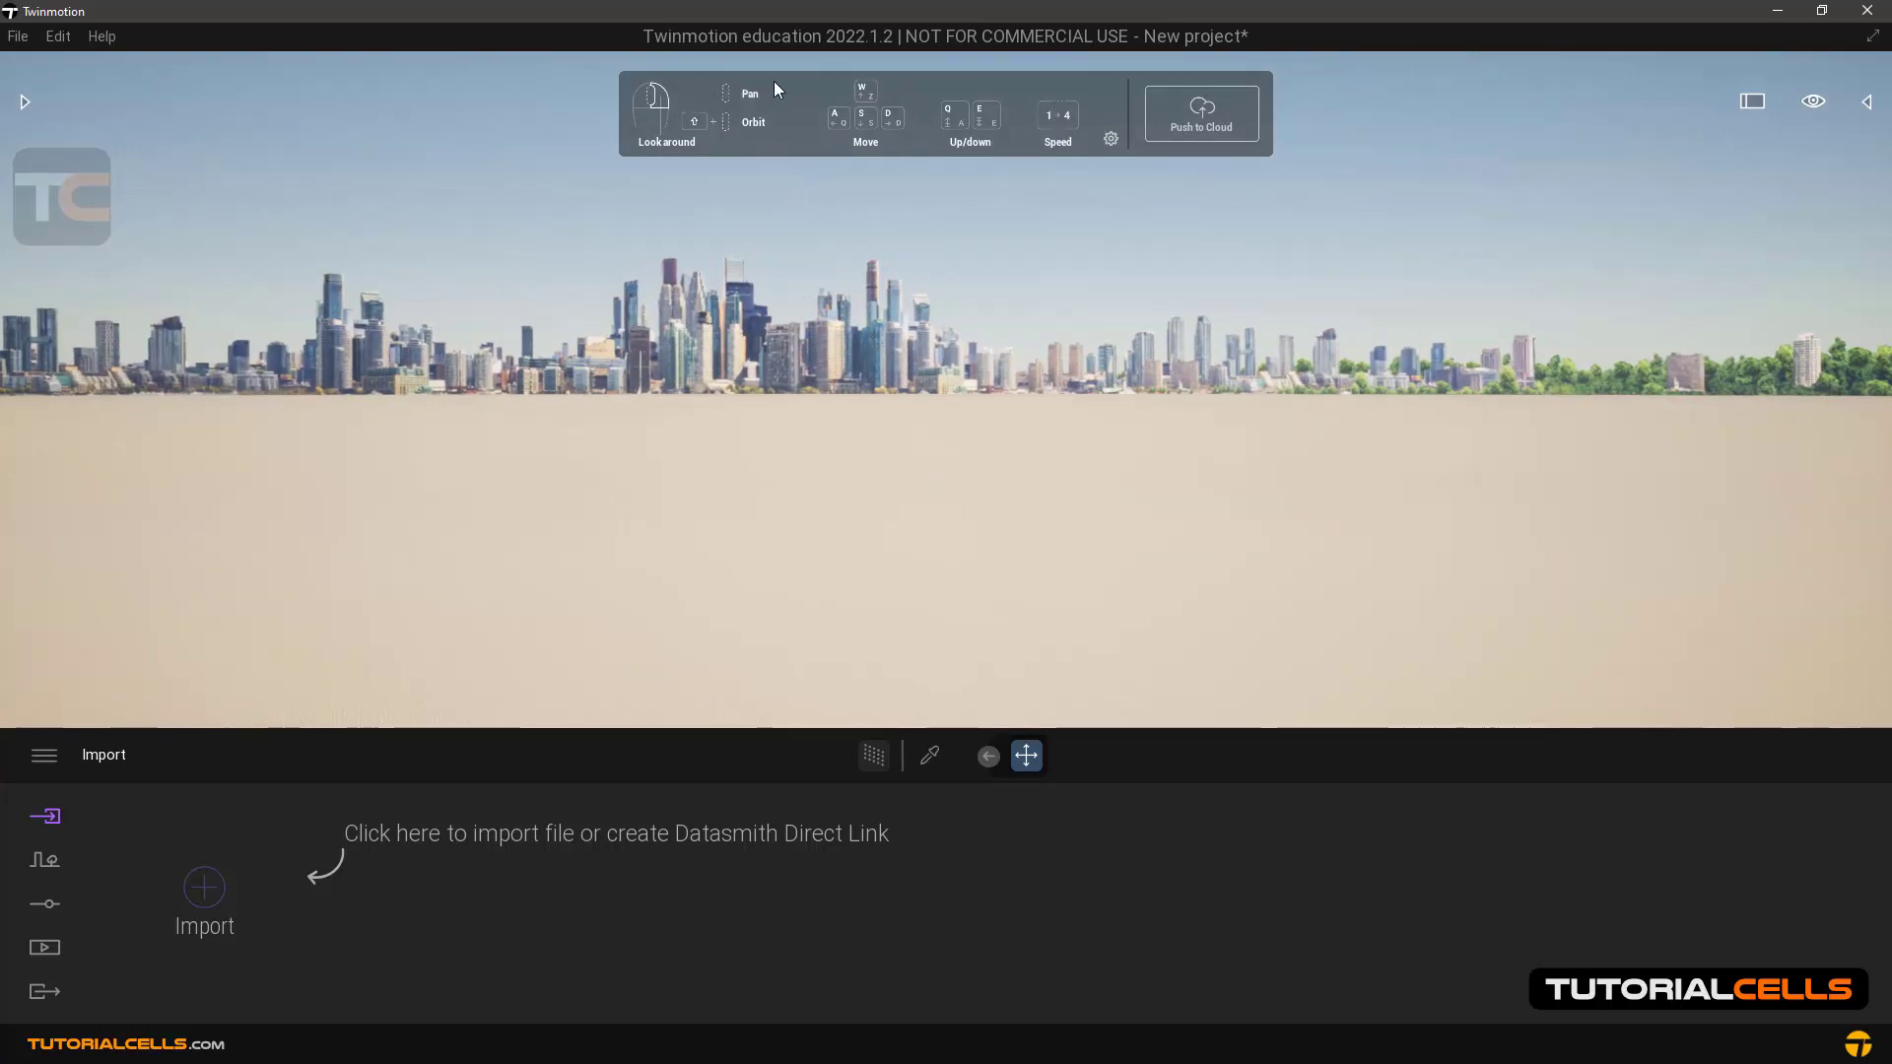
left_click(1110, 138)
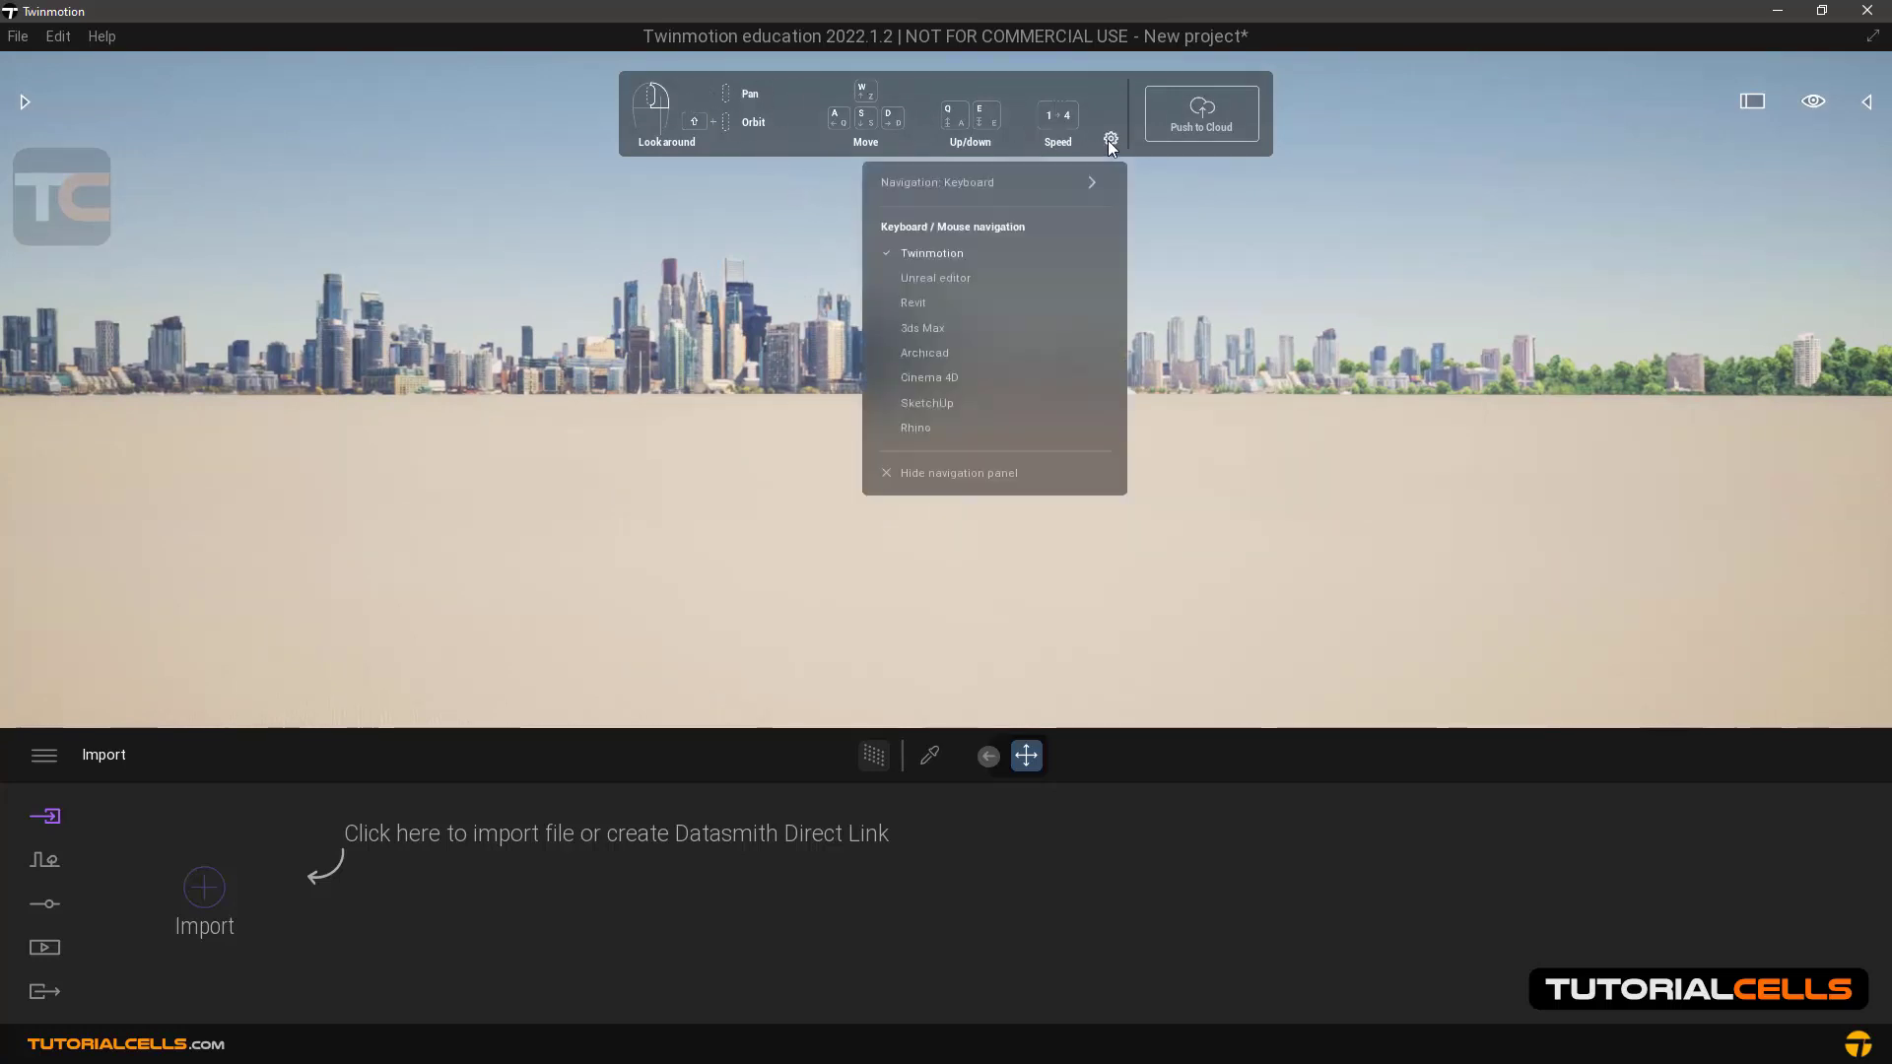
mouse_move(1165, 378)
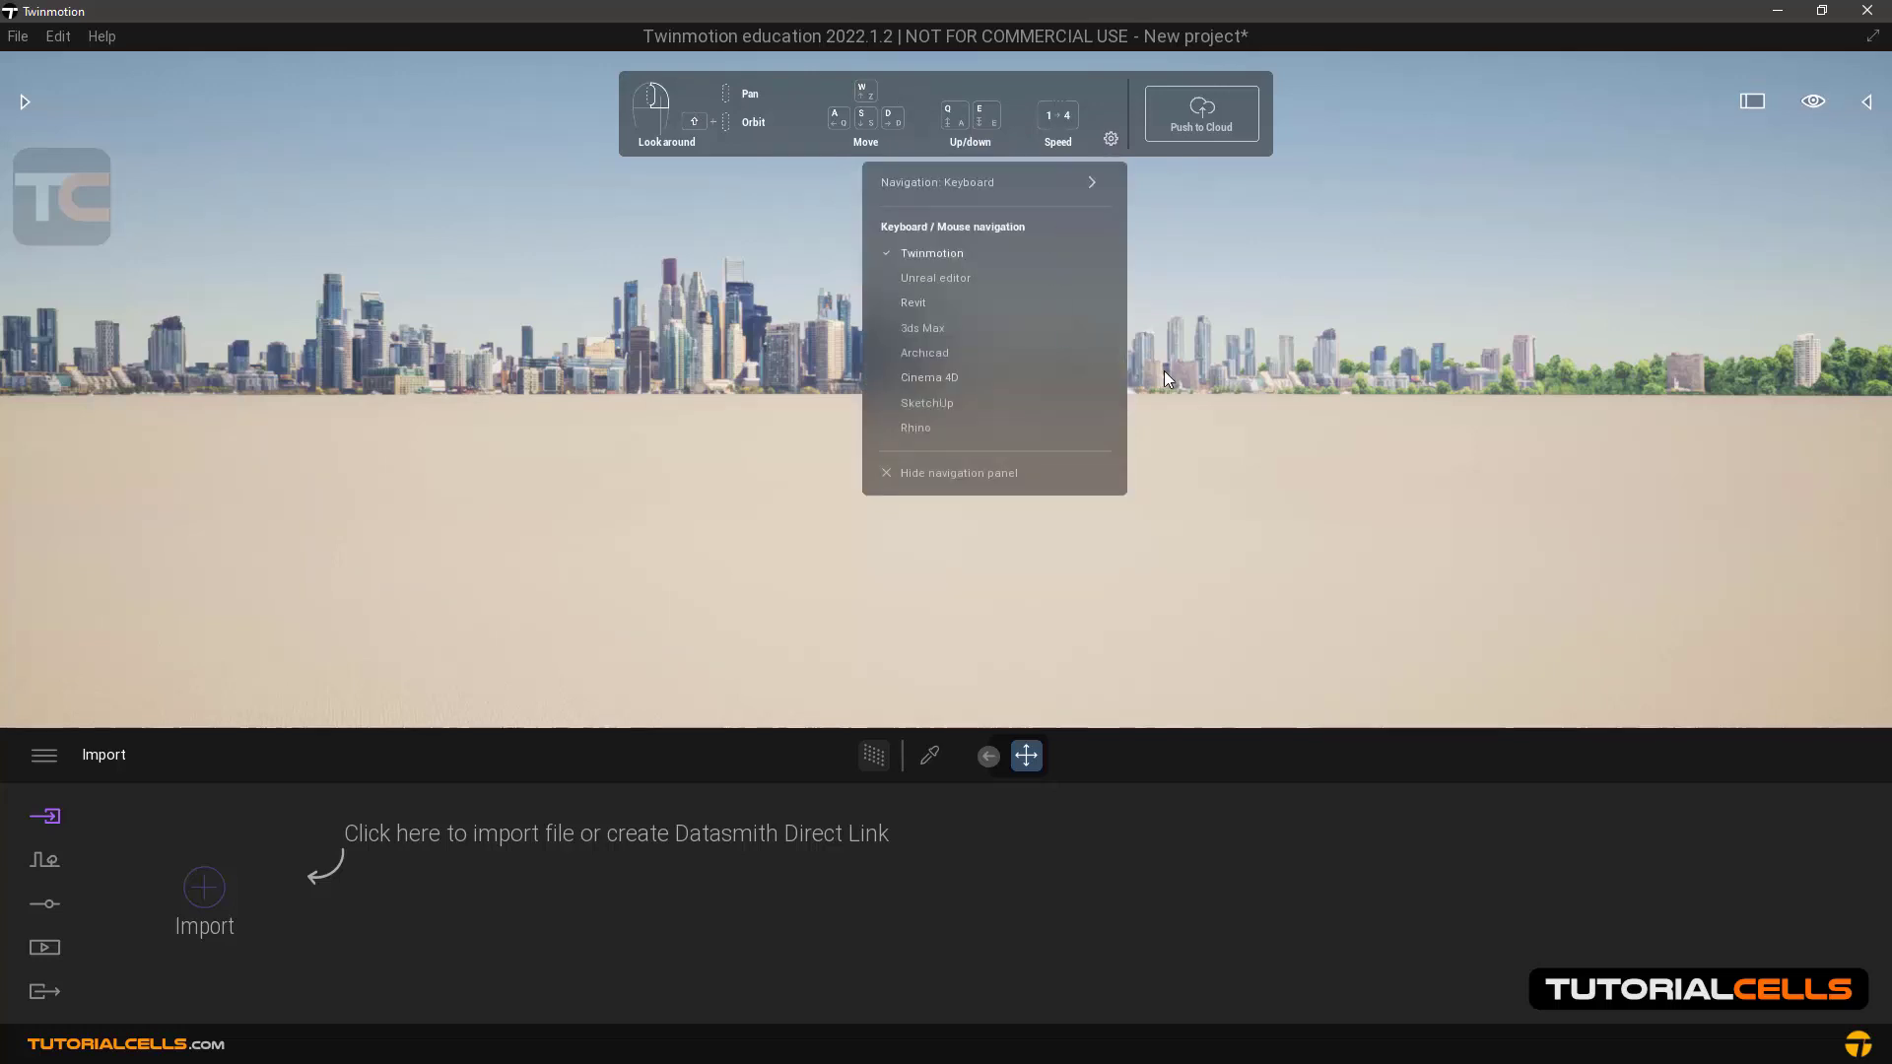
left_click(749, 546)
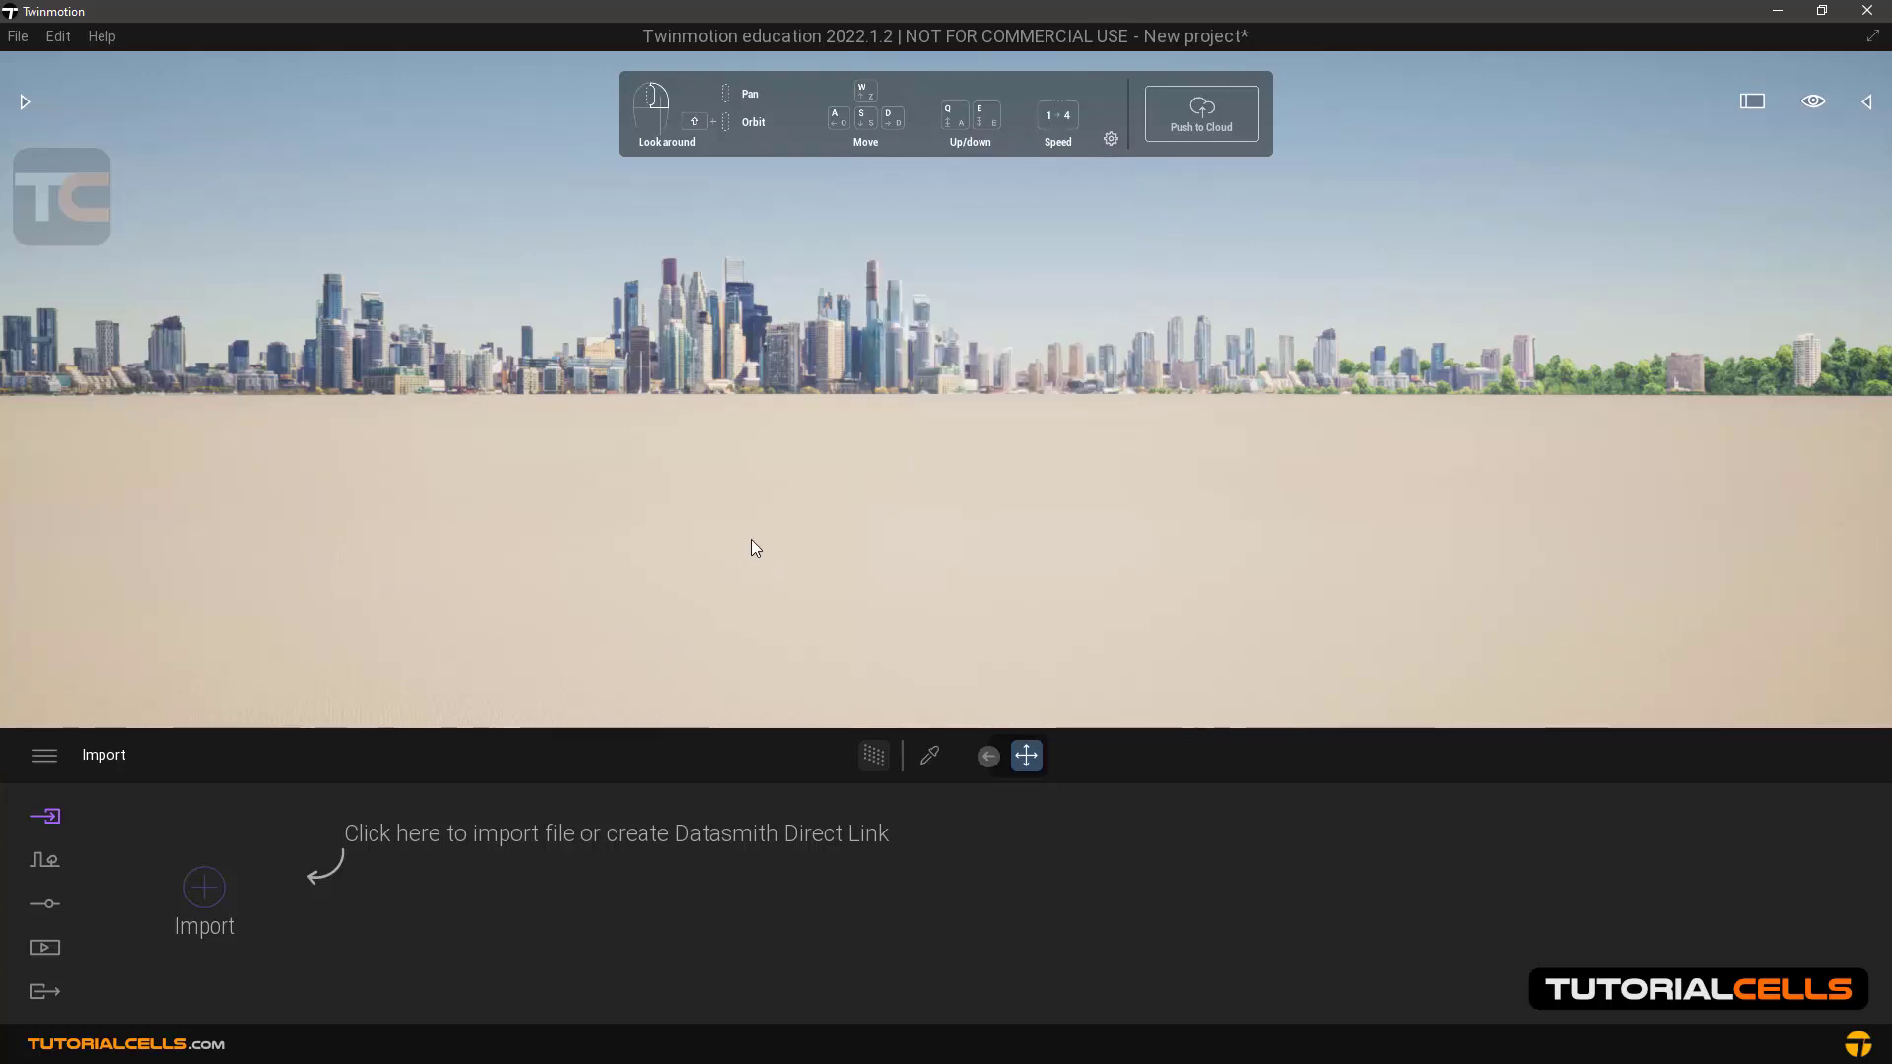
mouse_move(107, 745)
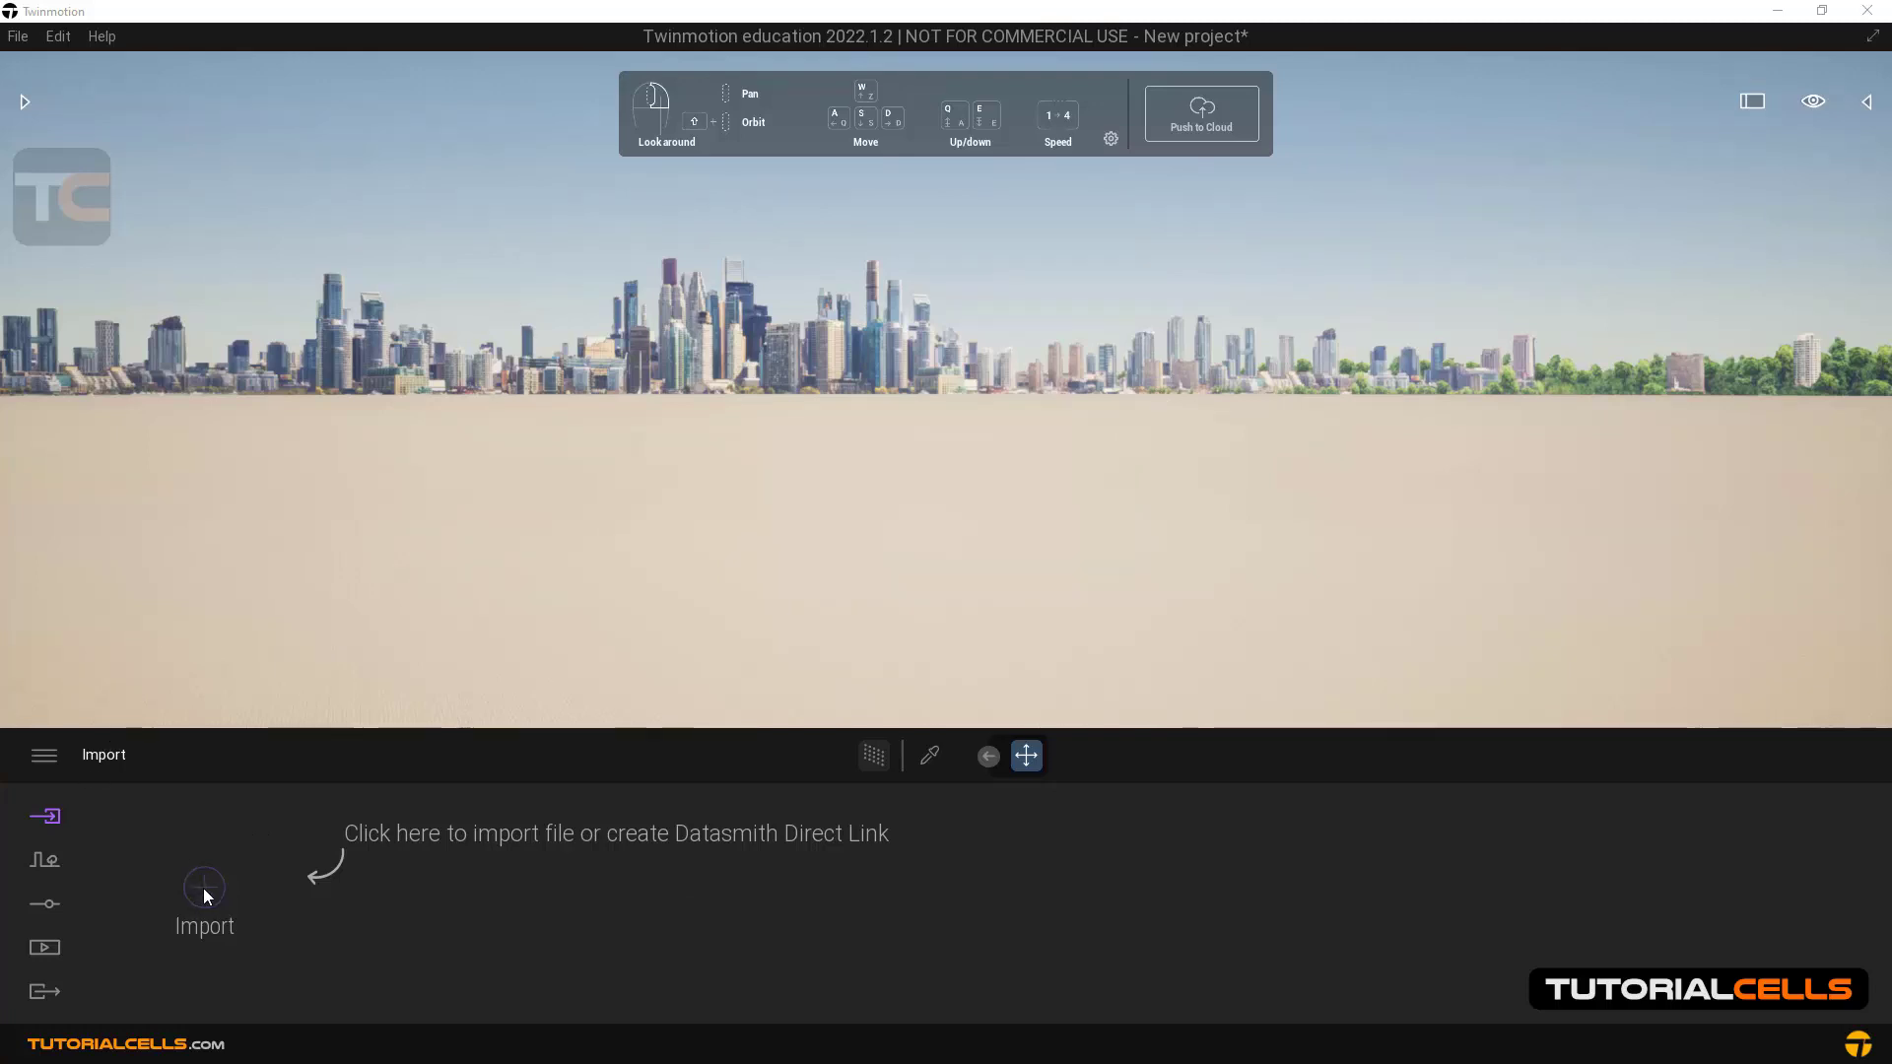
mouse_move(979, 637)
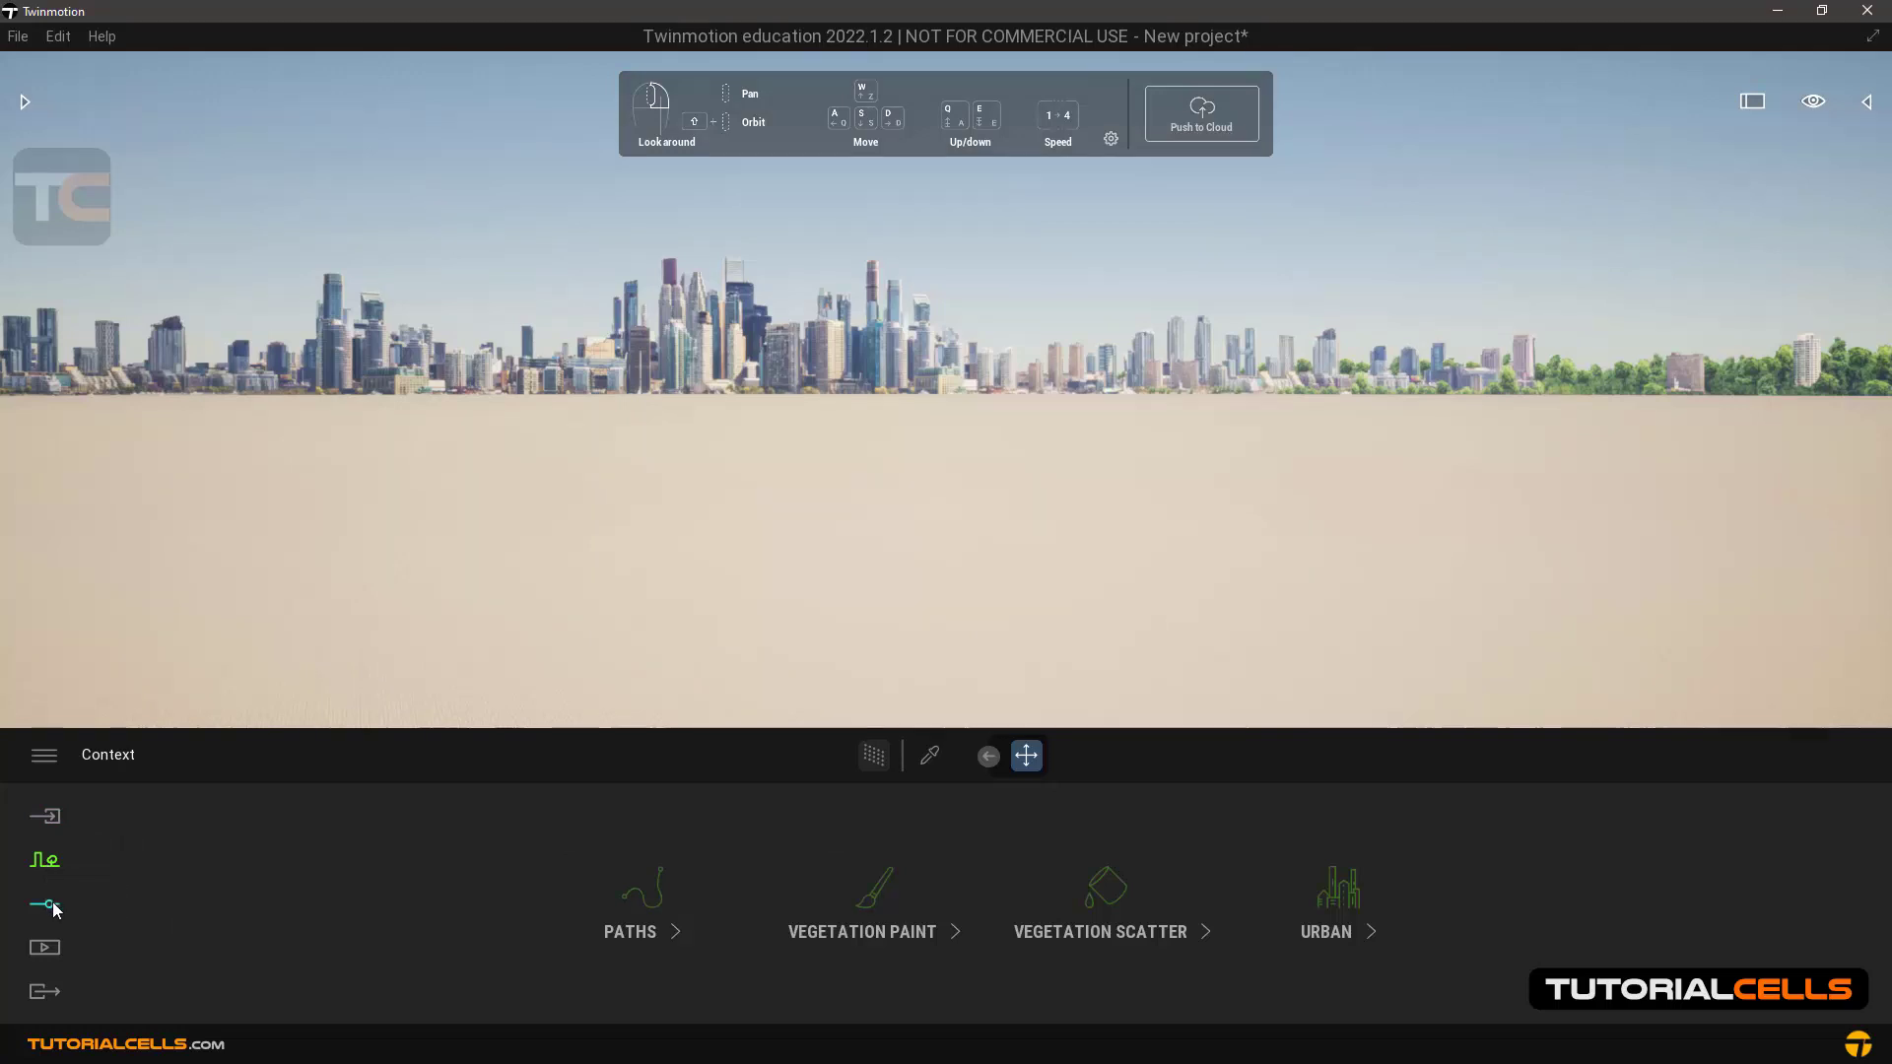
Step: Cycle through the Context, Settings and Export dock sections, ending on Media
left_click(46, 904)
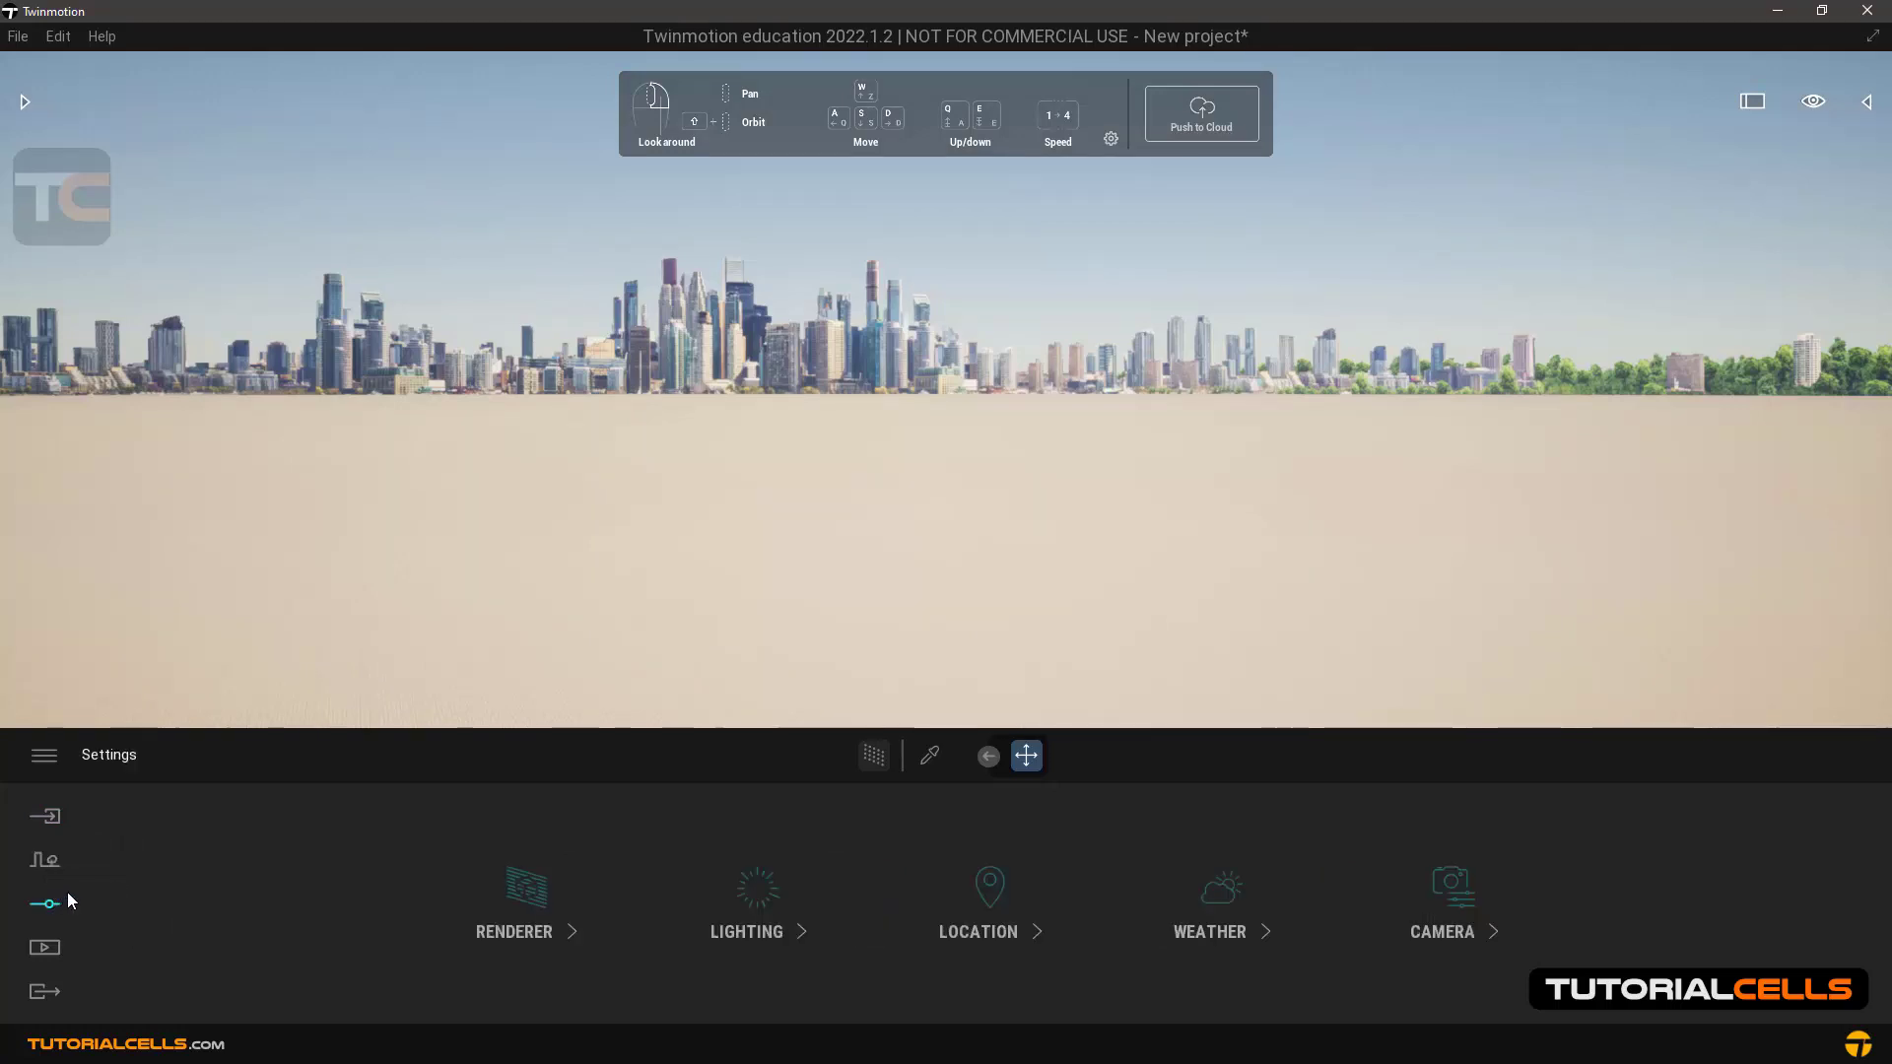
left_click(43, 857)
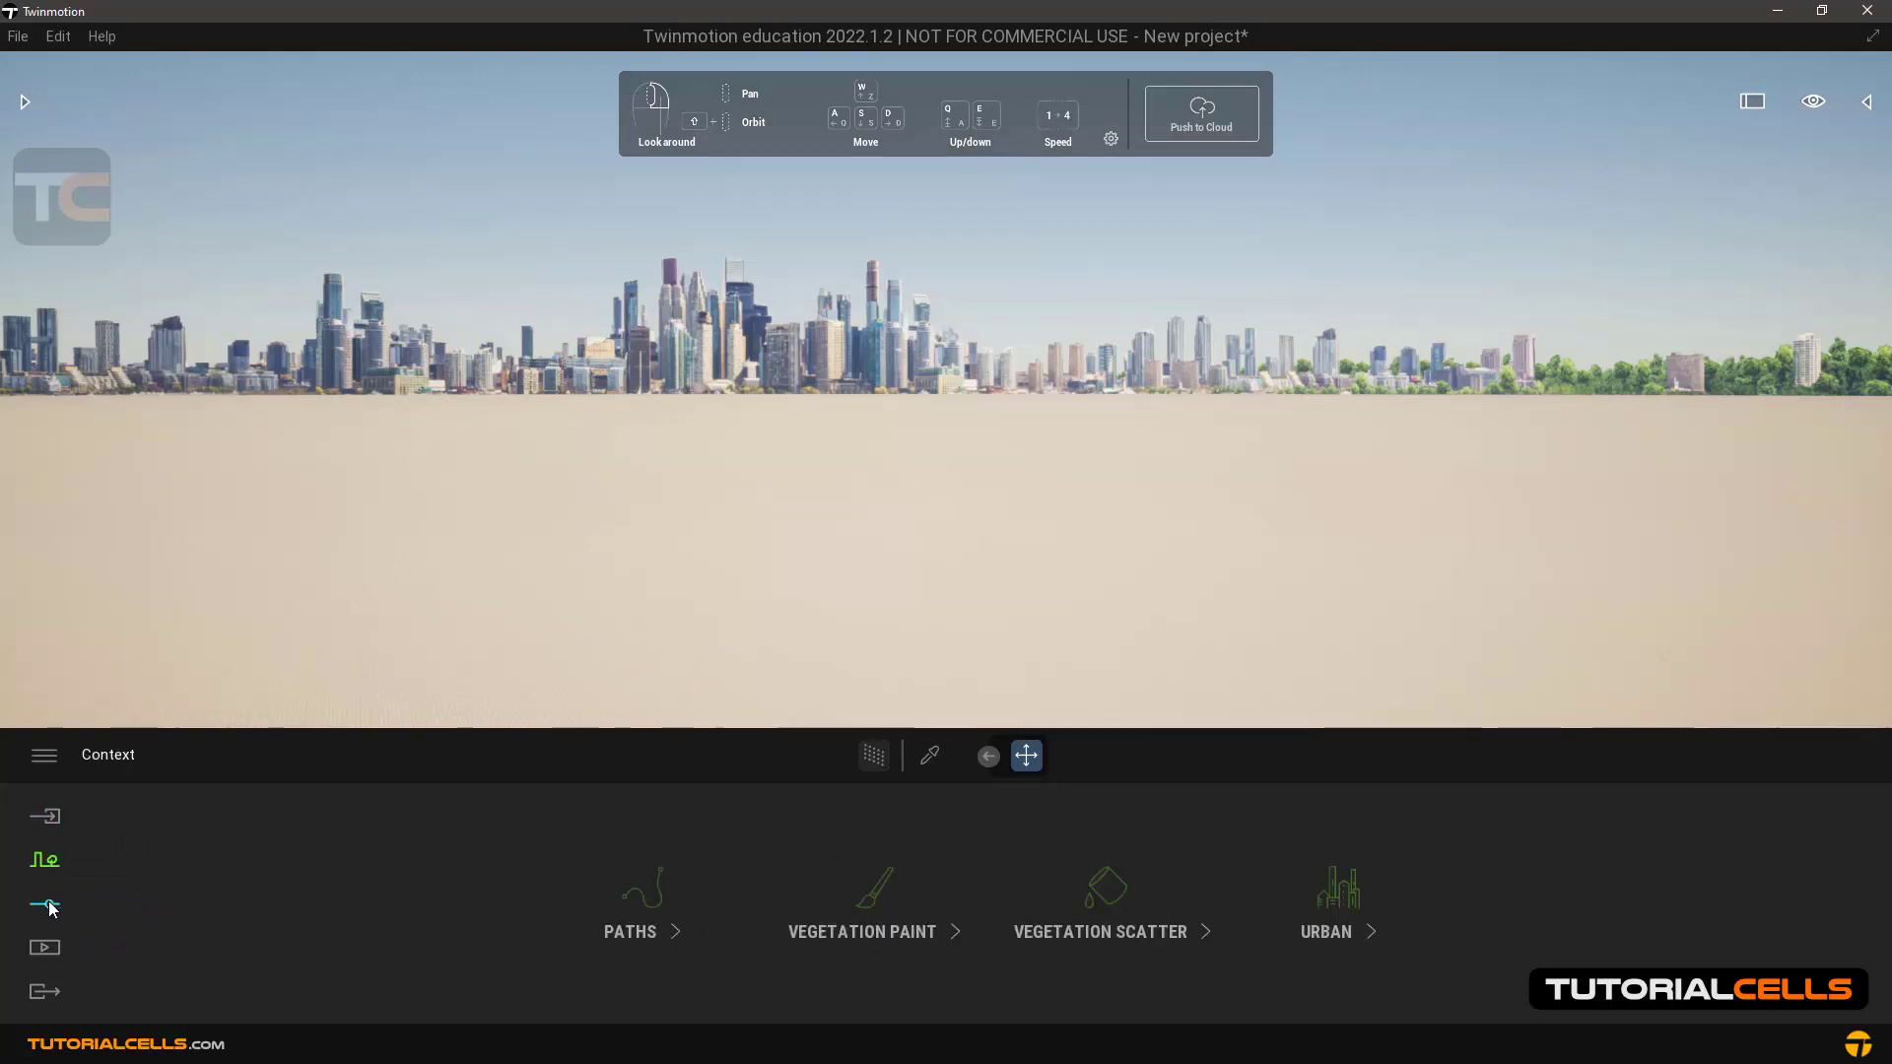
left_click(44, 948)
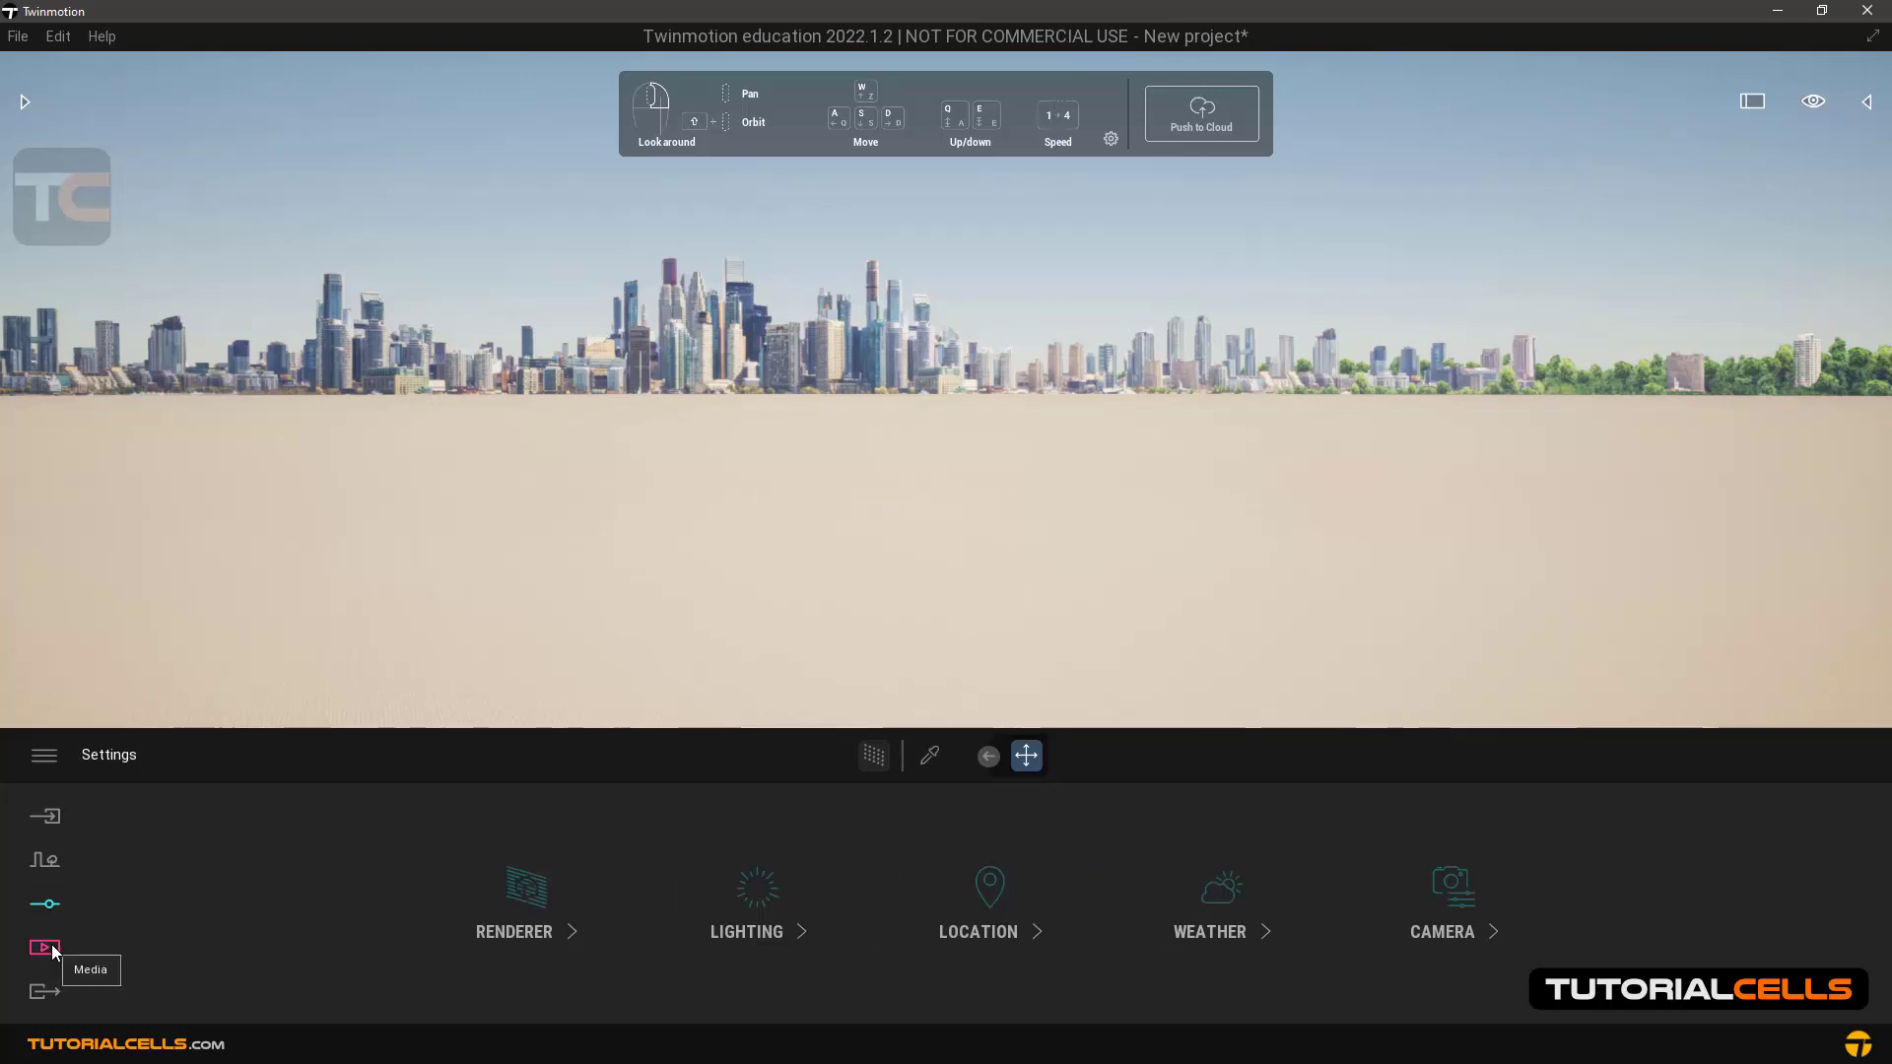
left_click(45, 989)
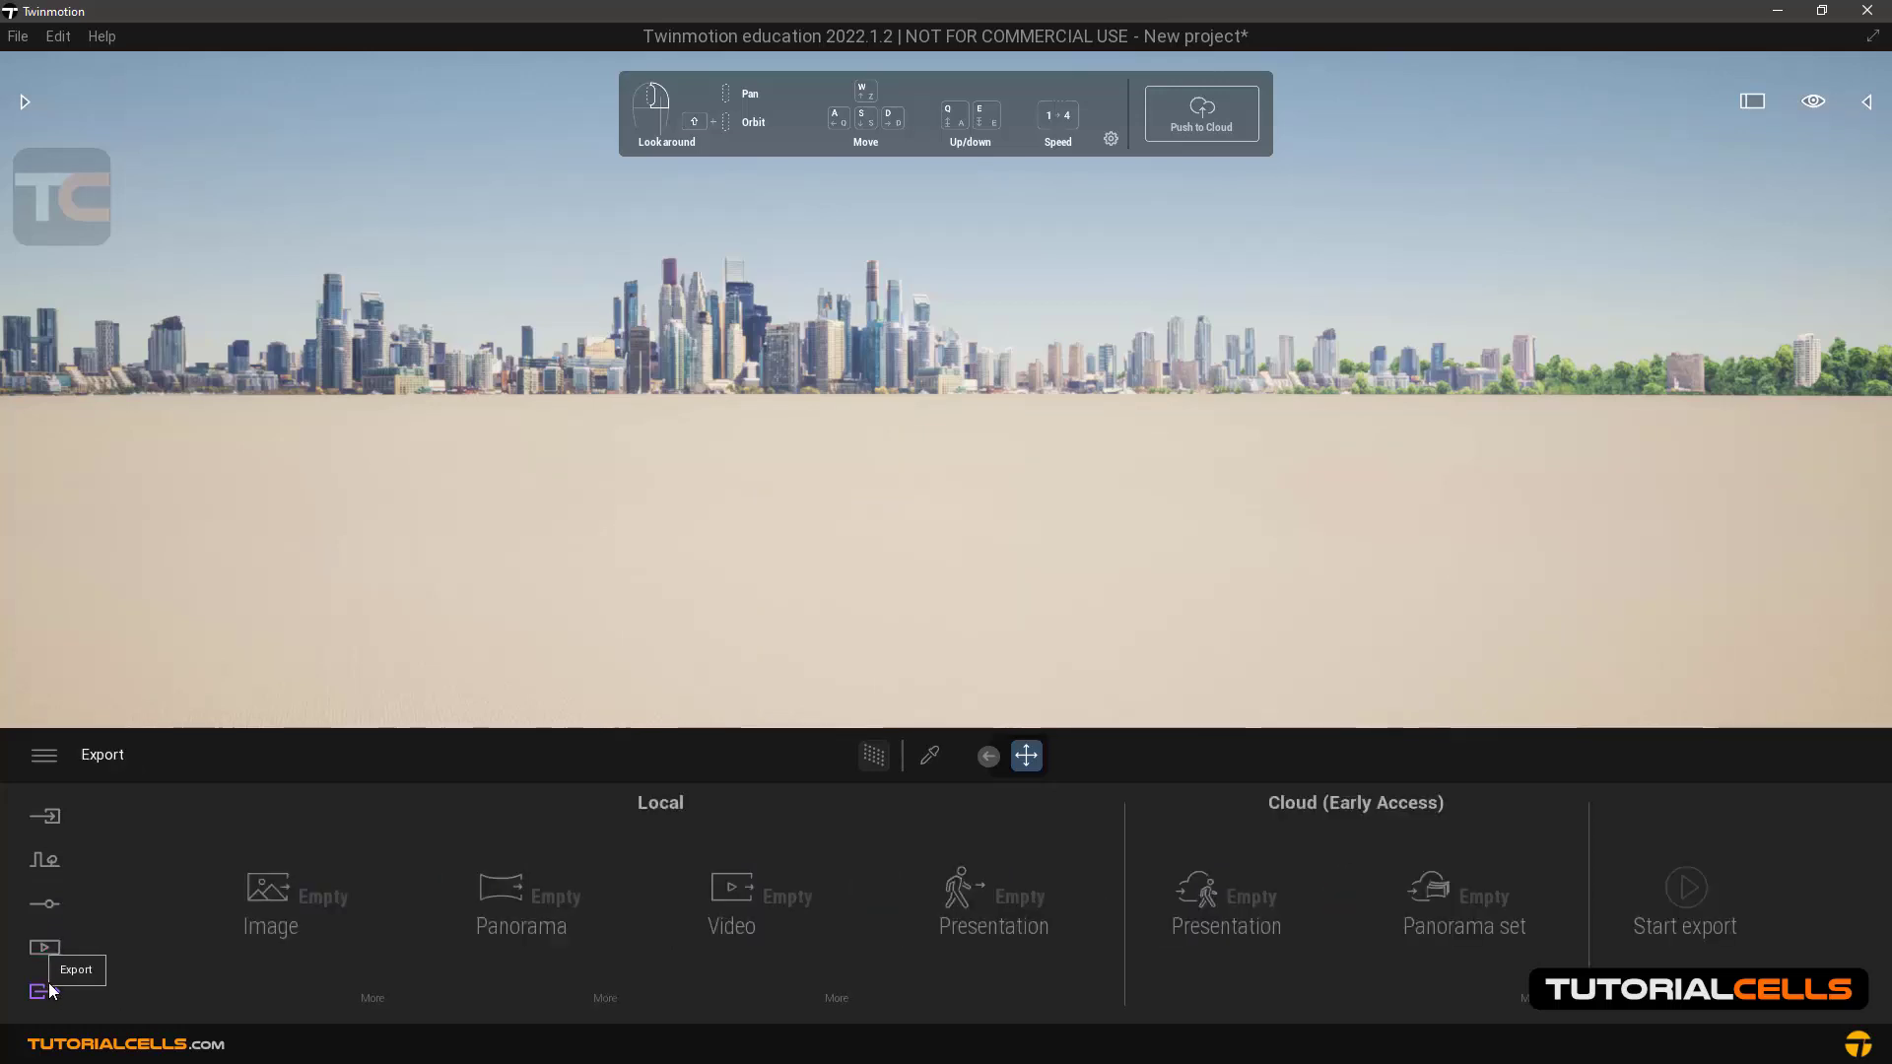
left_click(43, 948)
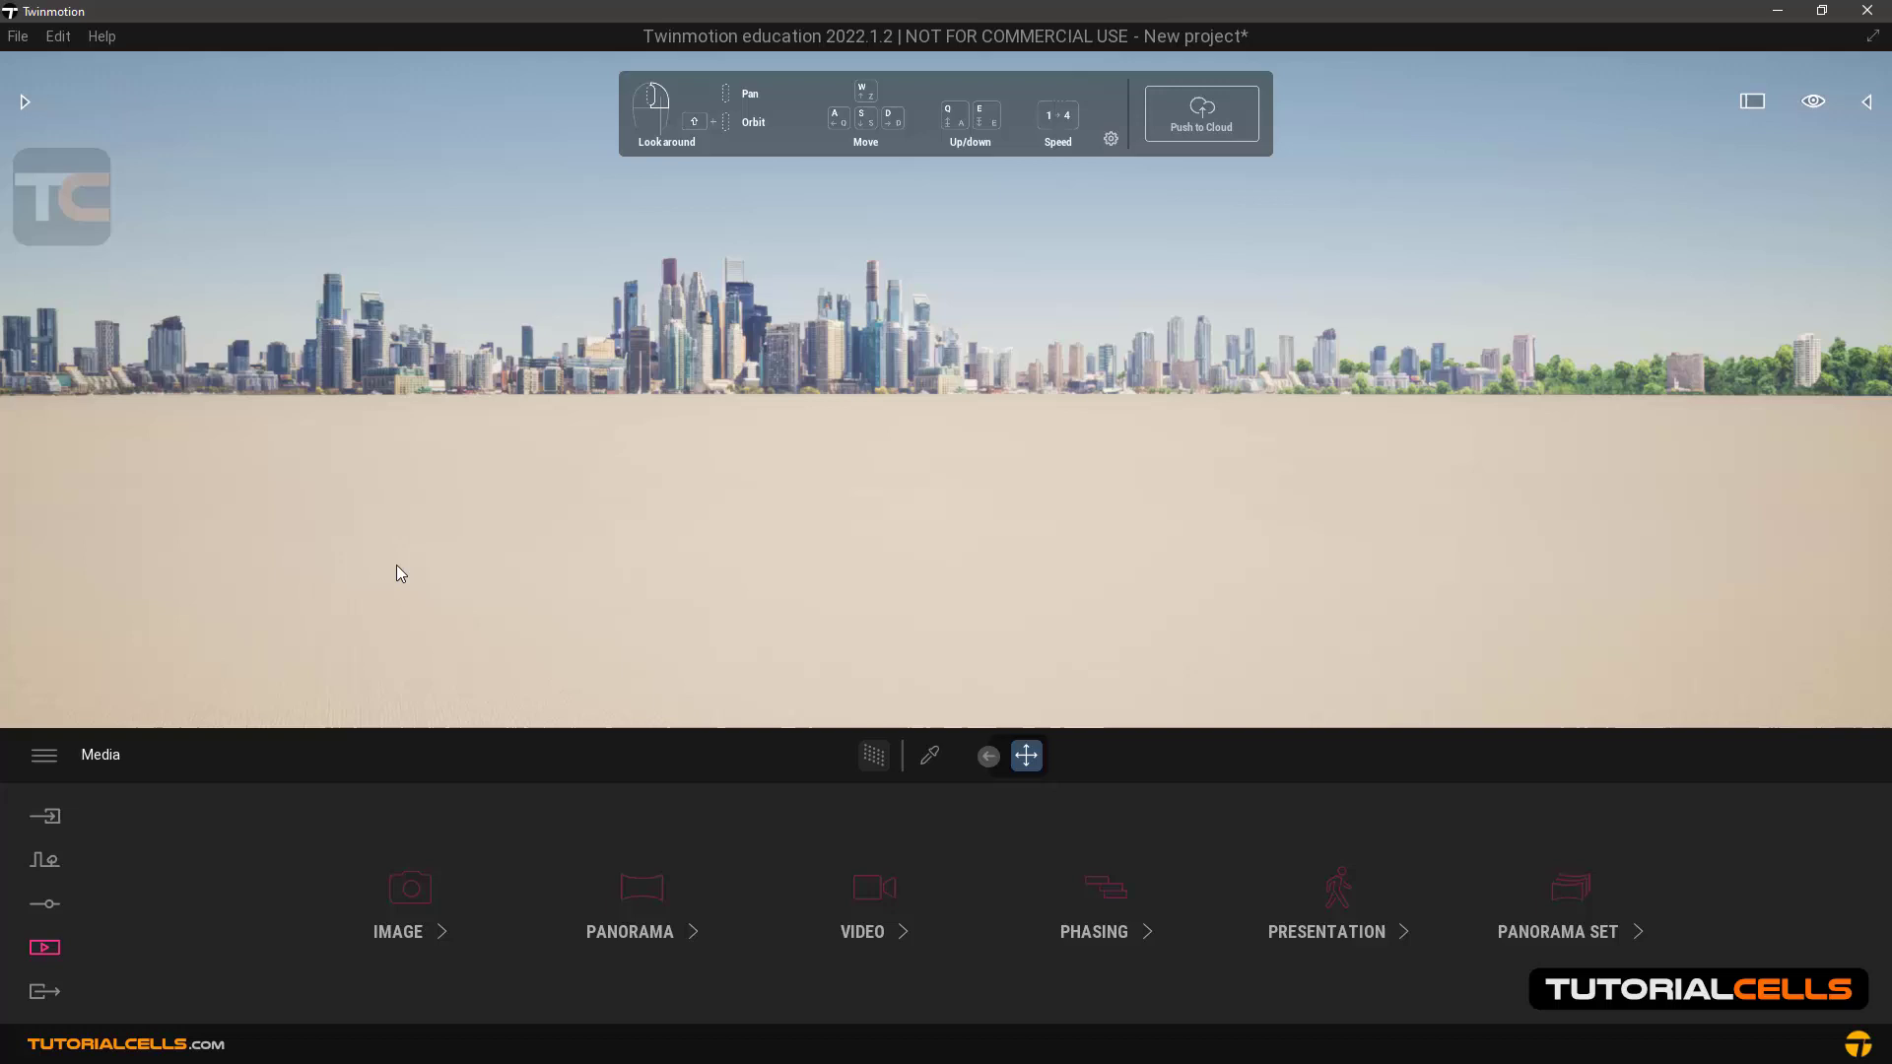
mouse_move(101, 219)
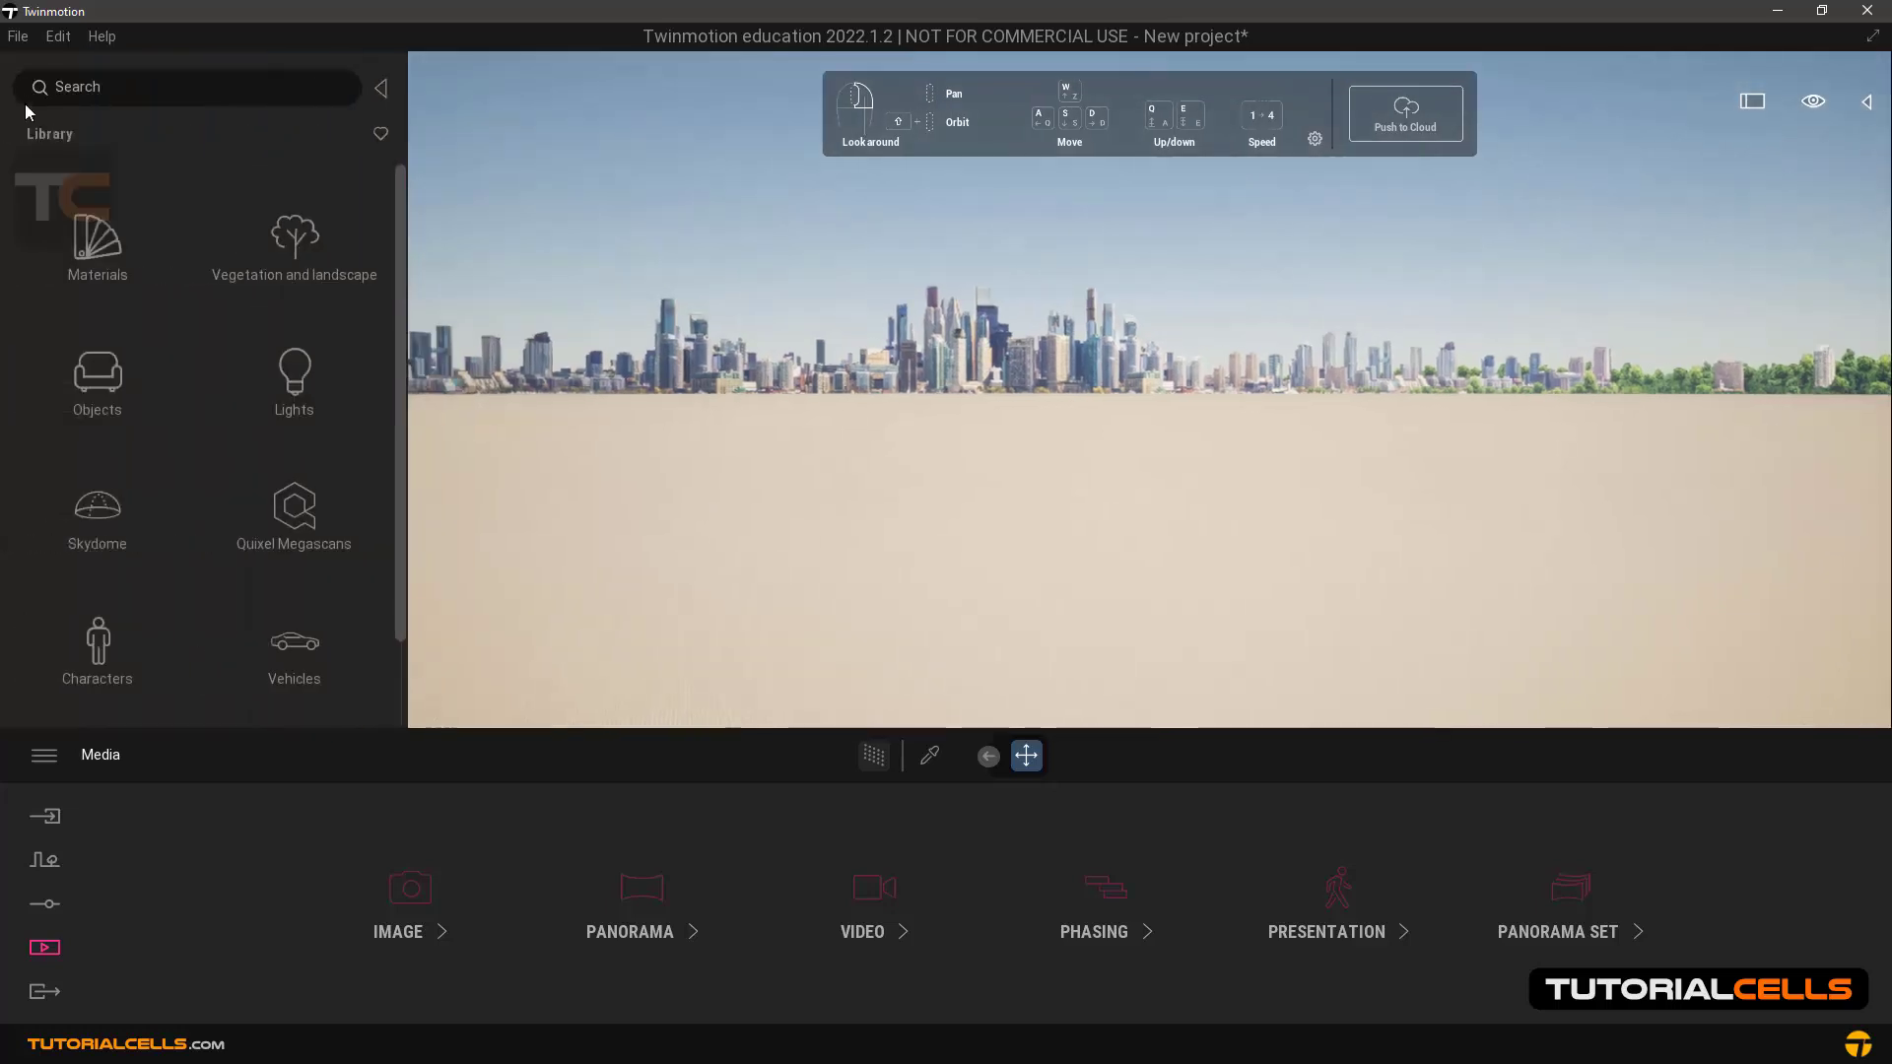
mouse_move(96, 638)
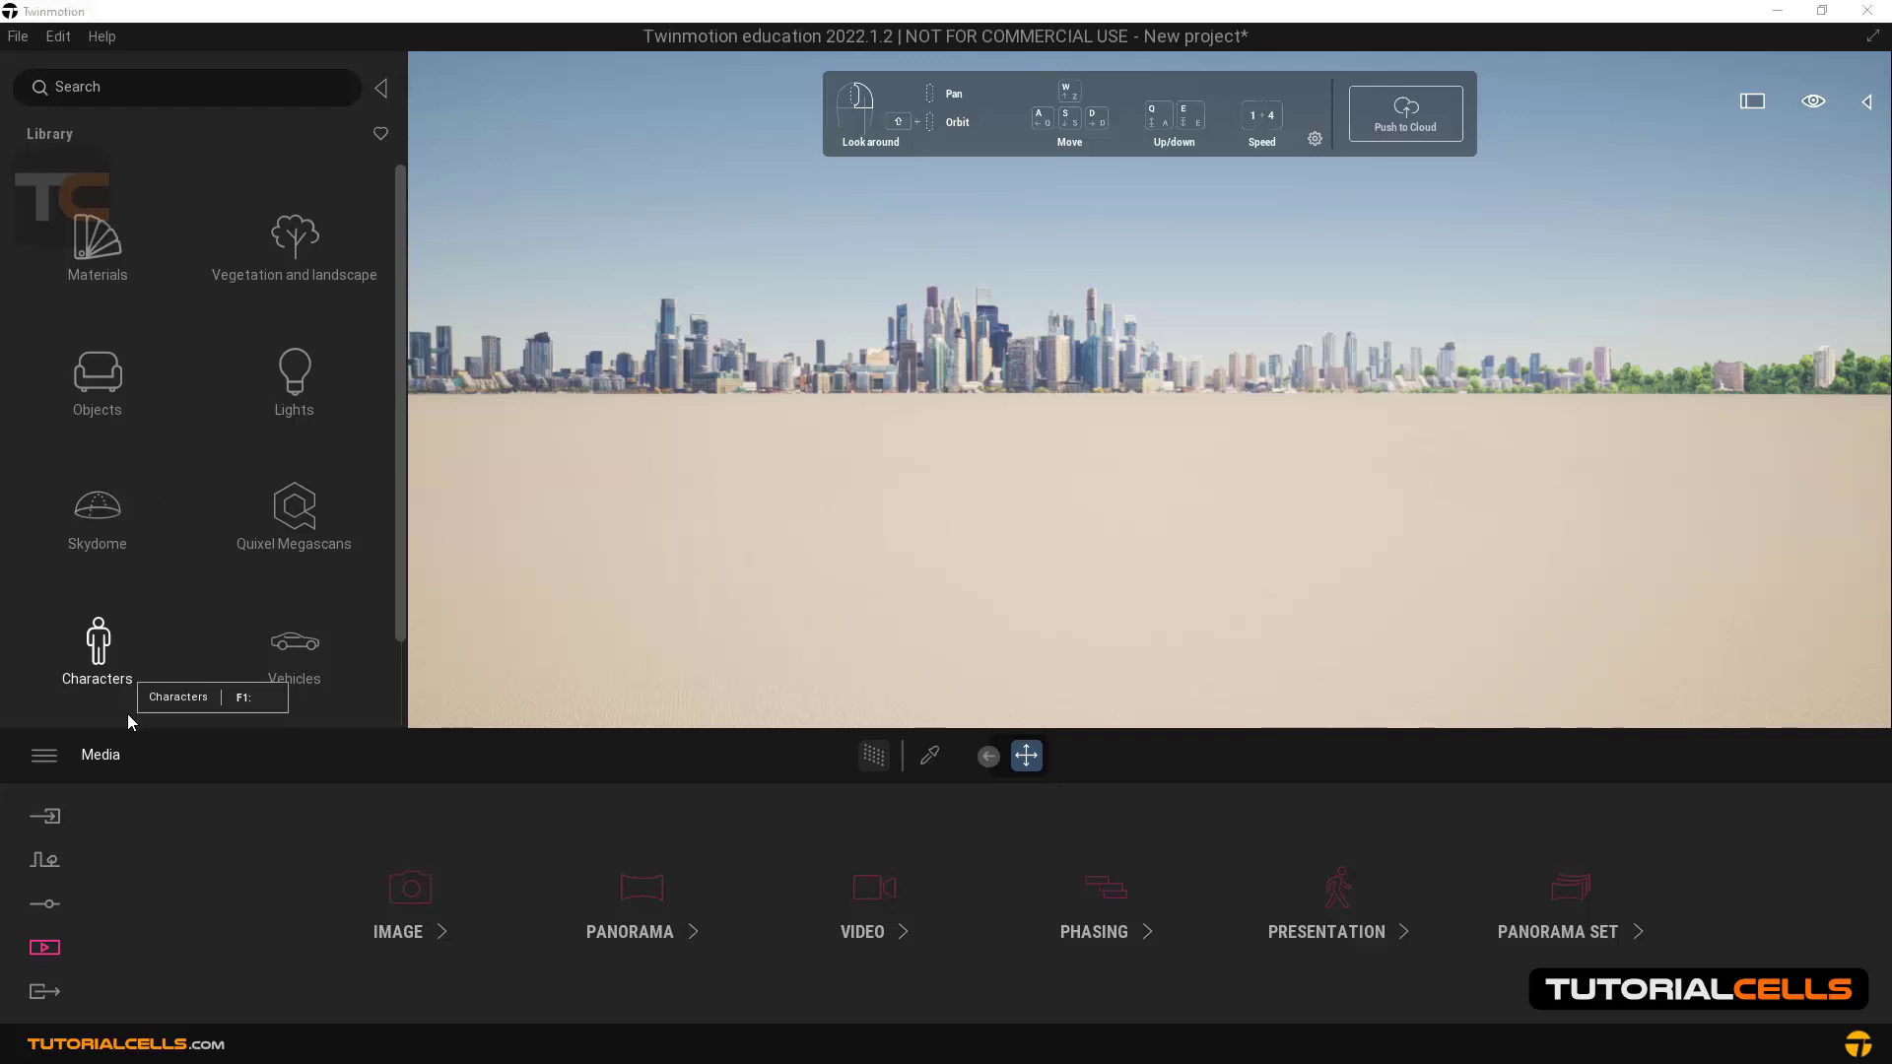
mouse_move(174, 242)
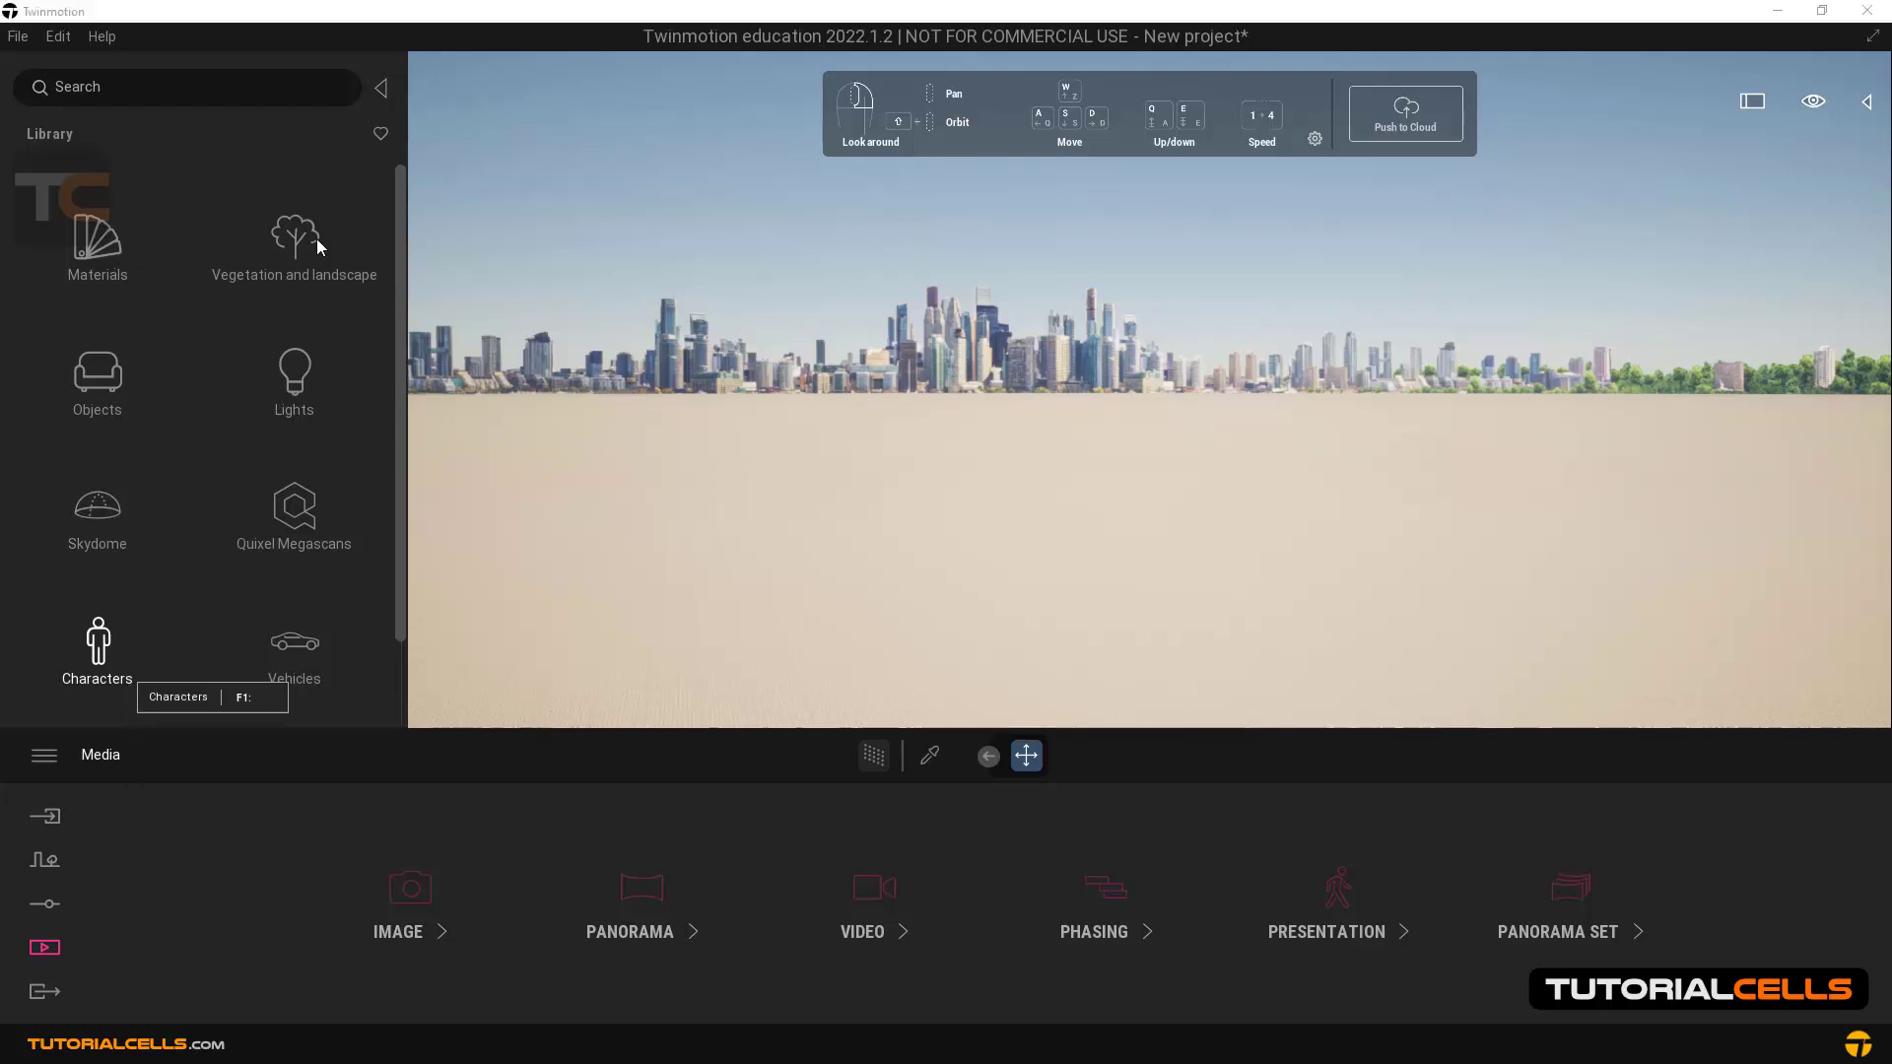
Step: Browse the Vegetation trees and Quixel Megascans categories, returning to the library top level each time
scroll("down", 3)
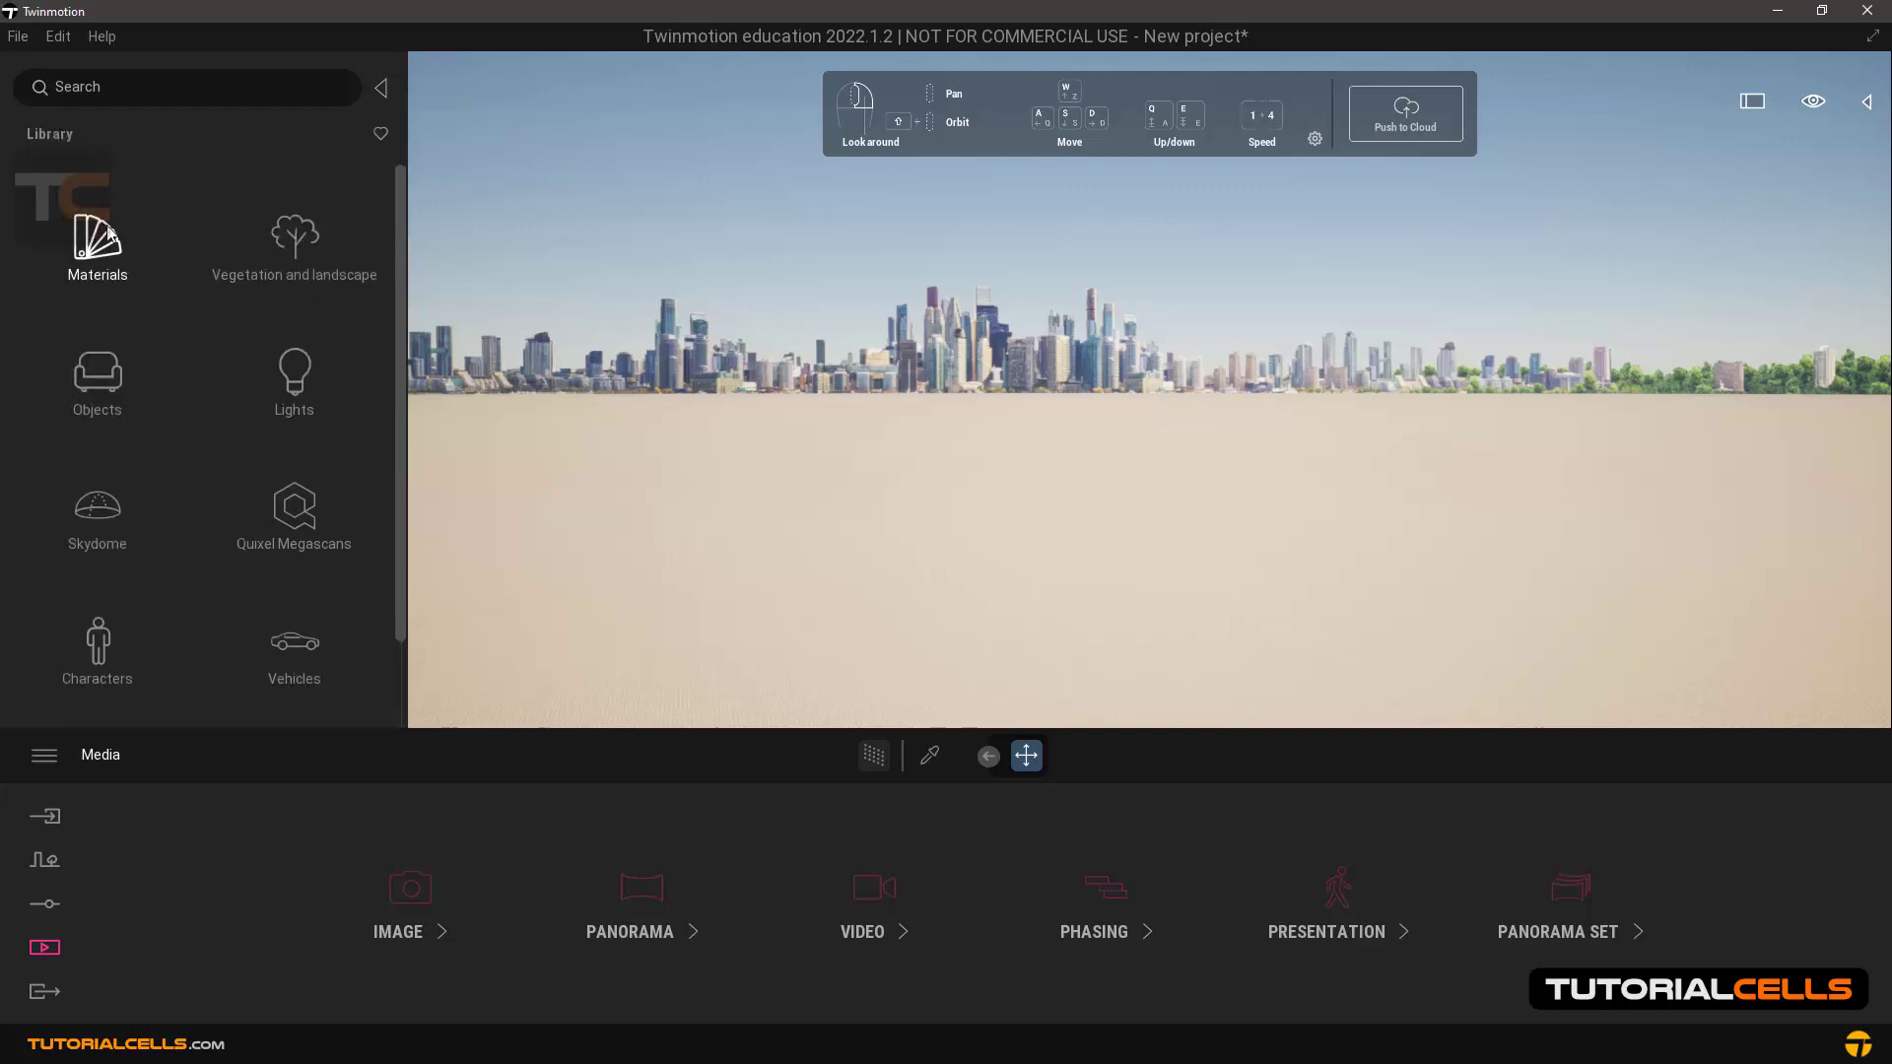
left_click(294, 240)
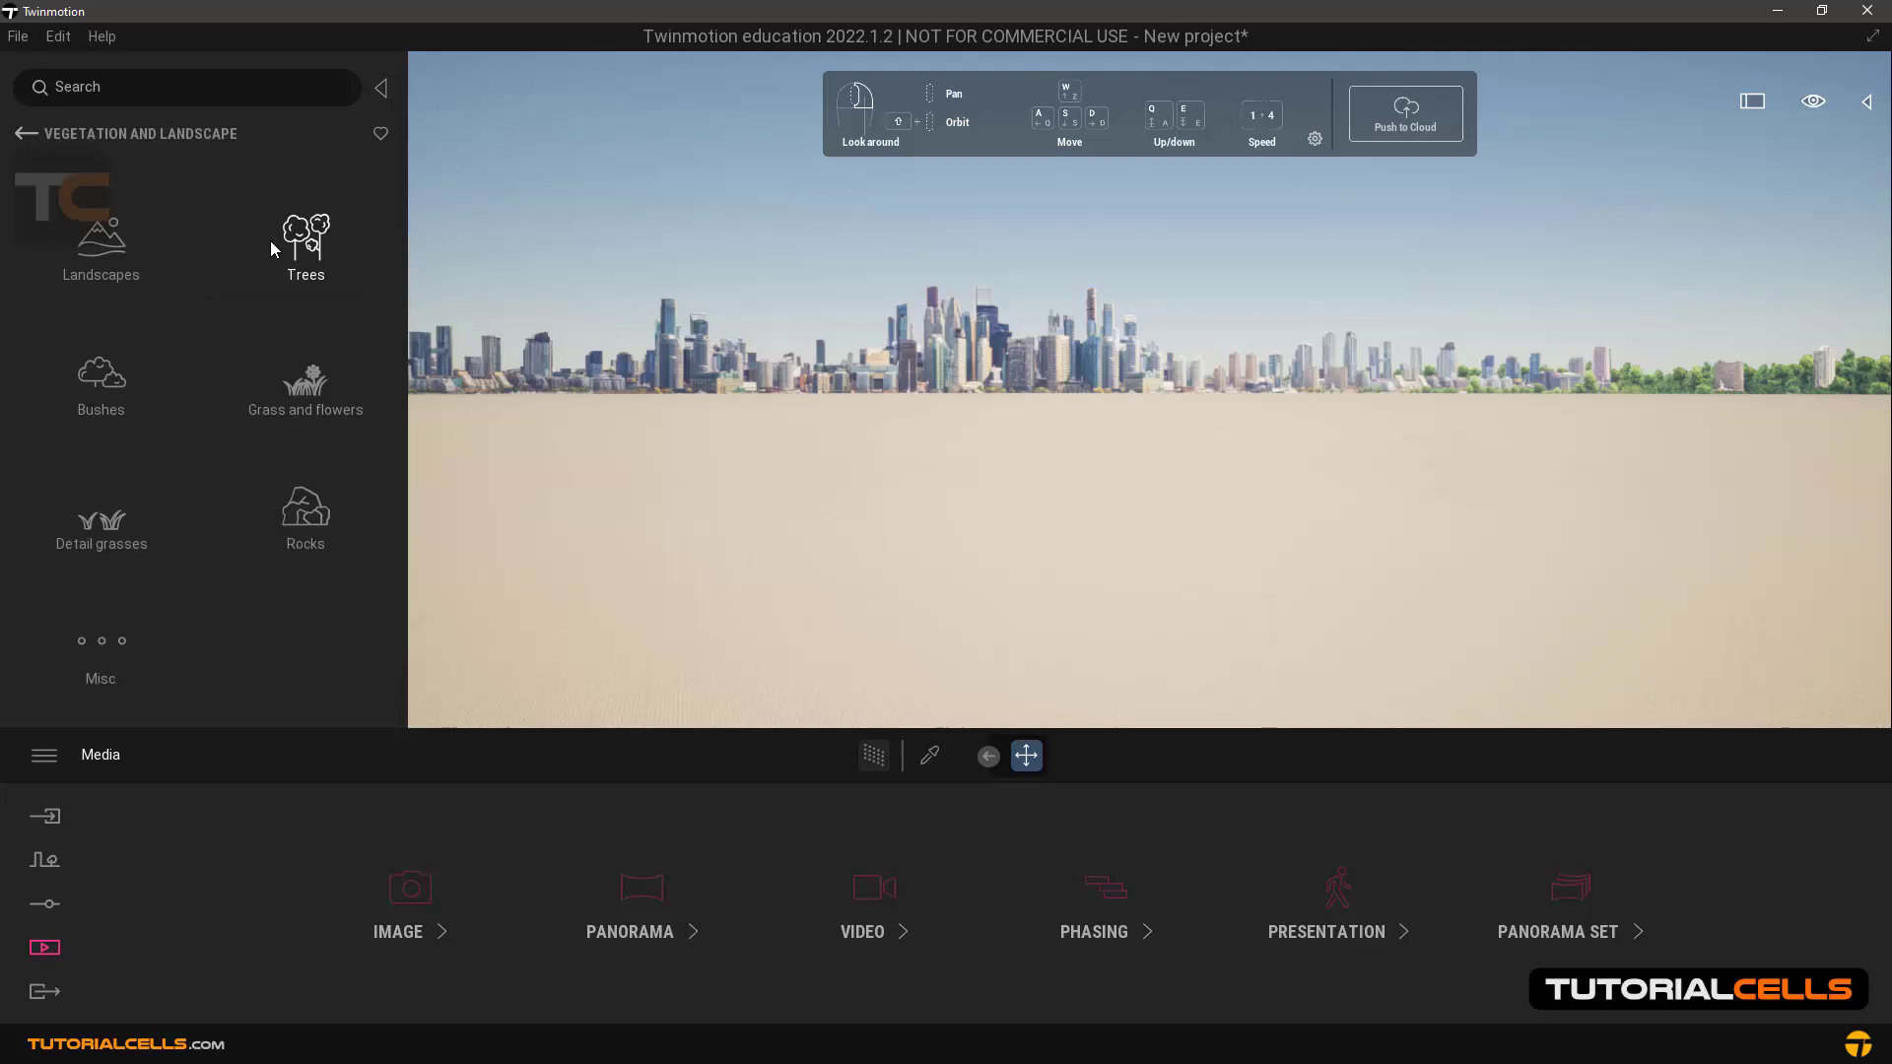
left_click(305, 251)
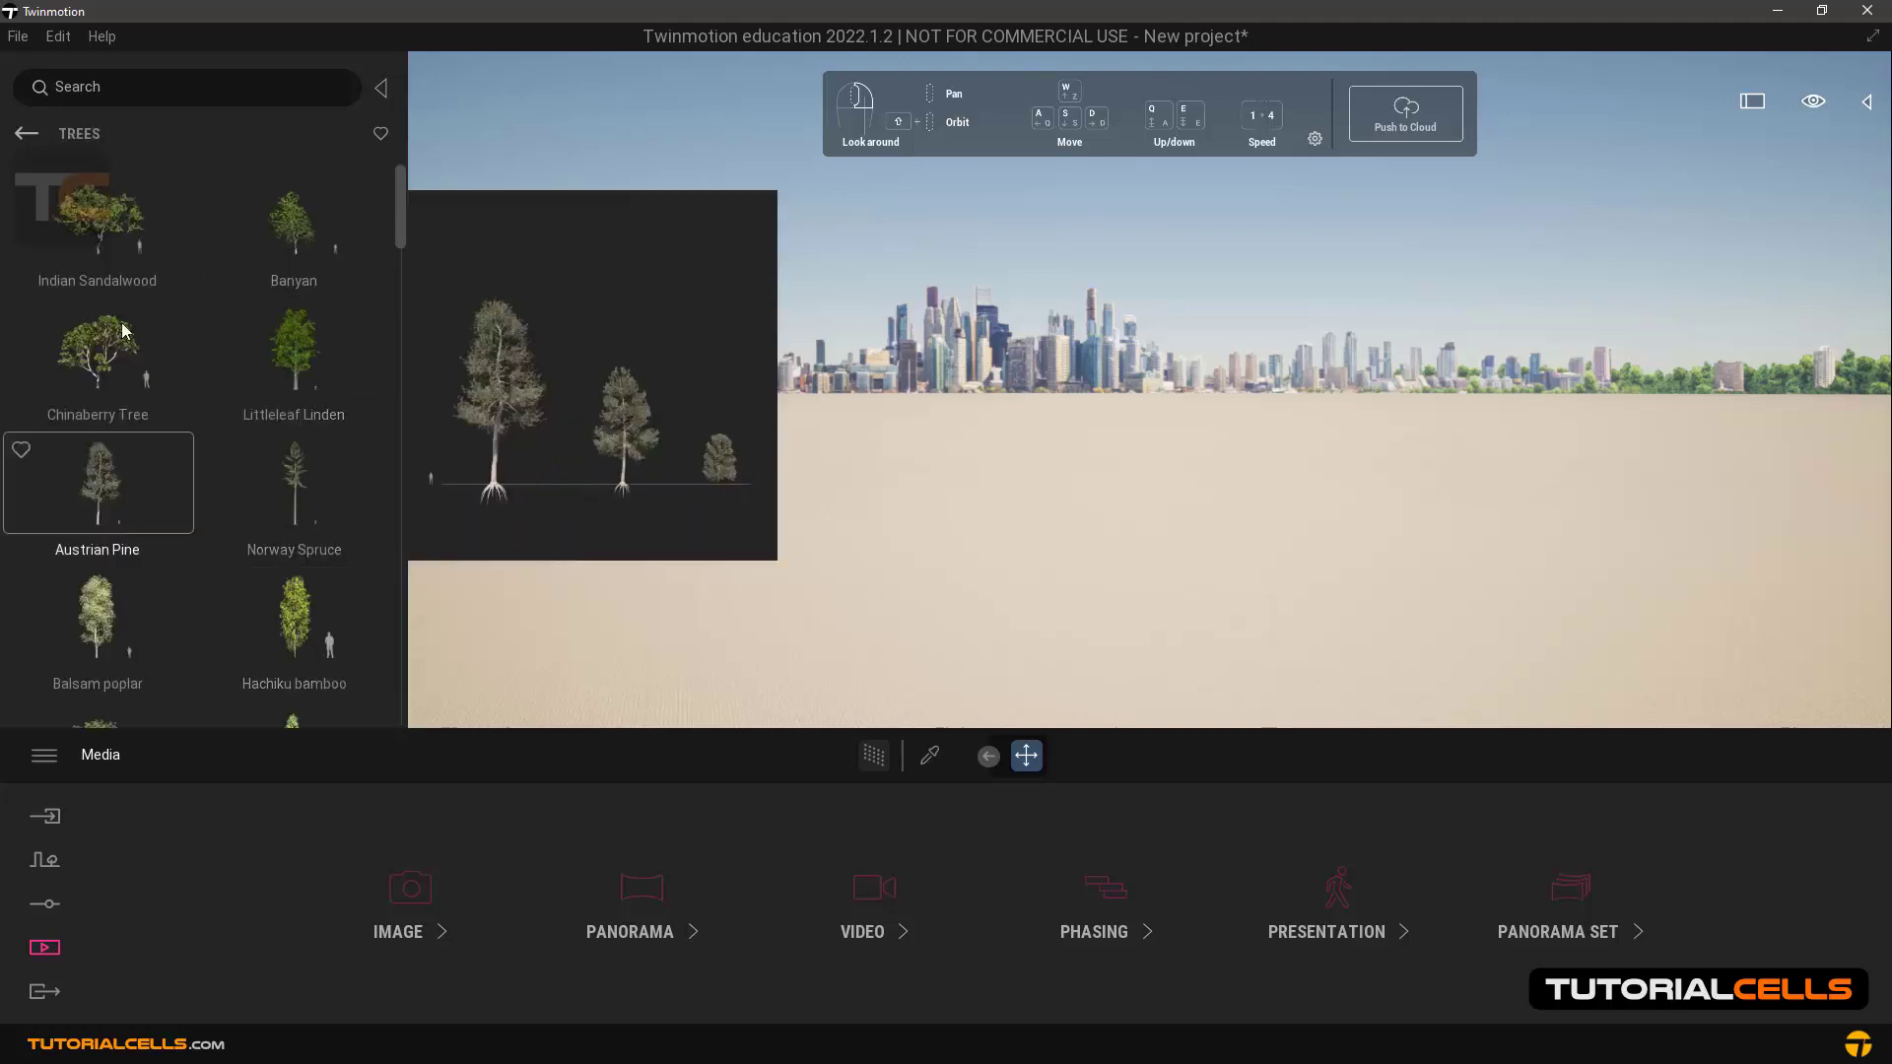
left_click(26, 132)
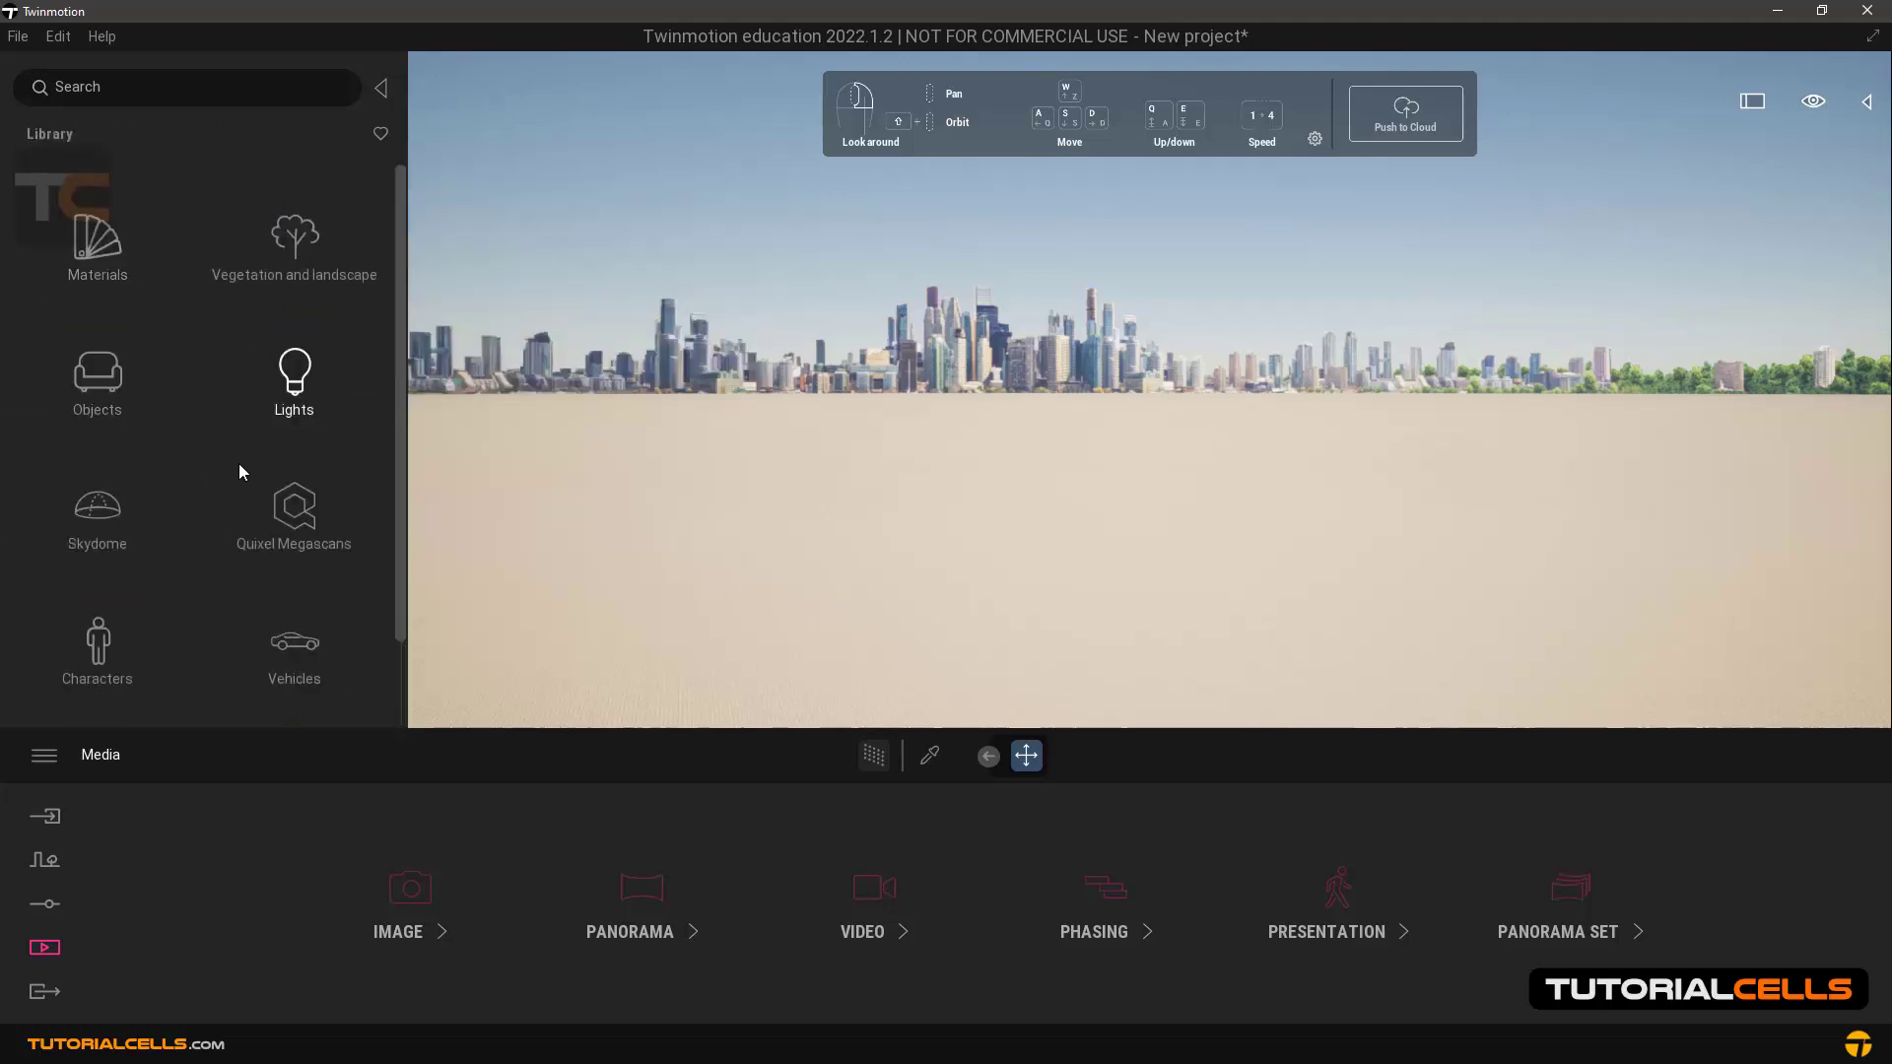
left_click(294, 513)
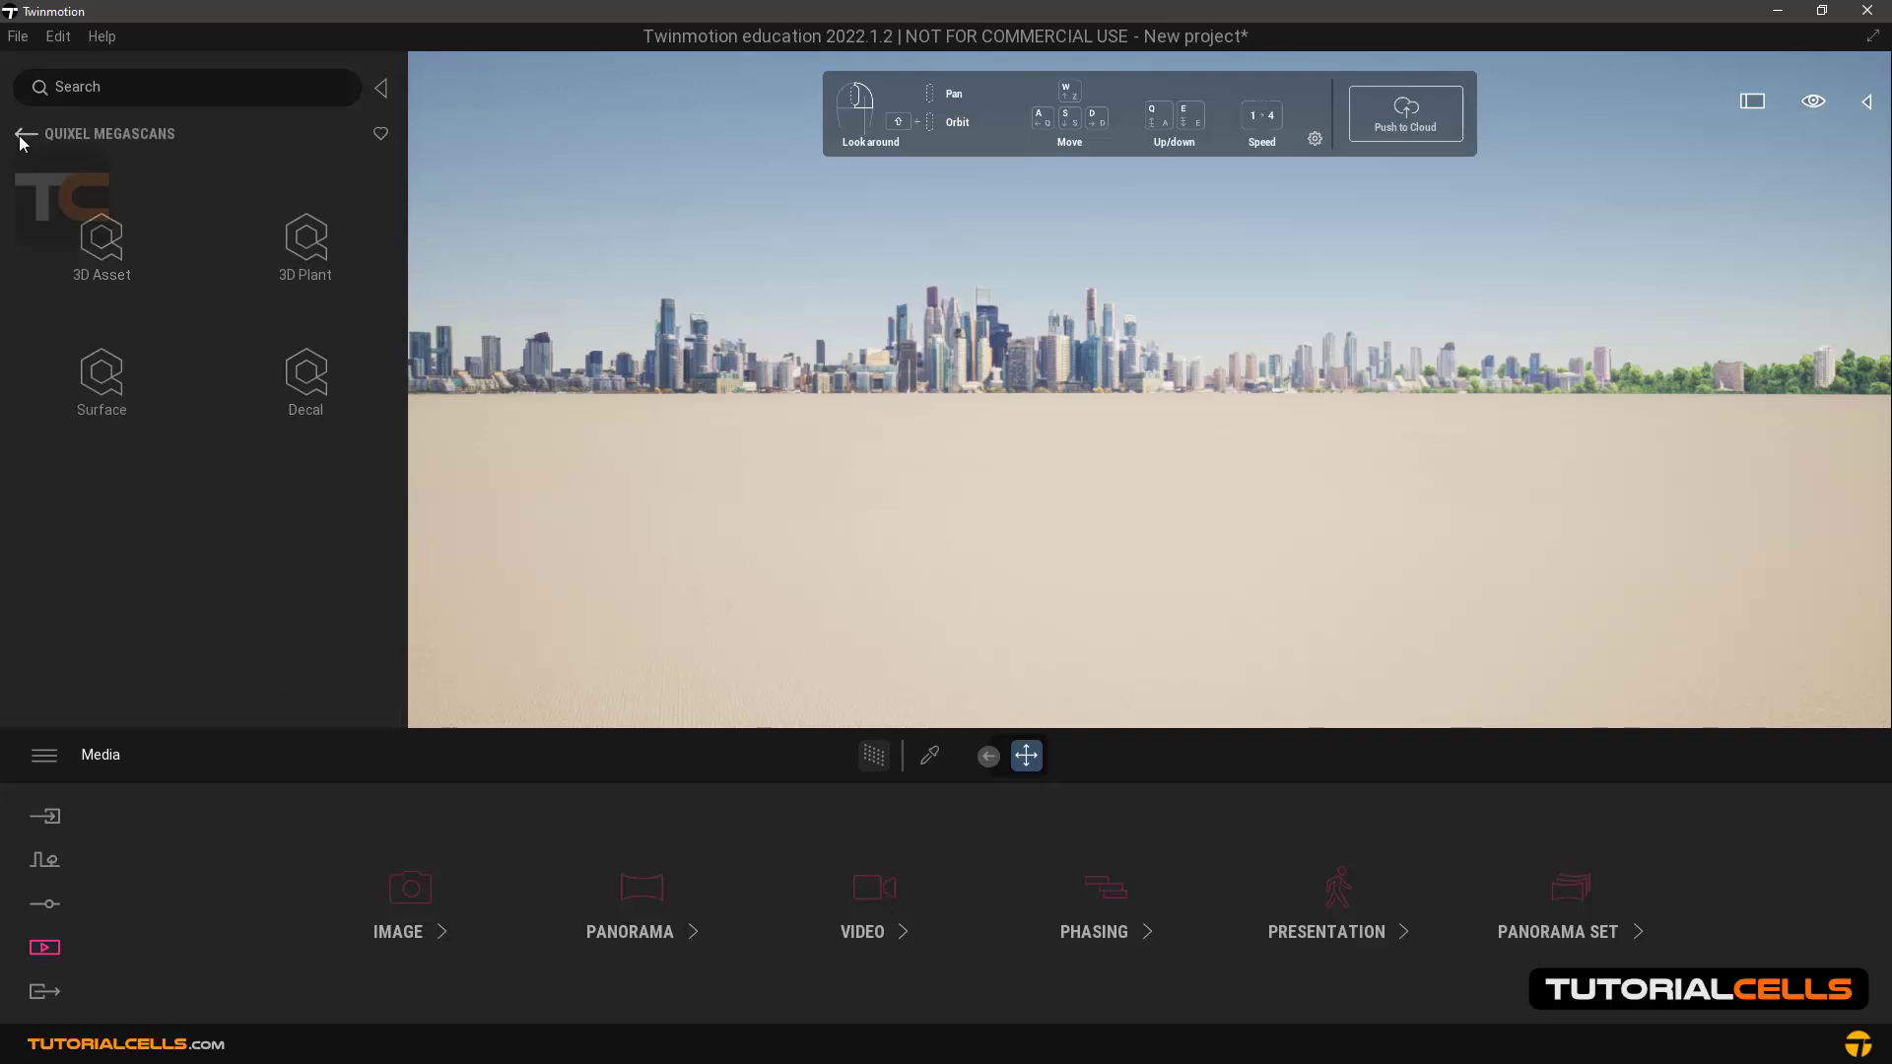
left_click(20, 134)
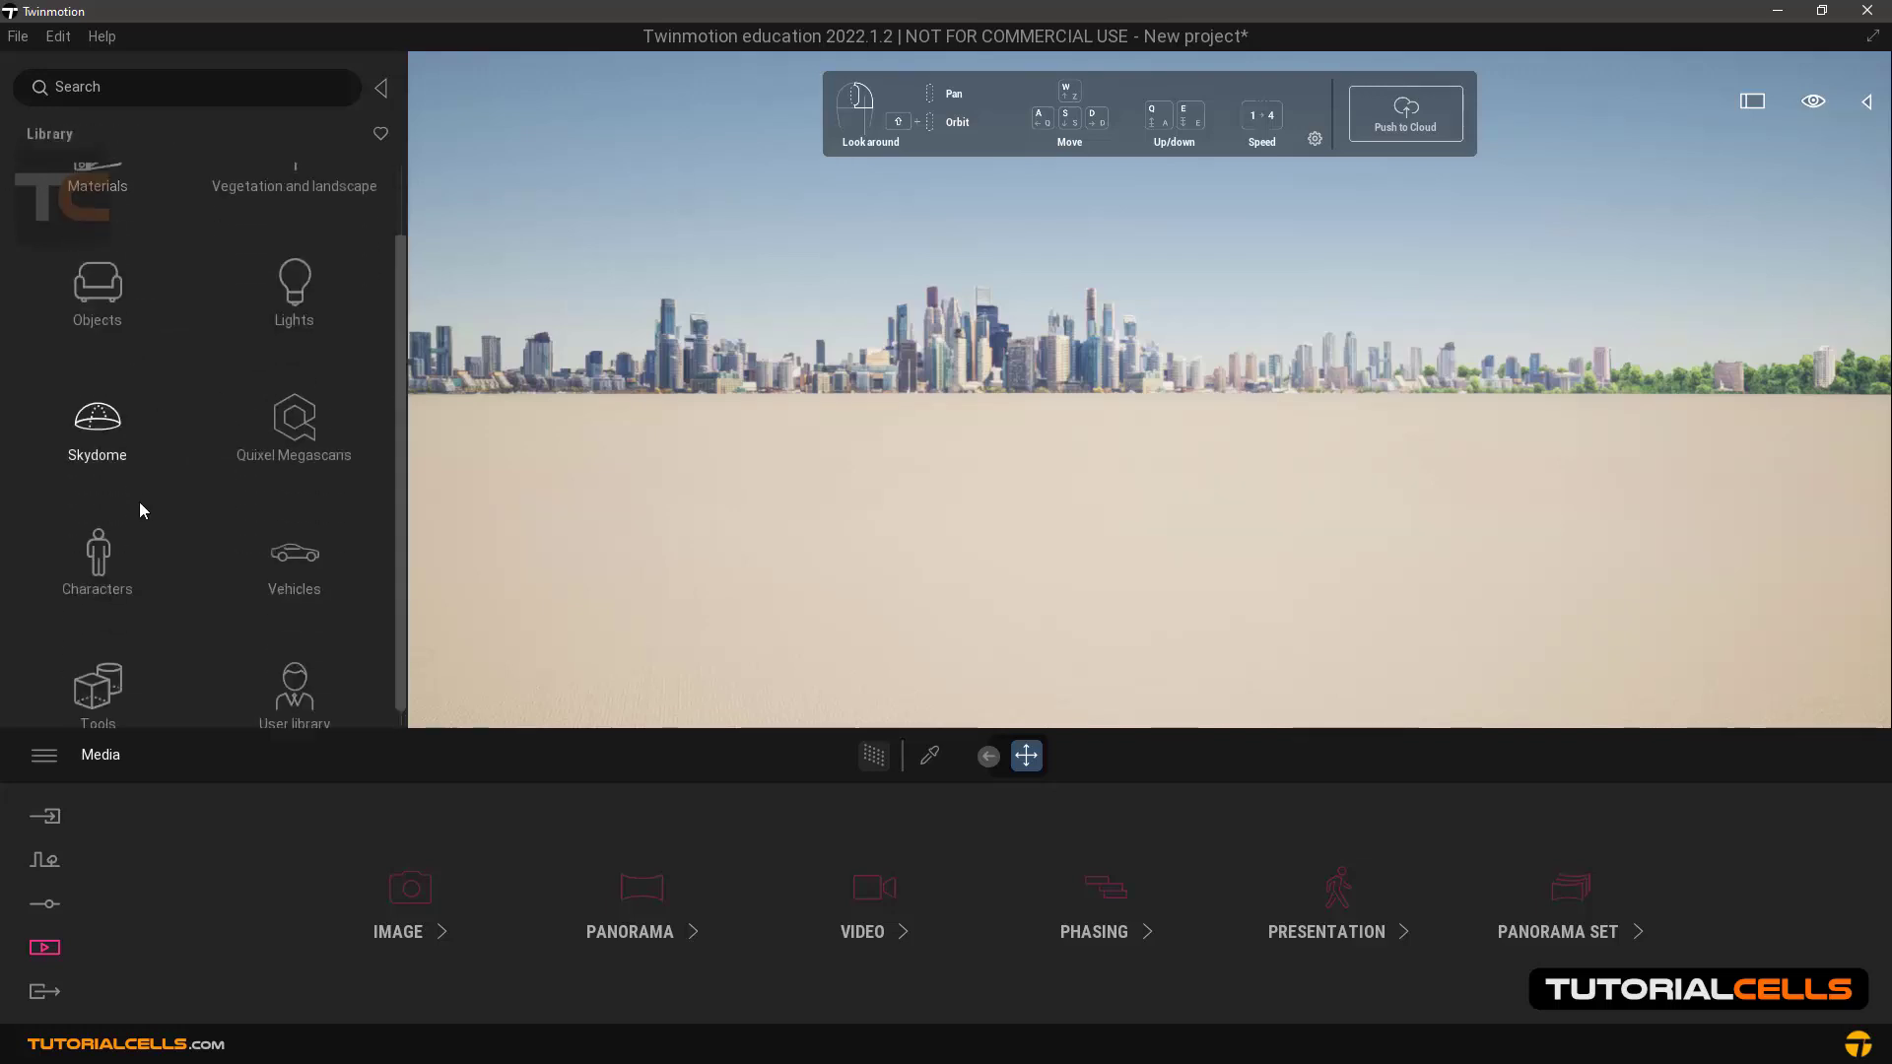
Step: Browse posed human Characters and Tools, return to the top level, and collapse the Library panel
left_click(96, 562)
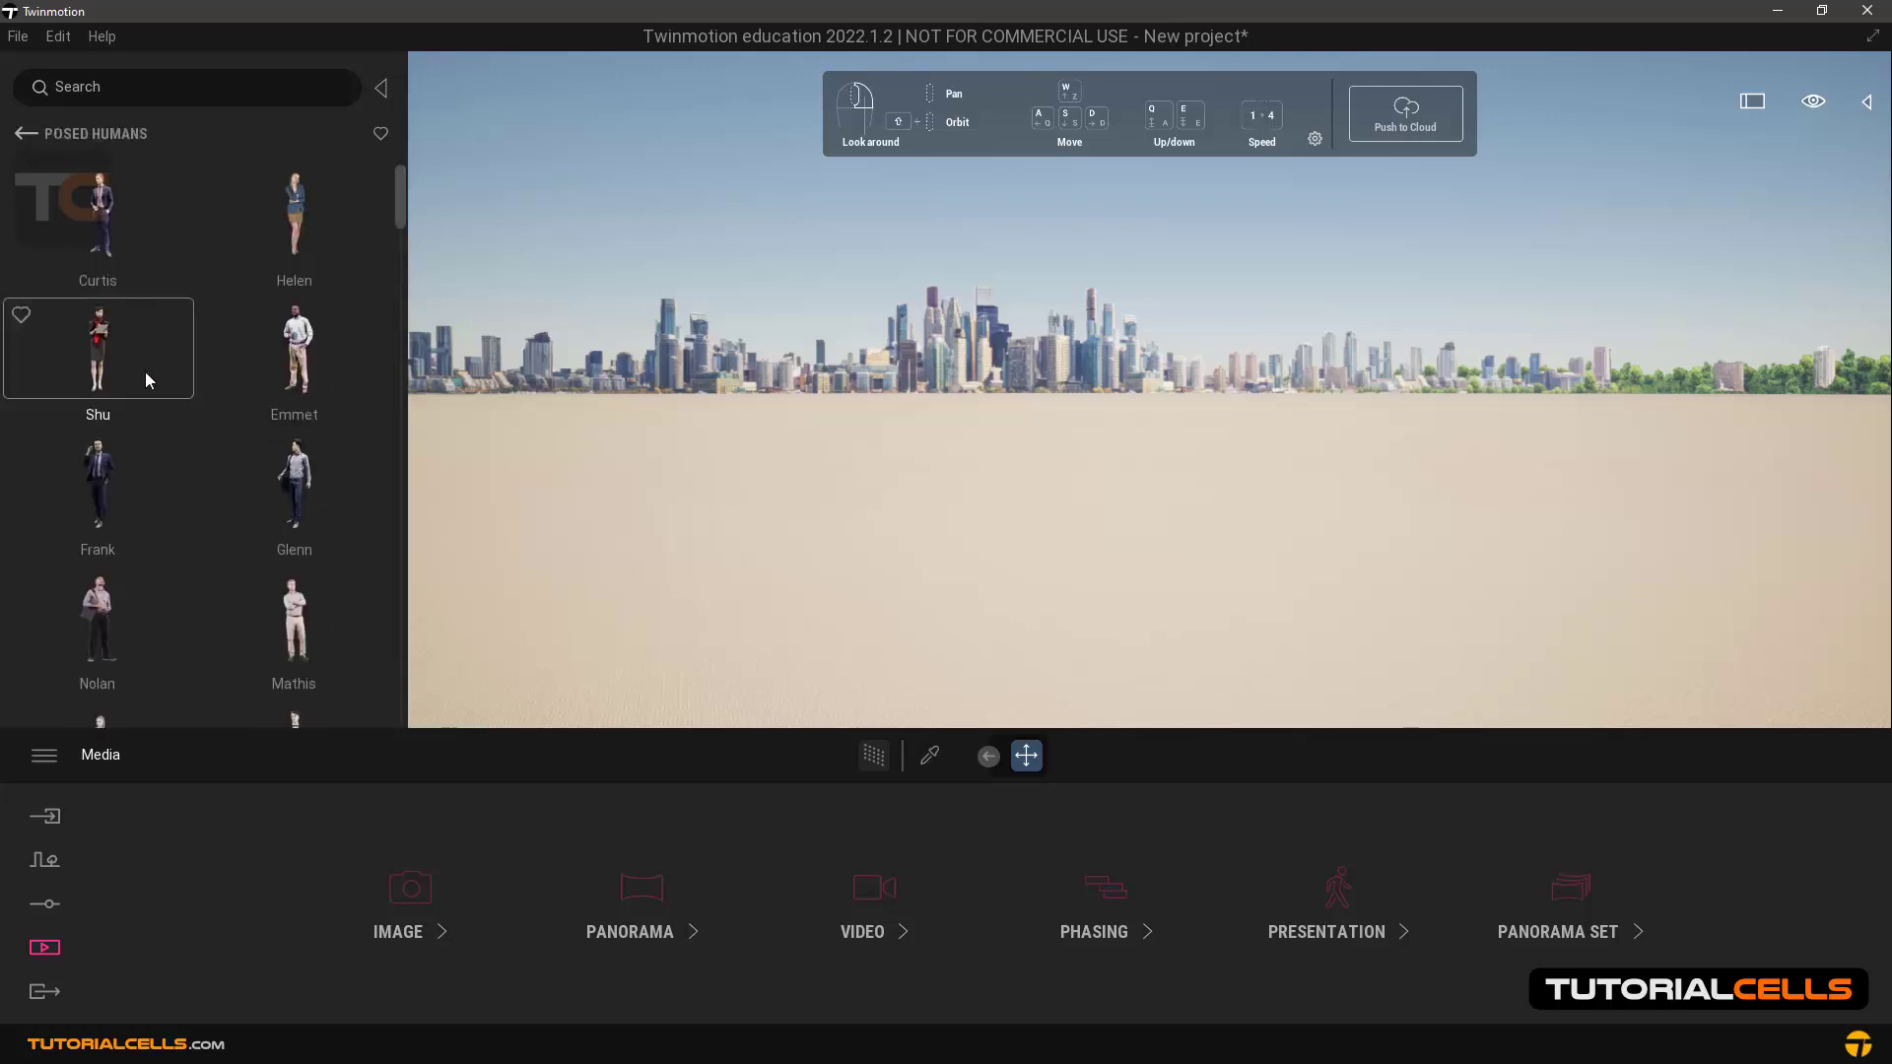
scroll("down", 3)
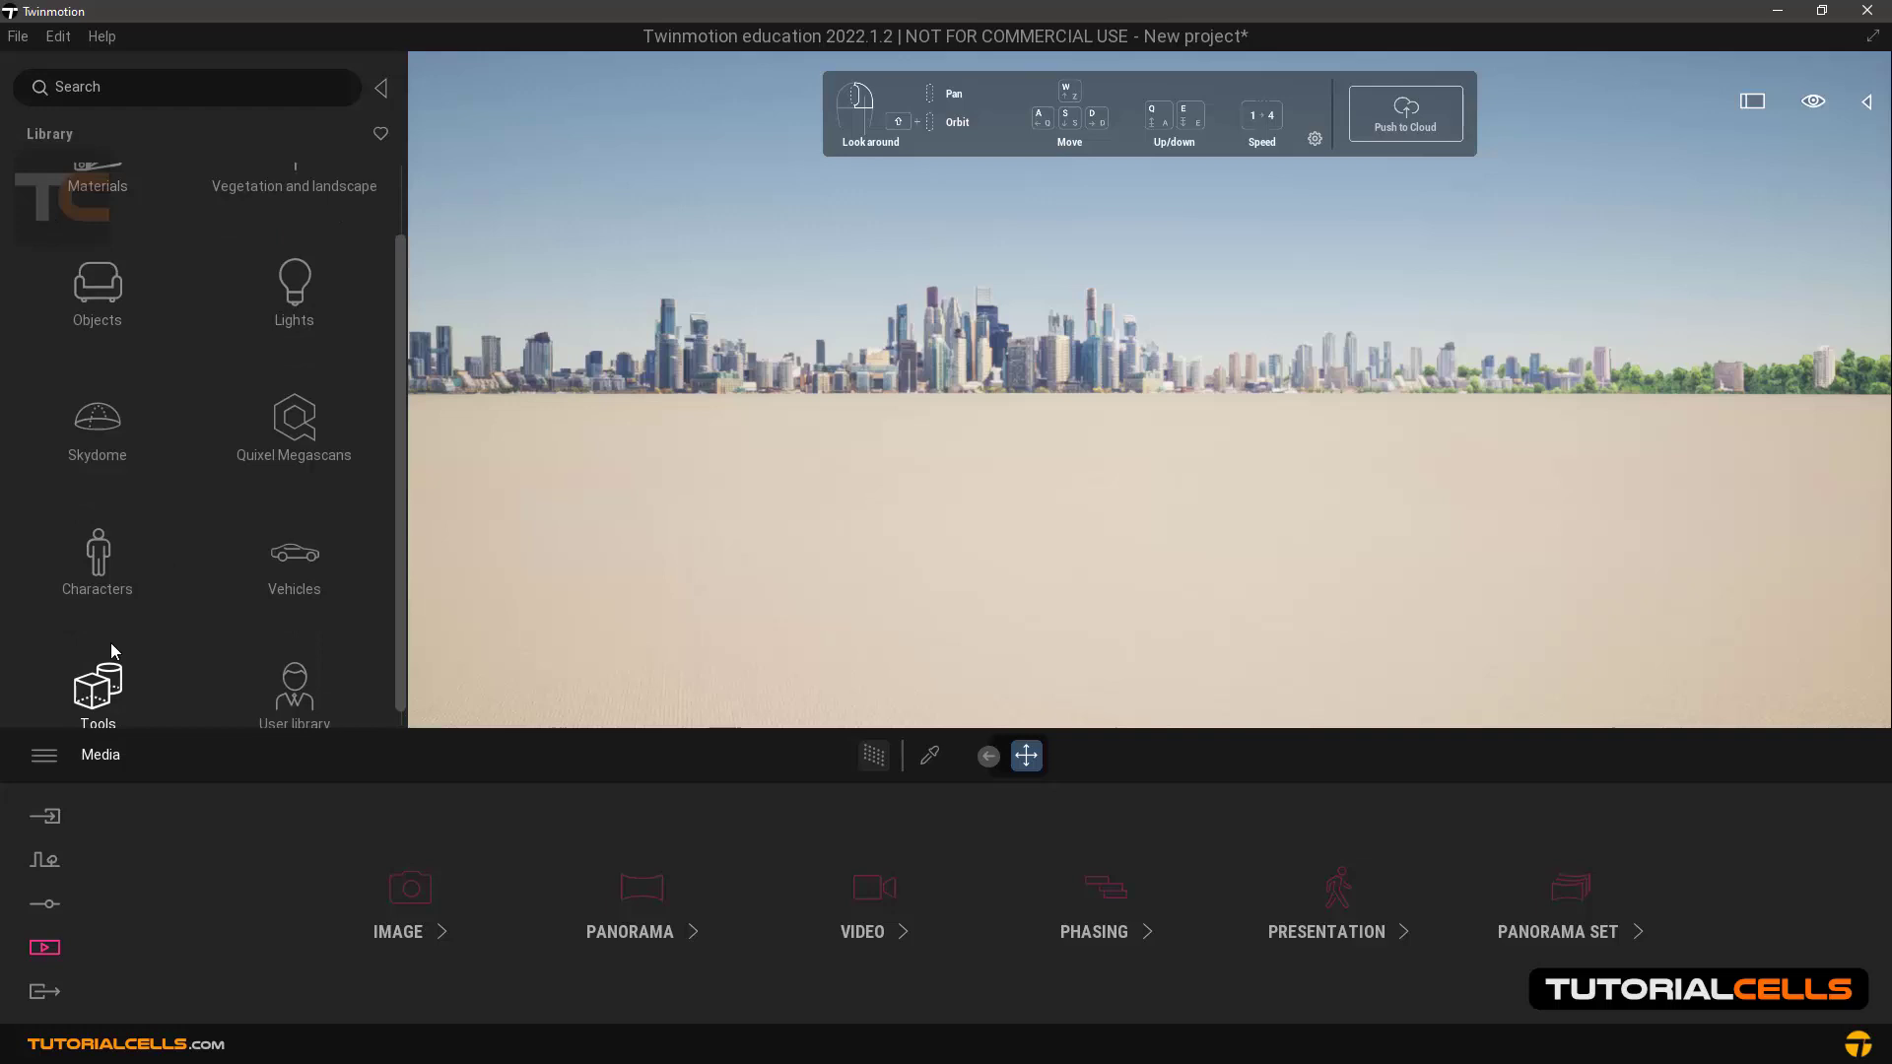
left_click(96, 688)
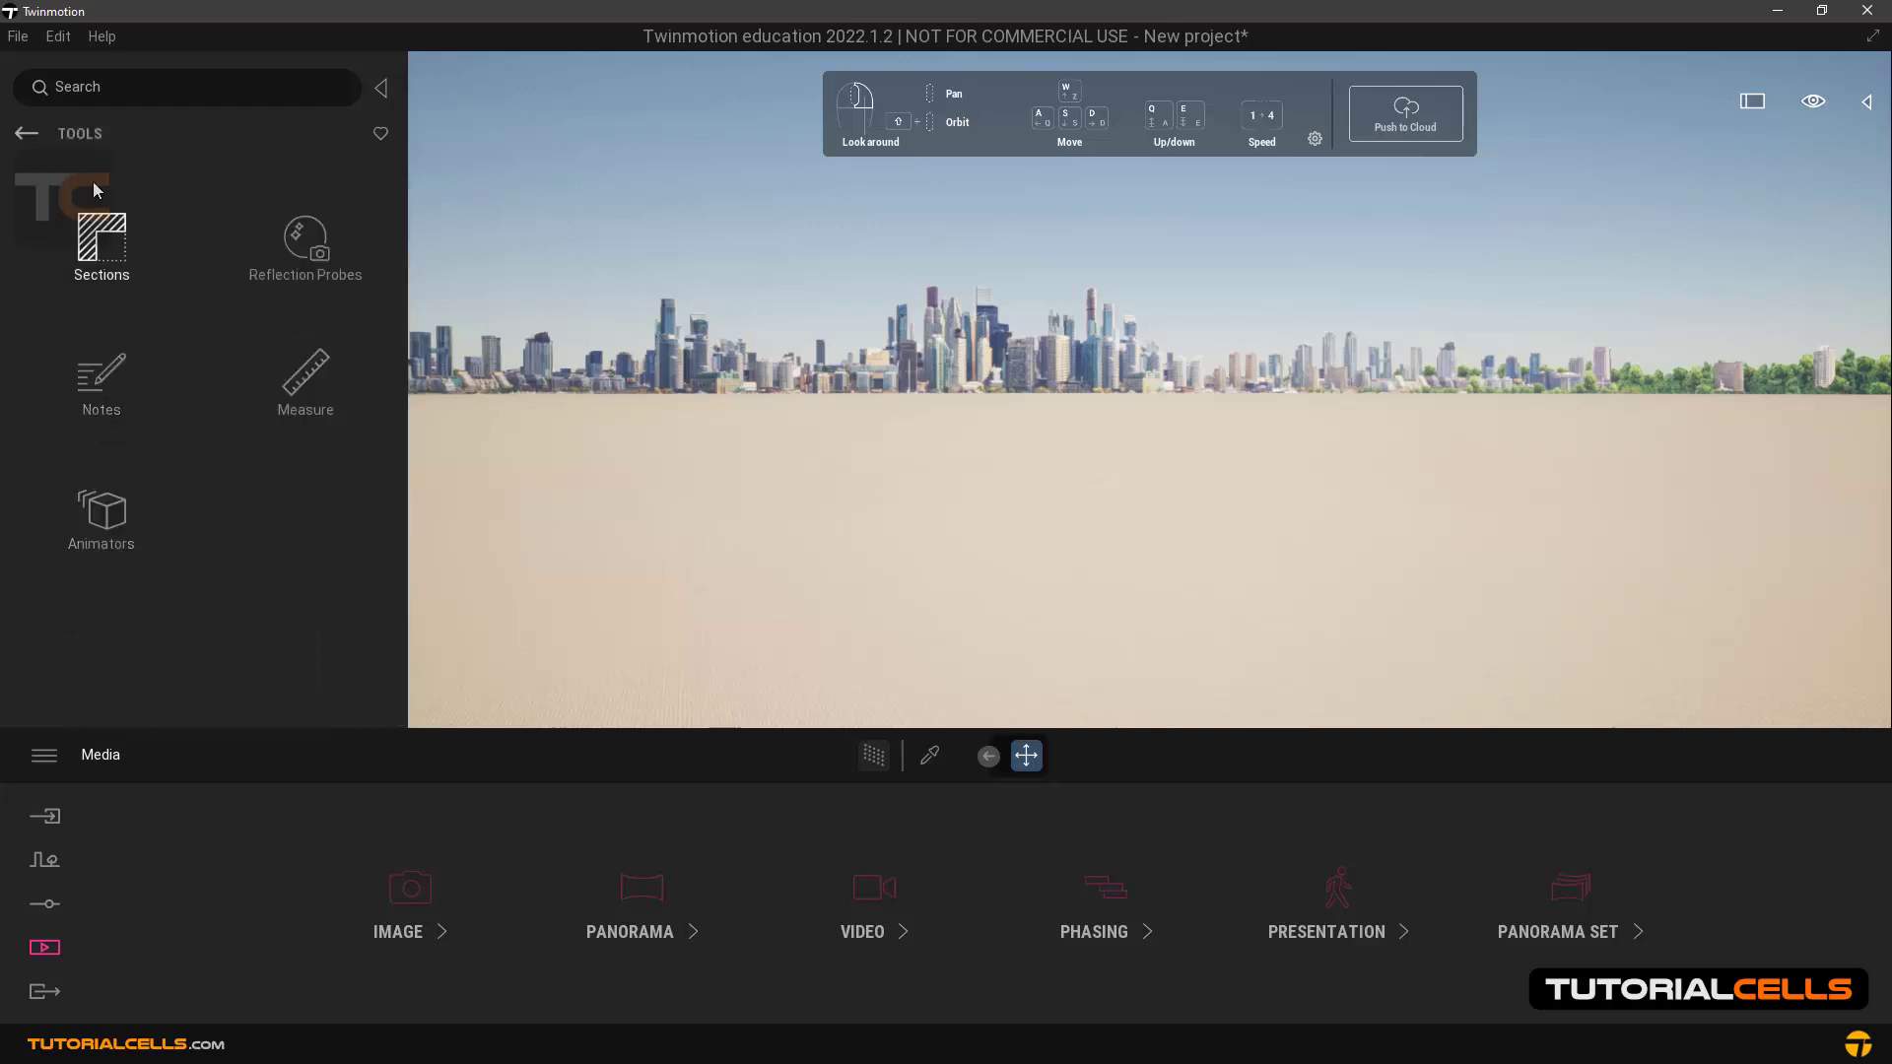
left_click(24, 132)
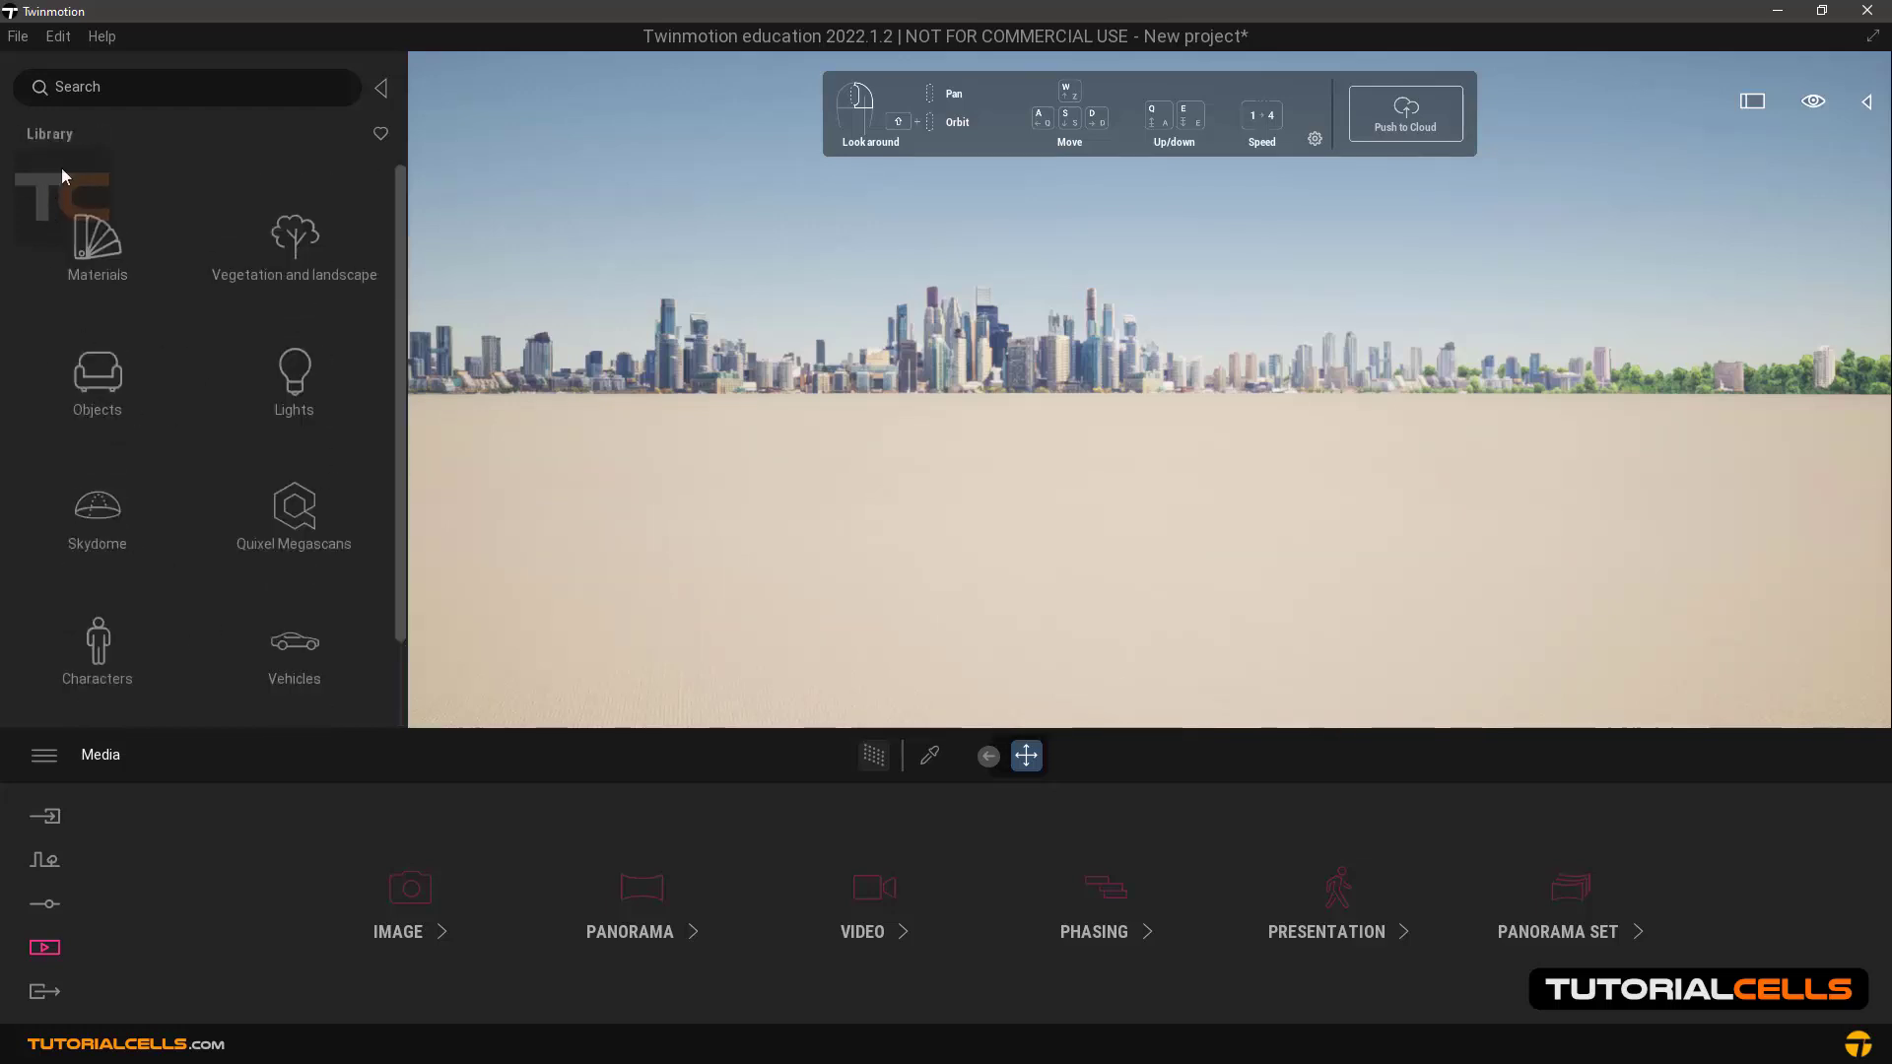
left_click(380, 87)
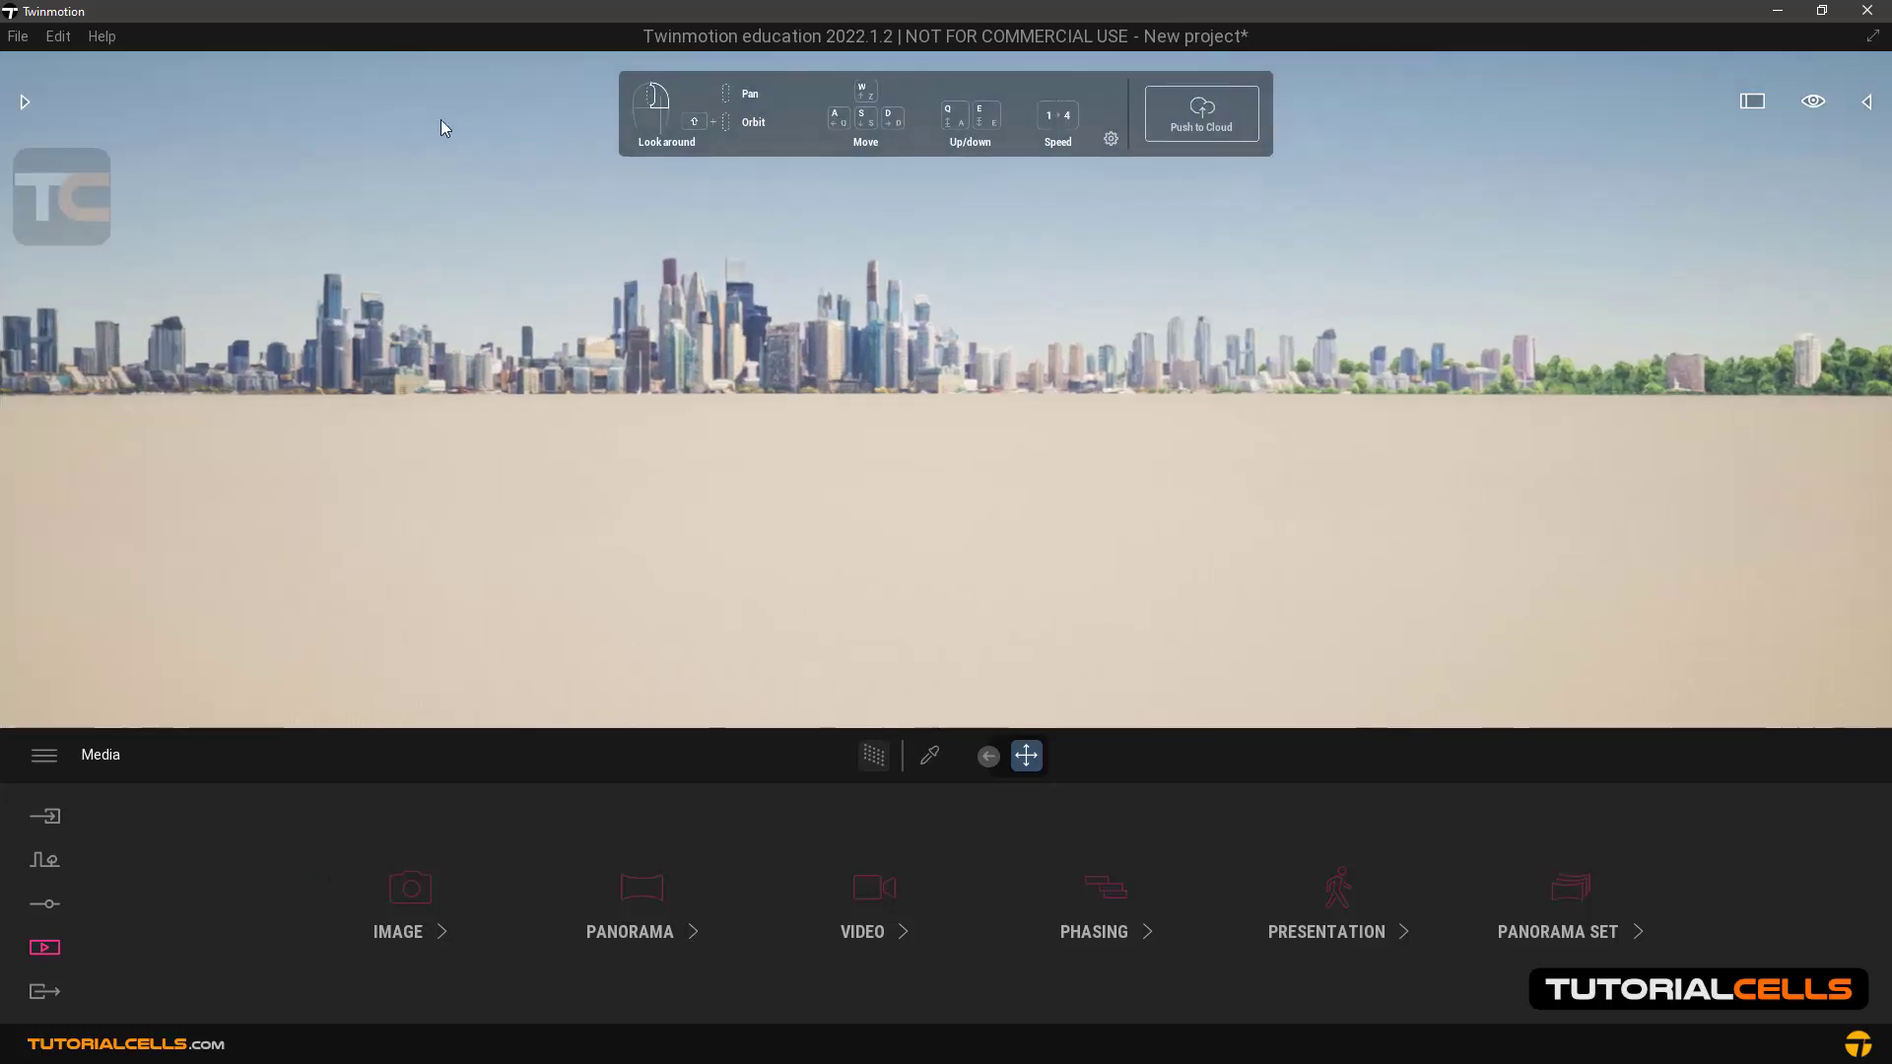
left_click(1864, 101)
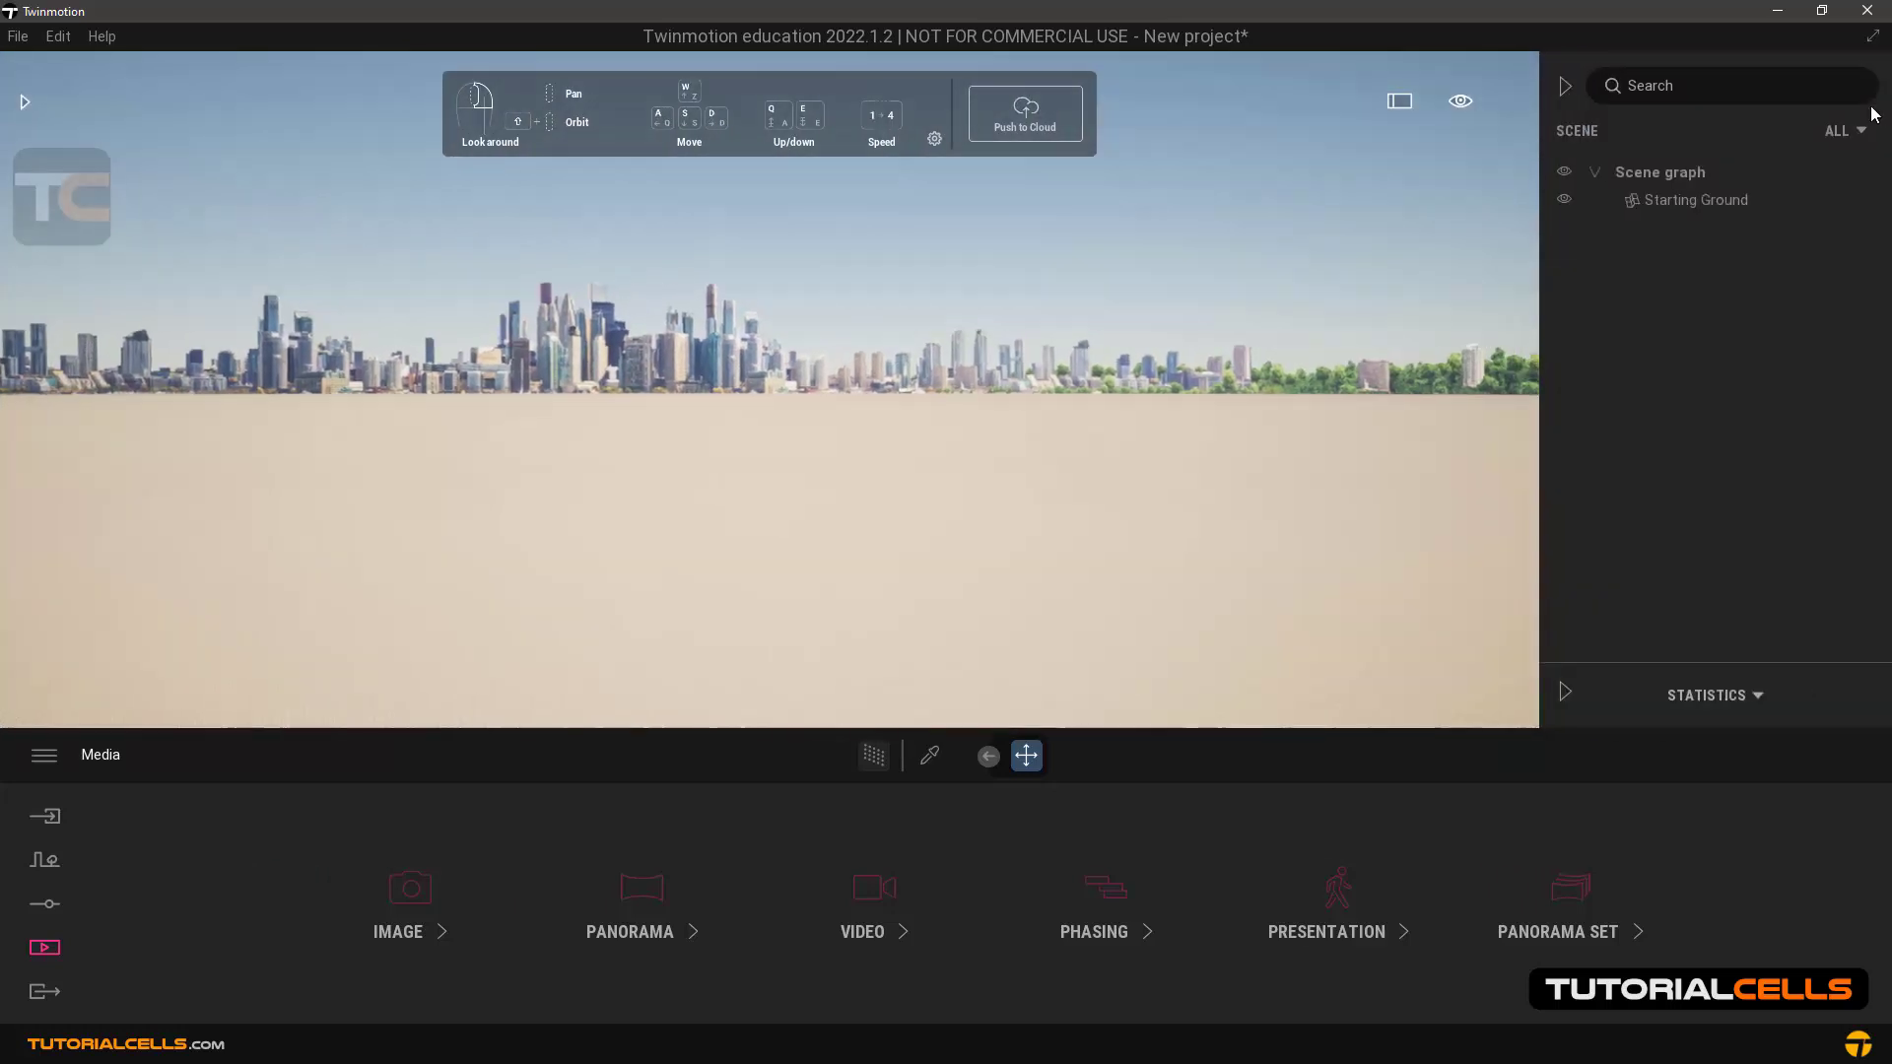
mouse_move(1657, 281)
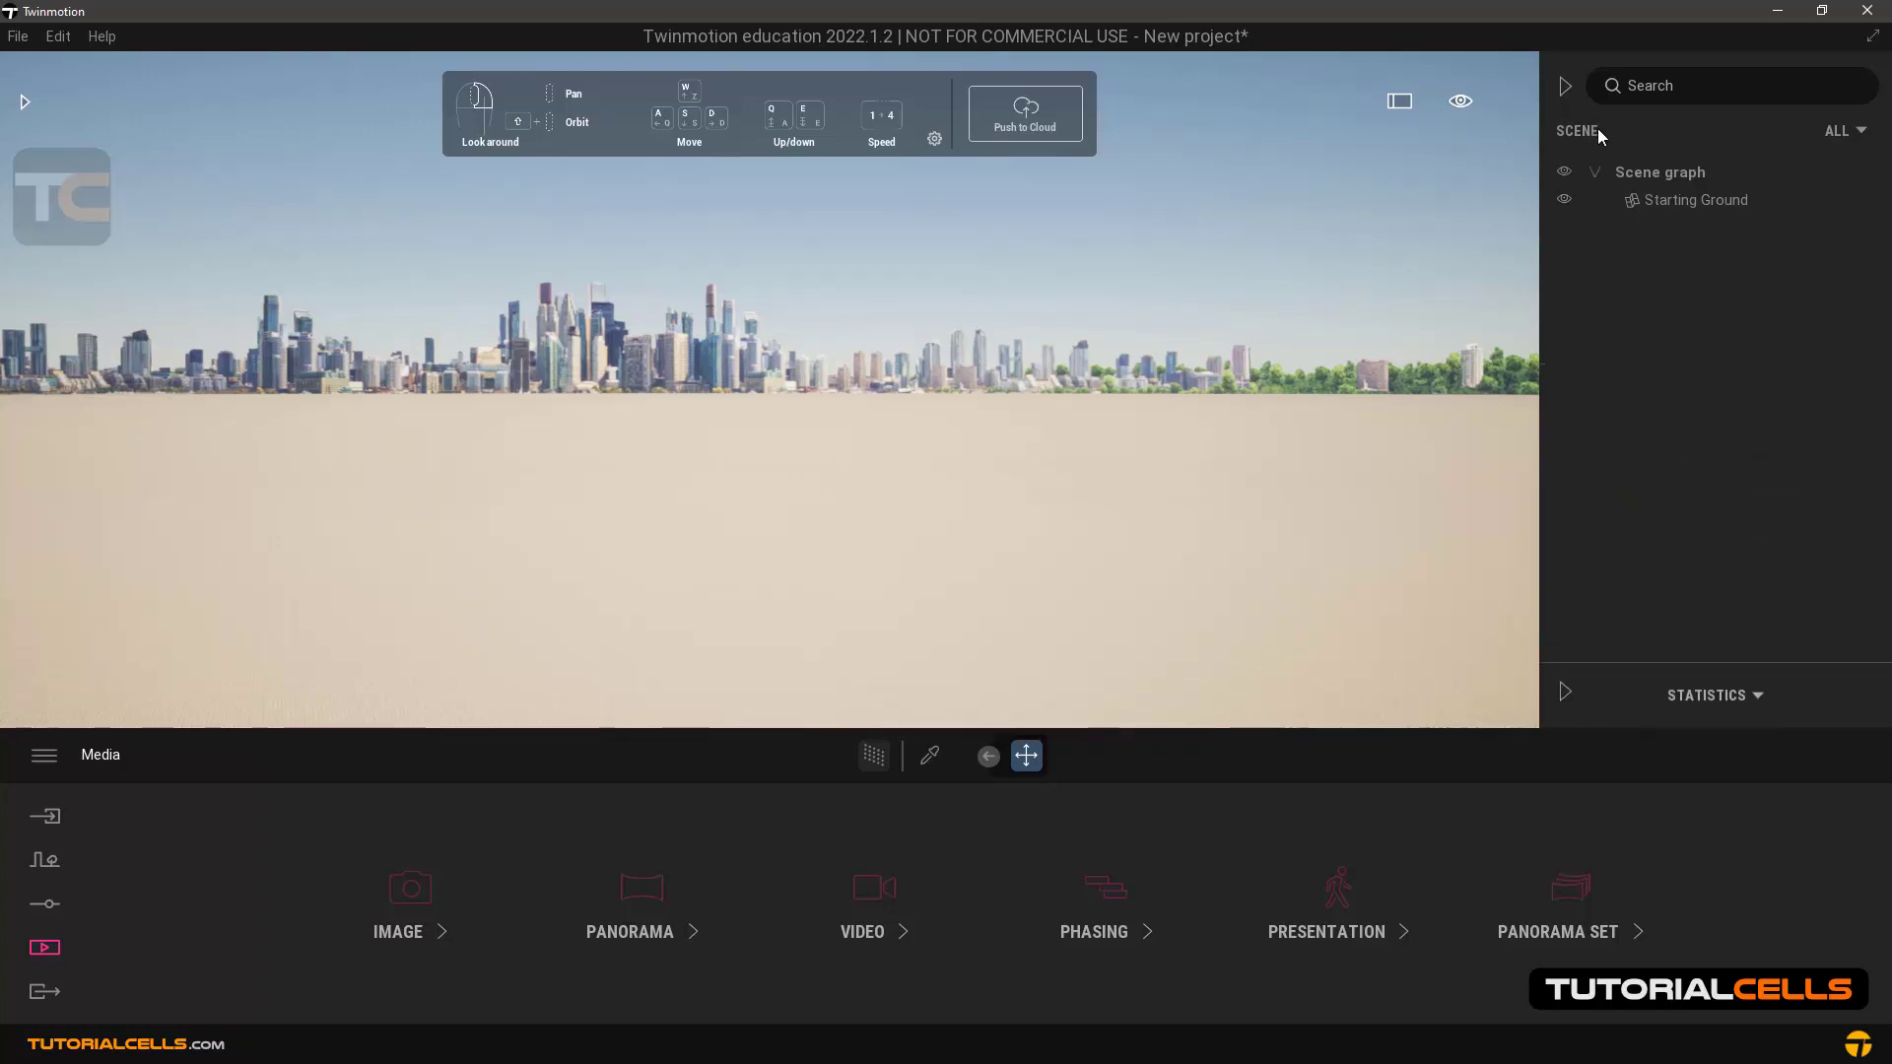
left_click(1857, 101)
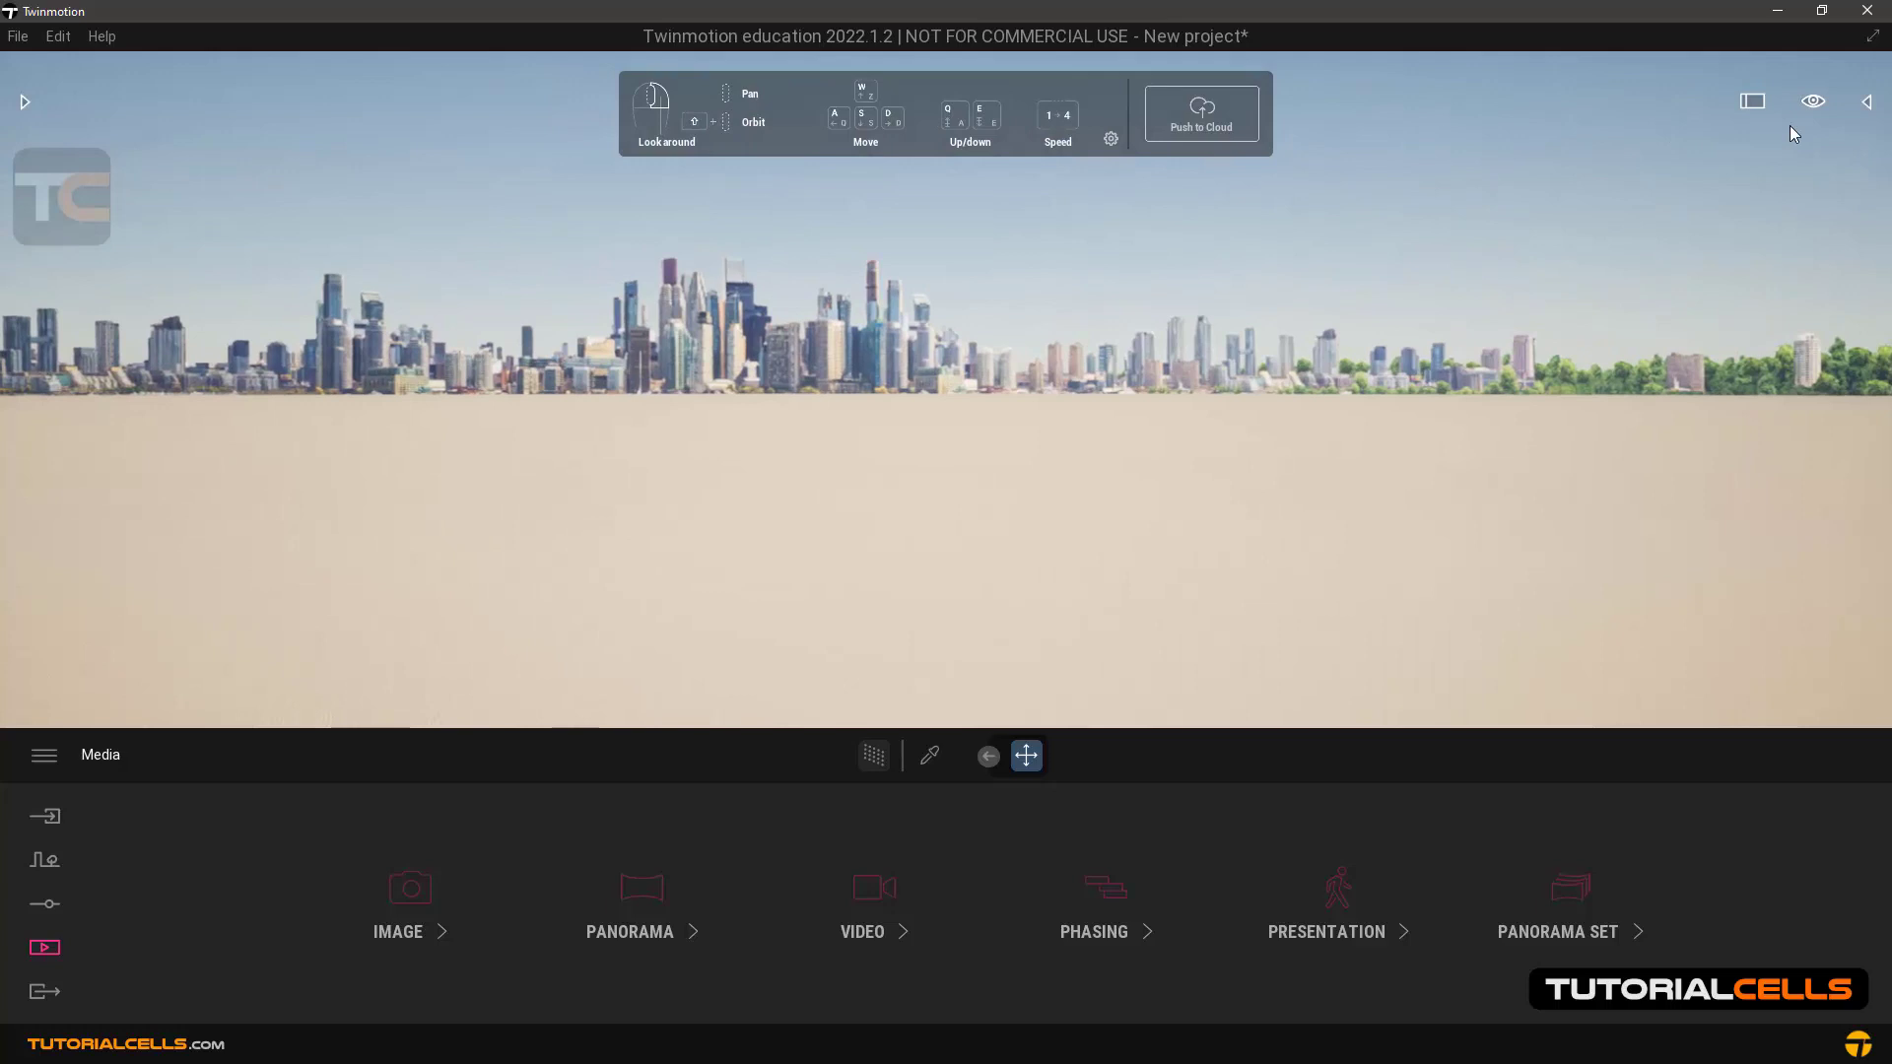
left_click(1813, 100)
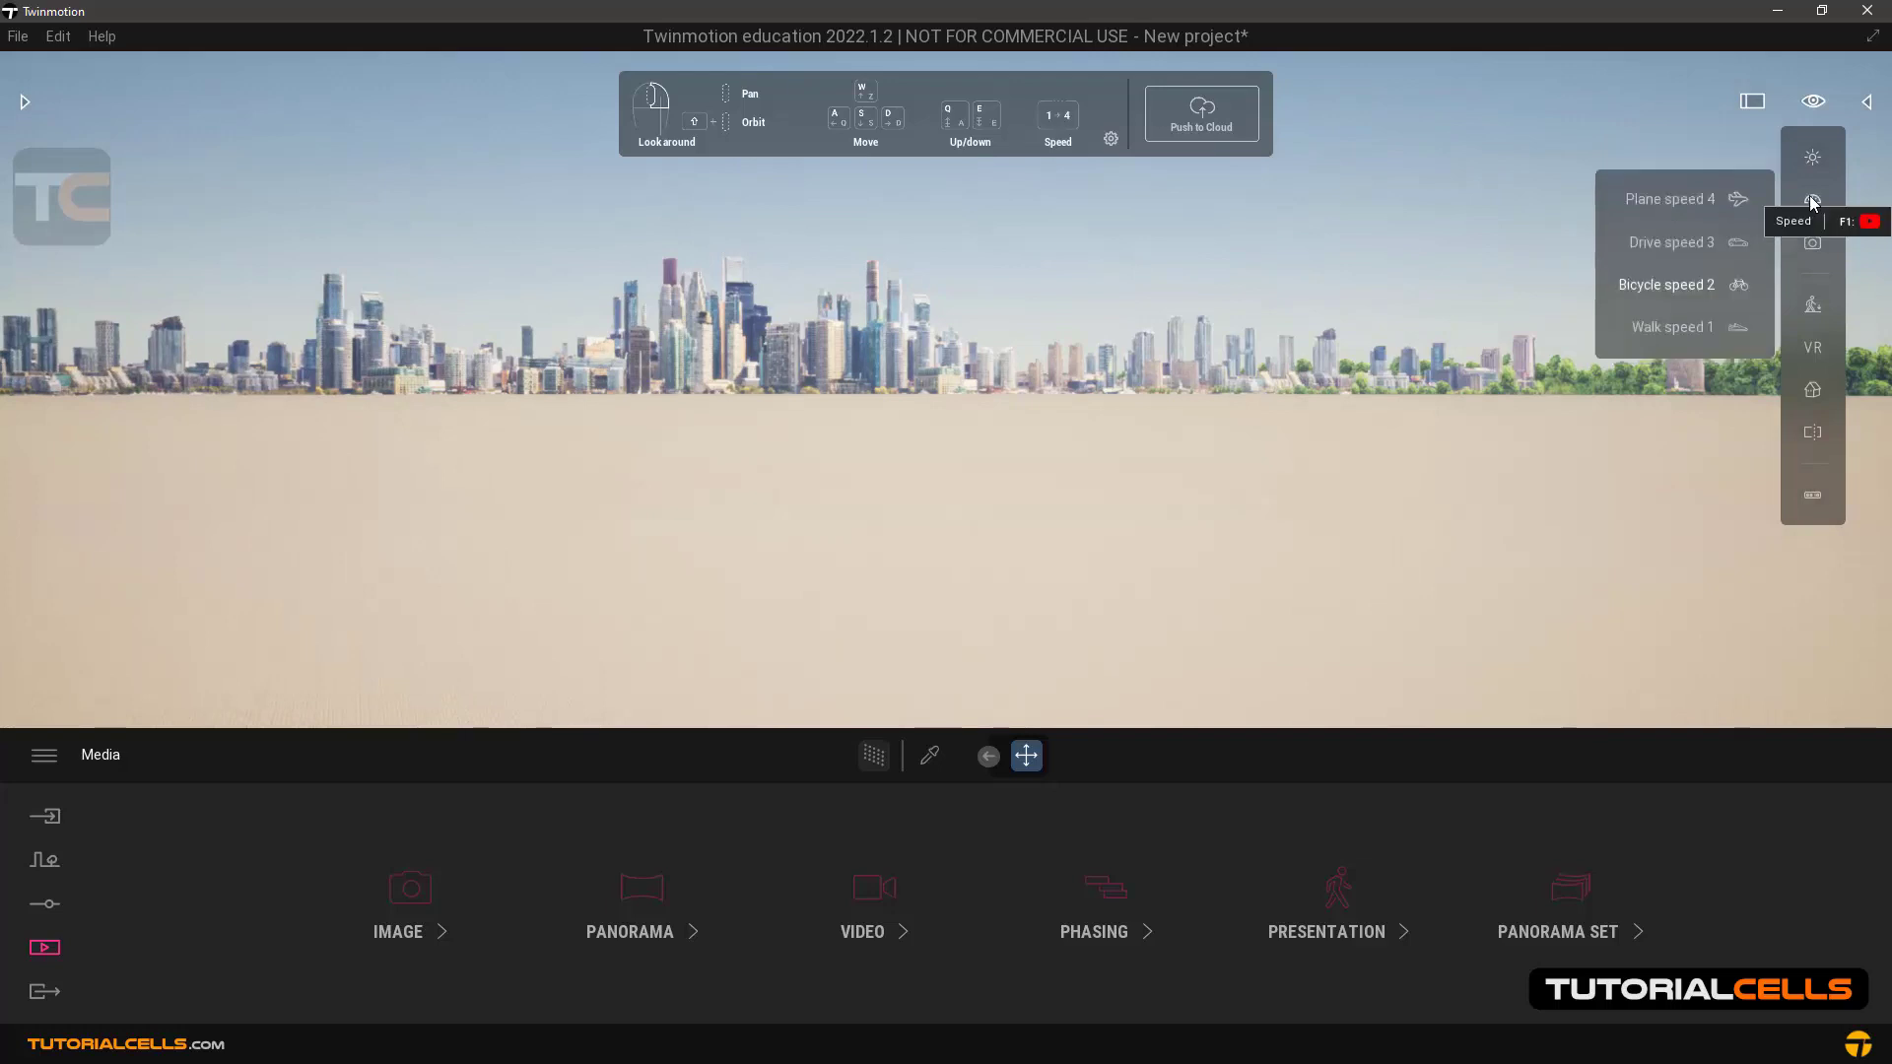
mouse_move(1707, 154)
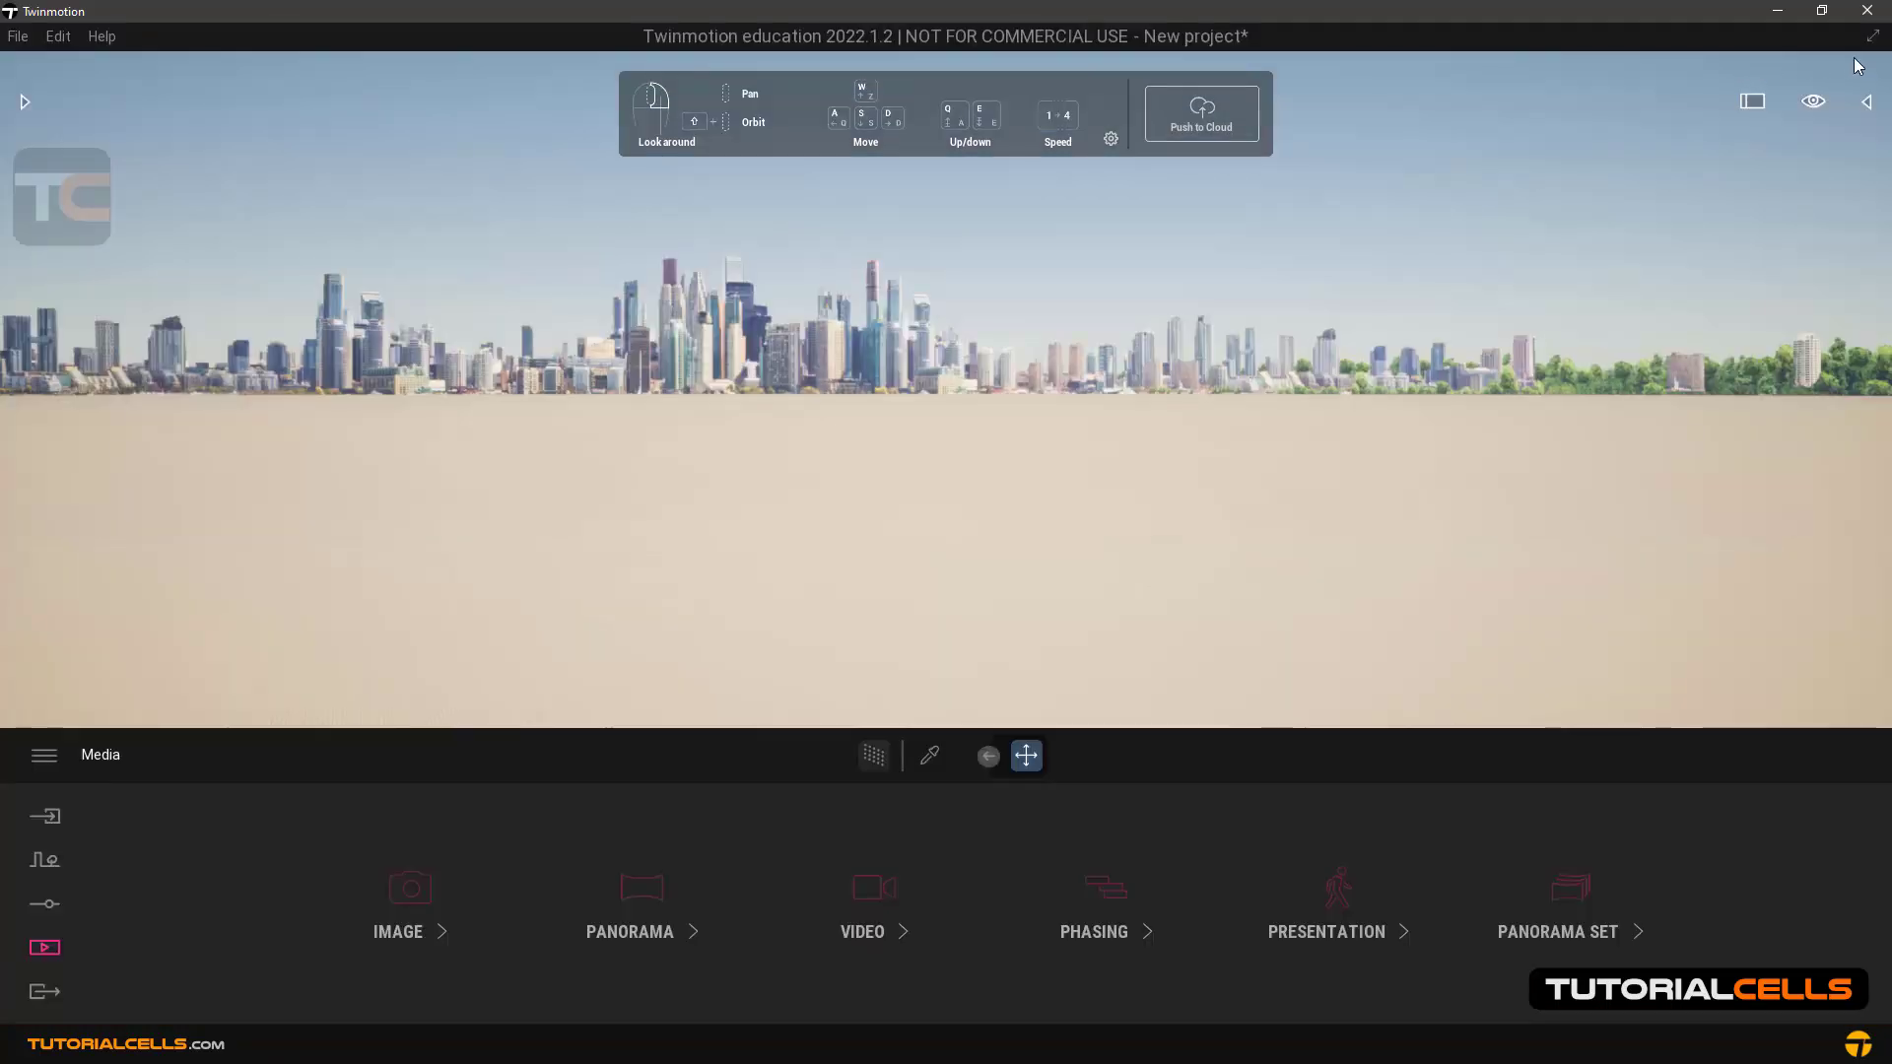
mouse_move(1870, 46)
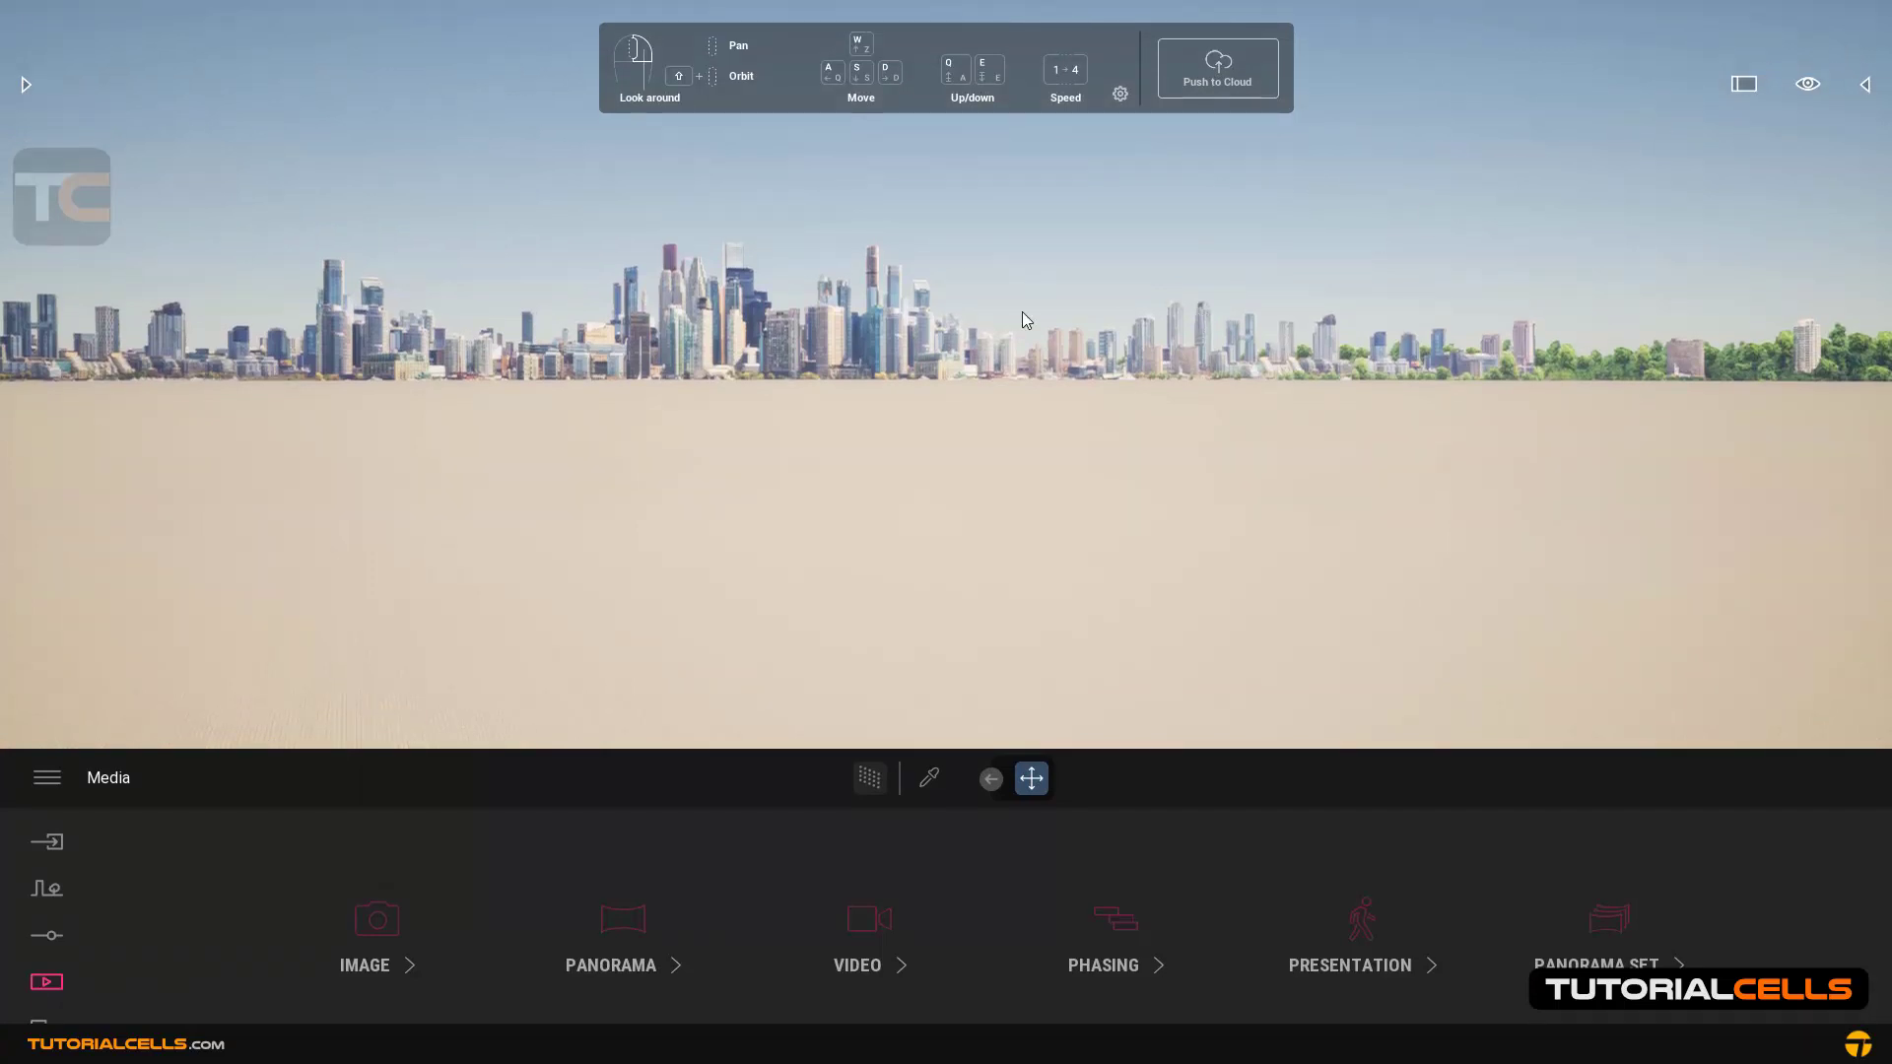
mouse_move(371, 236)
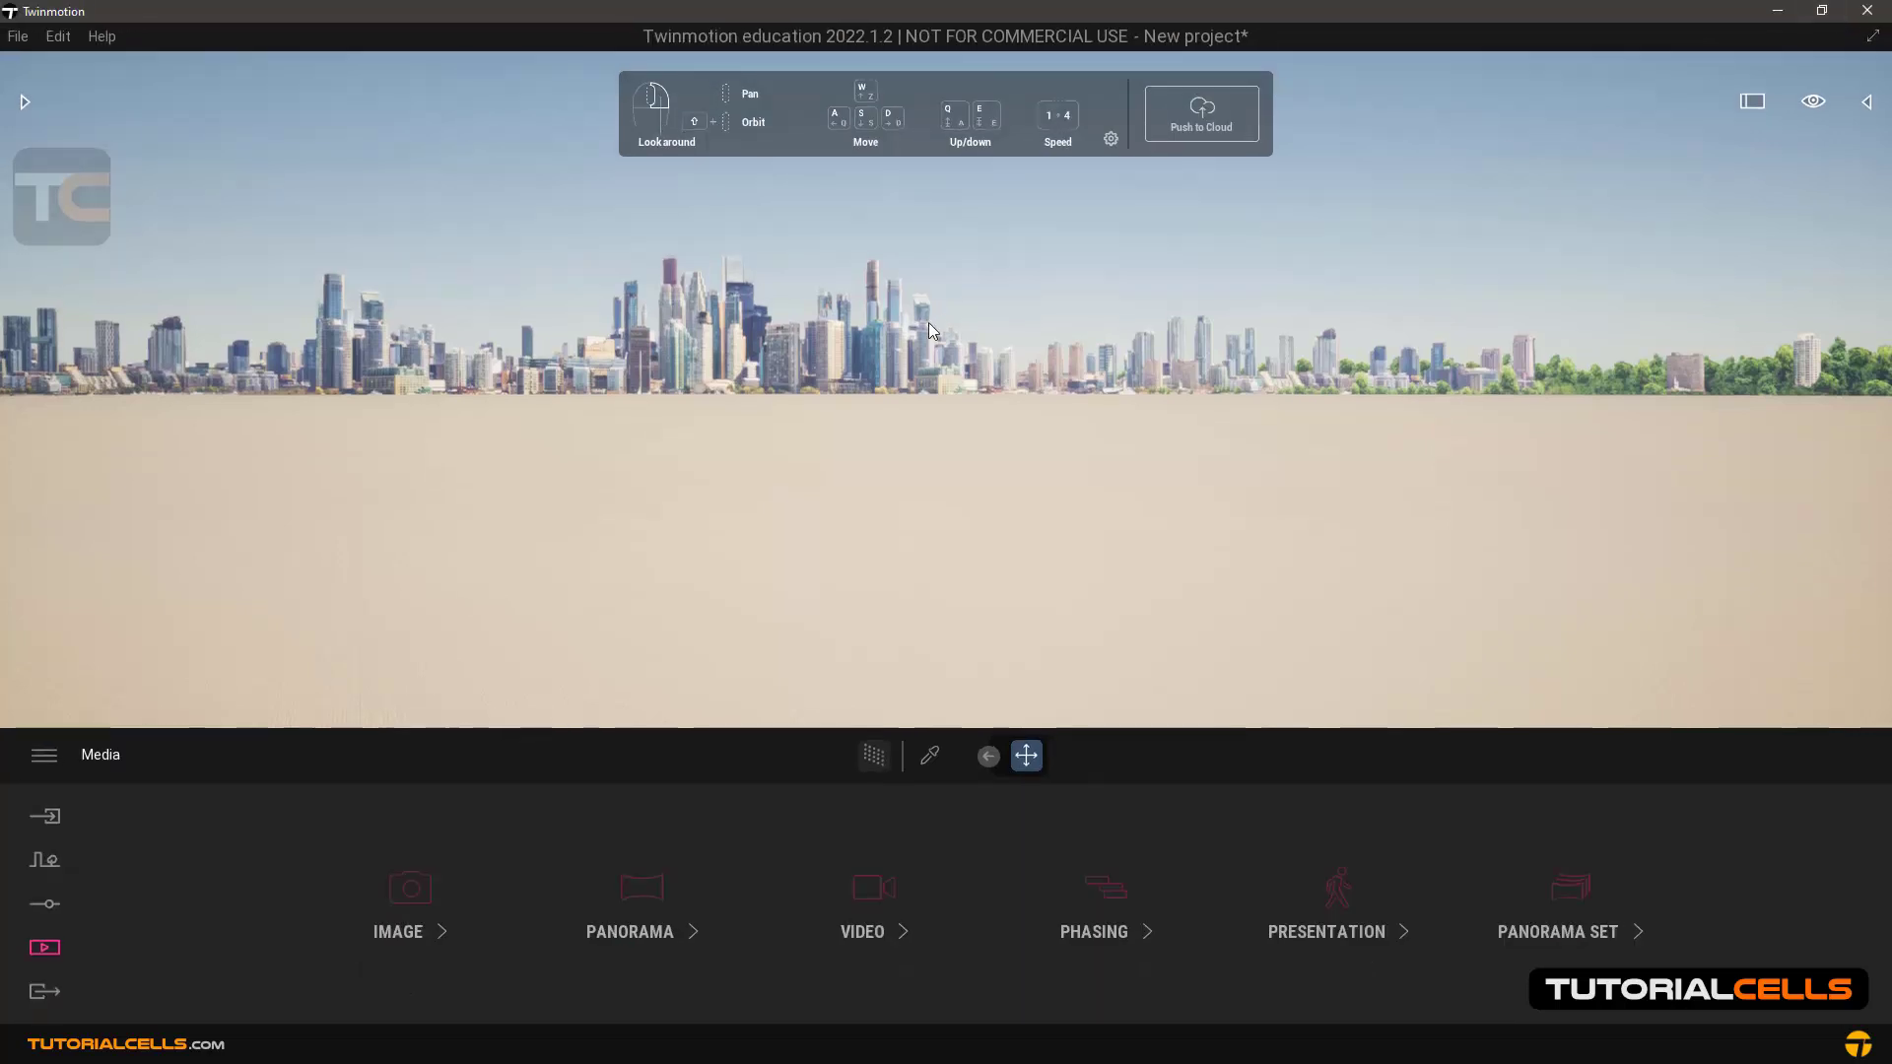
mouse_move(410, 272)
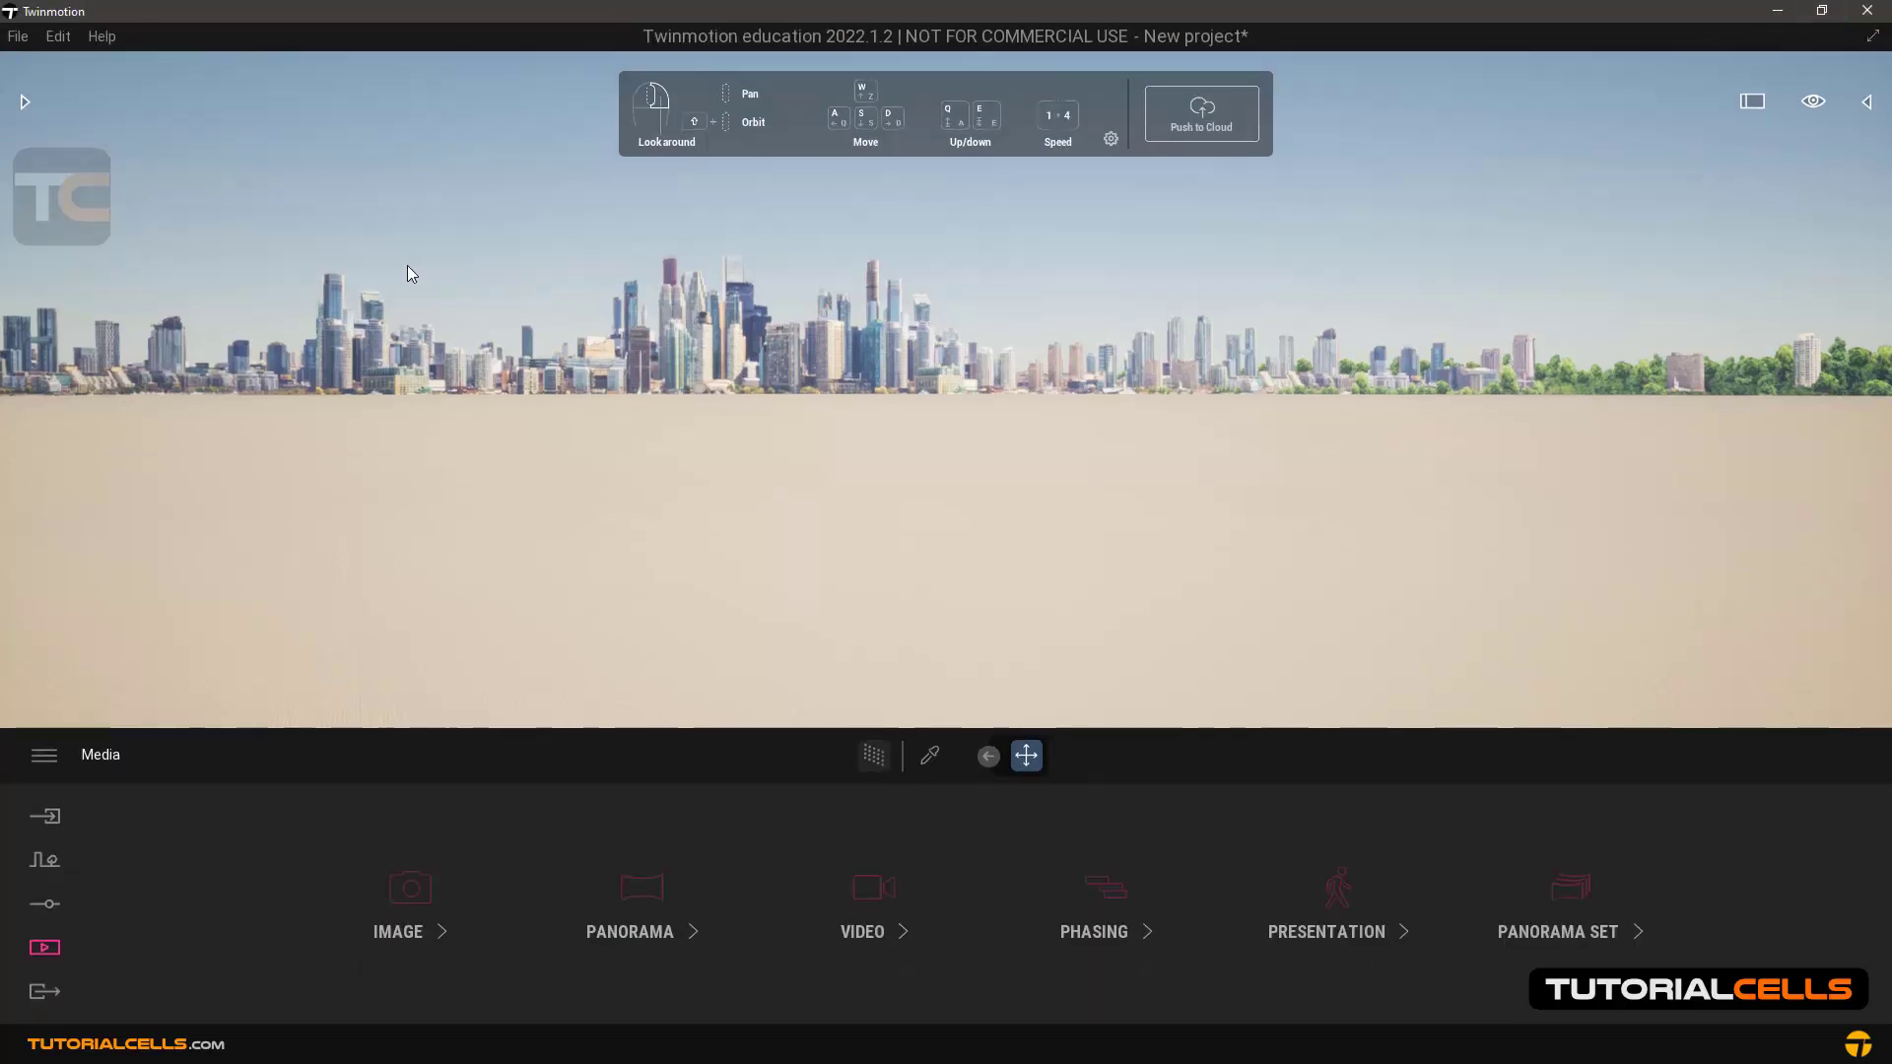
mouse_move(814, 350)
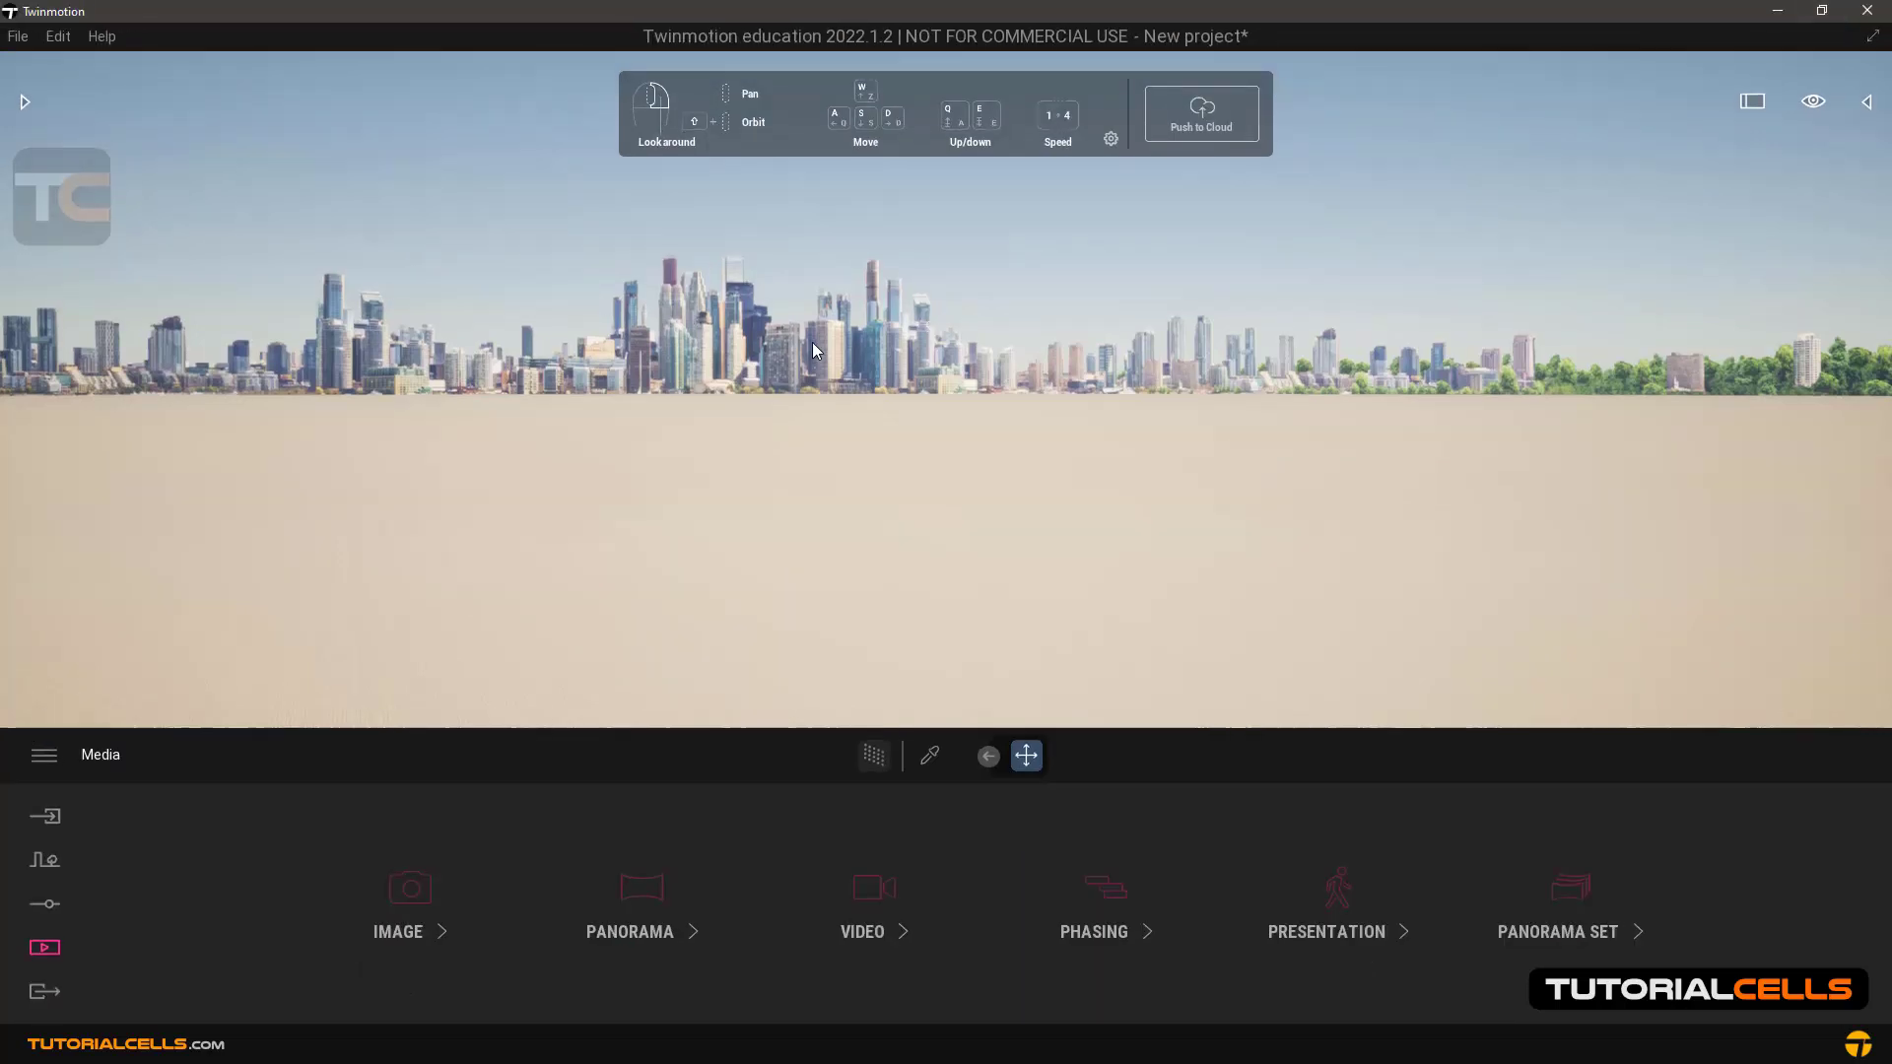
left_click(43, 755)
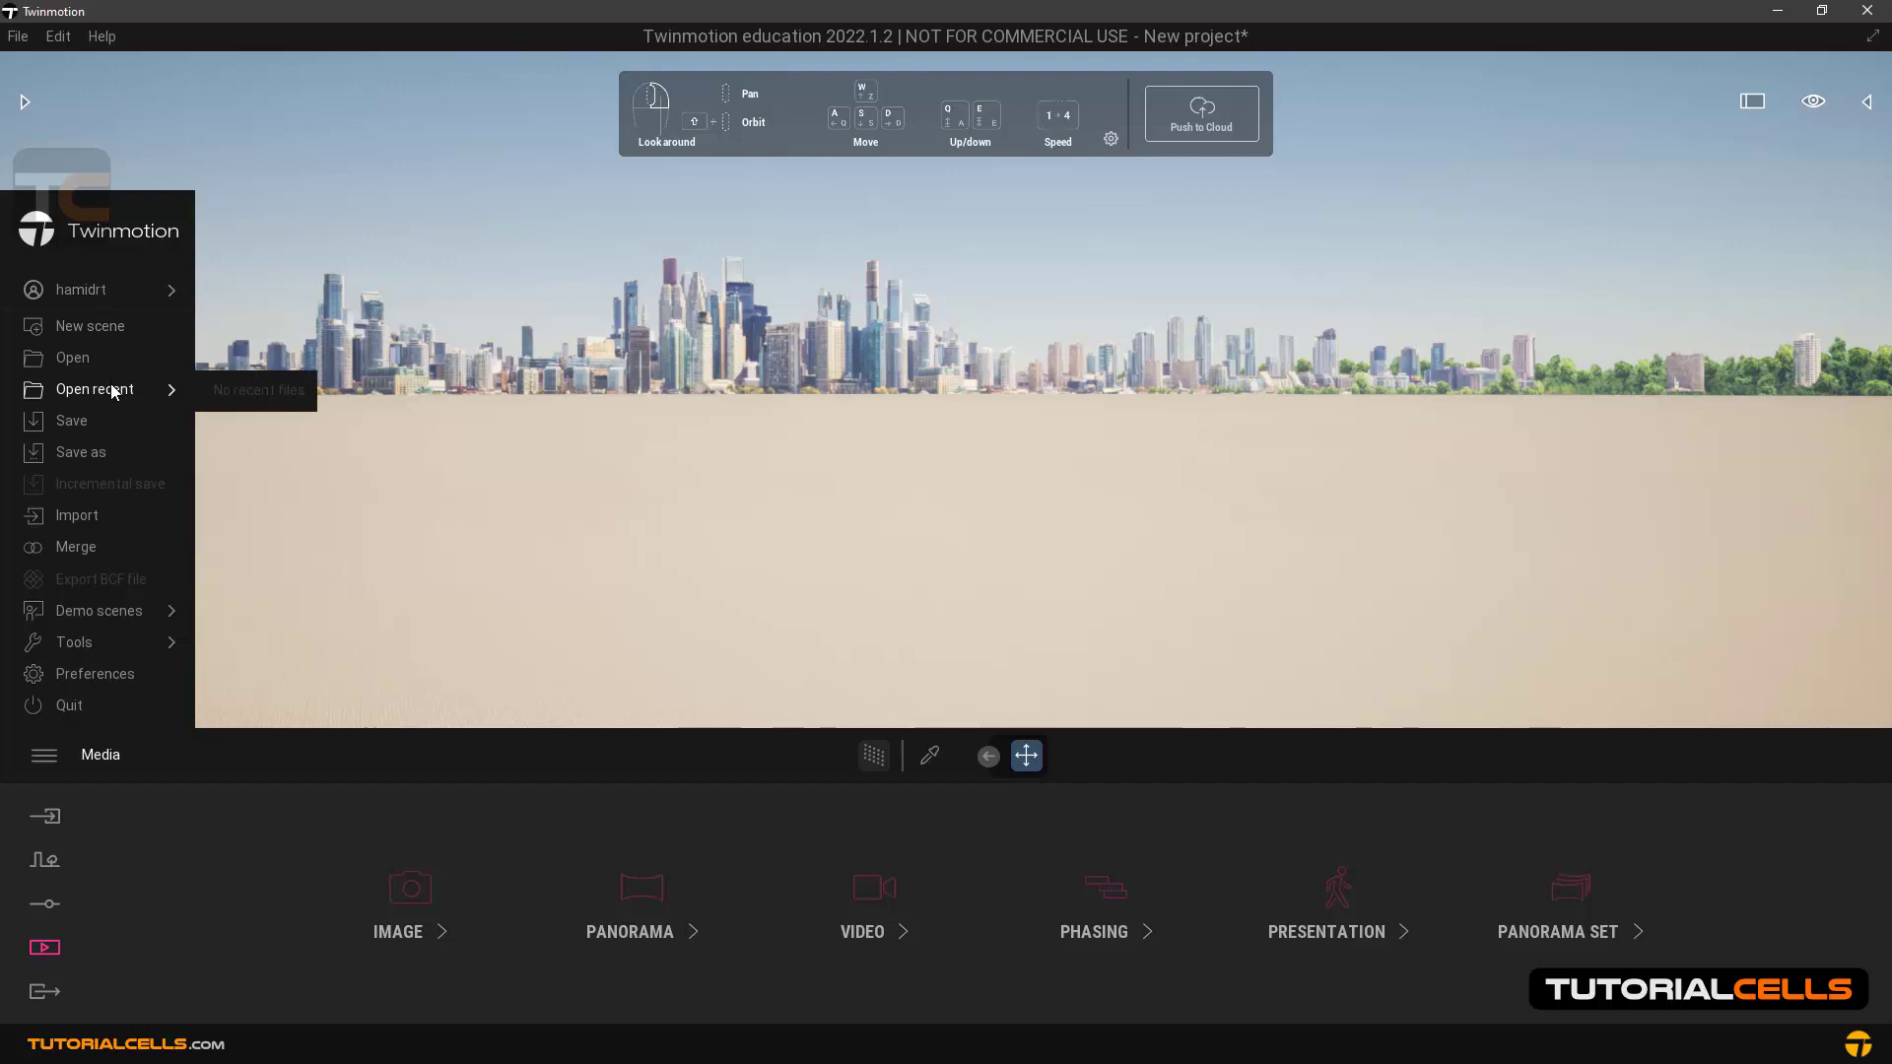
mouse_move(107, 462)
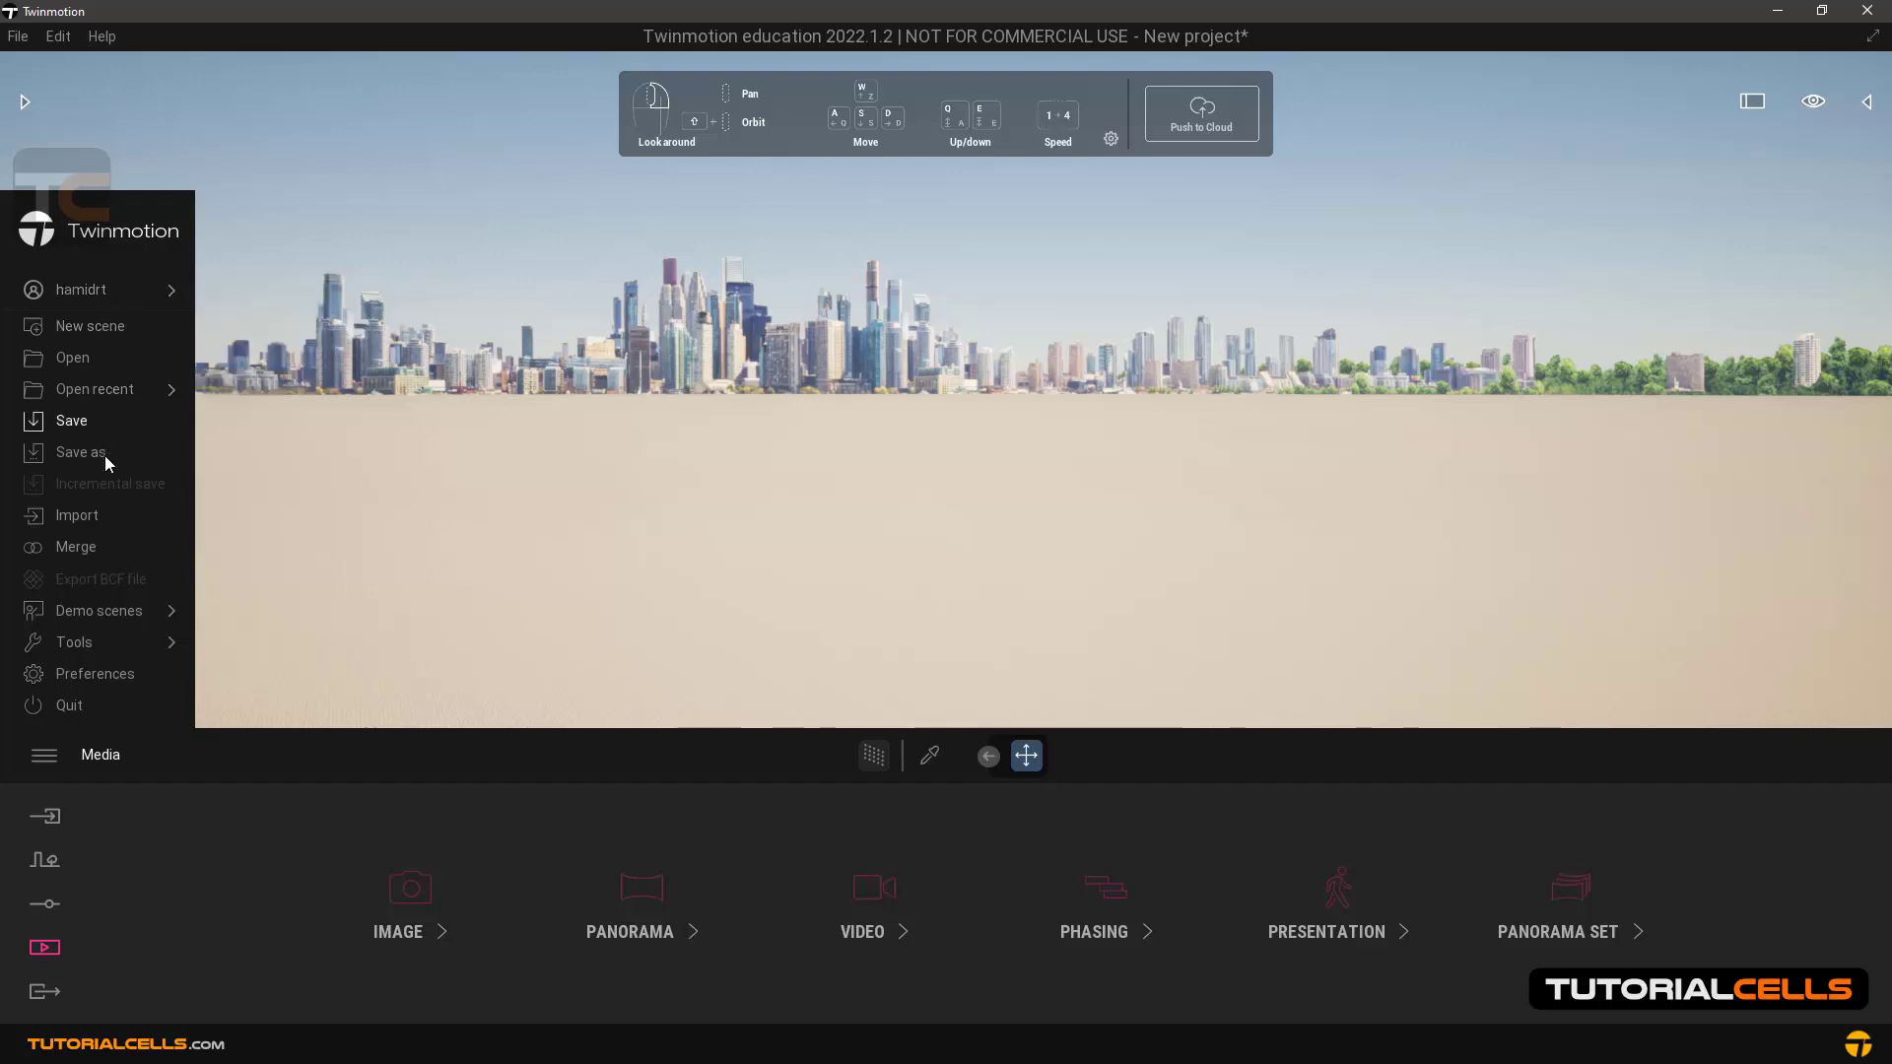
mouse_move(75, 749)
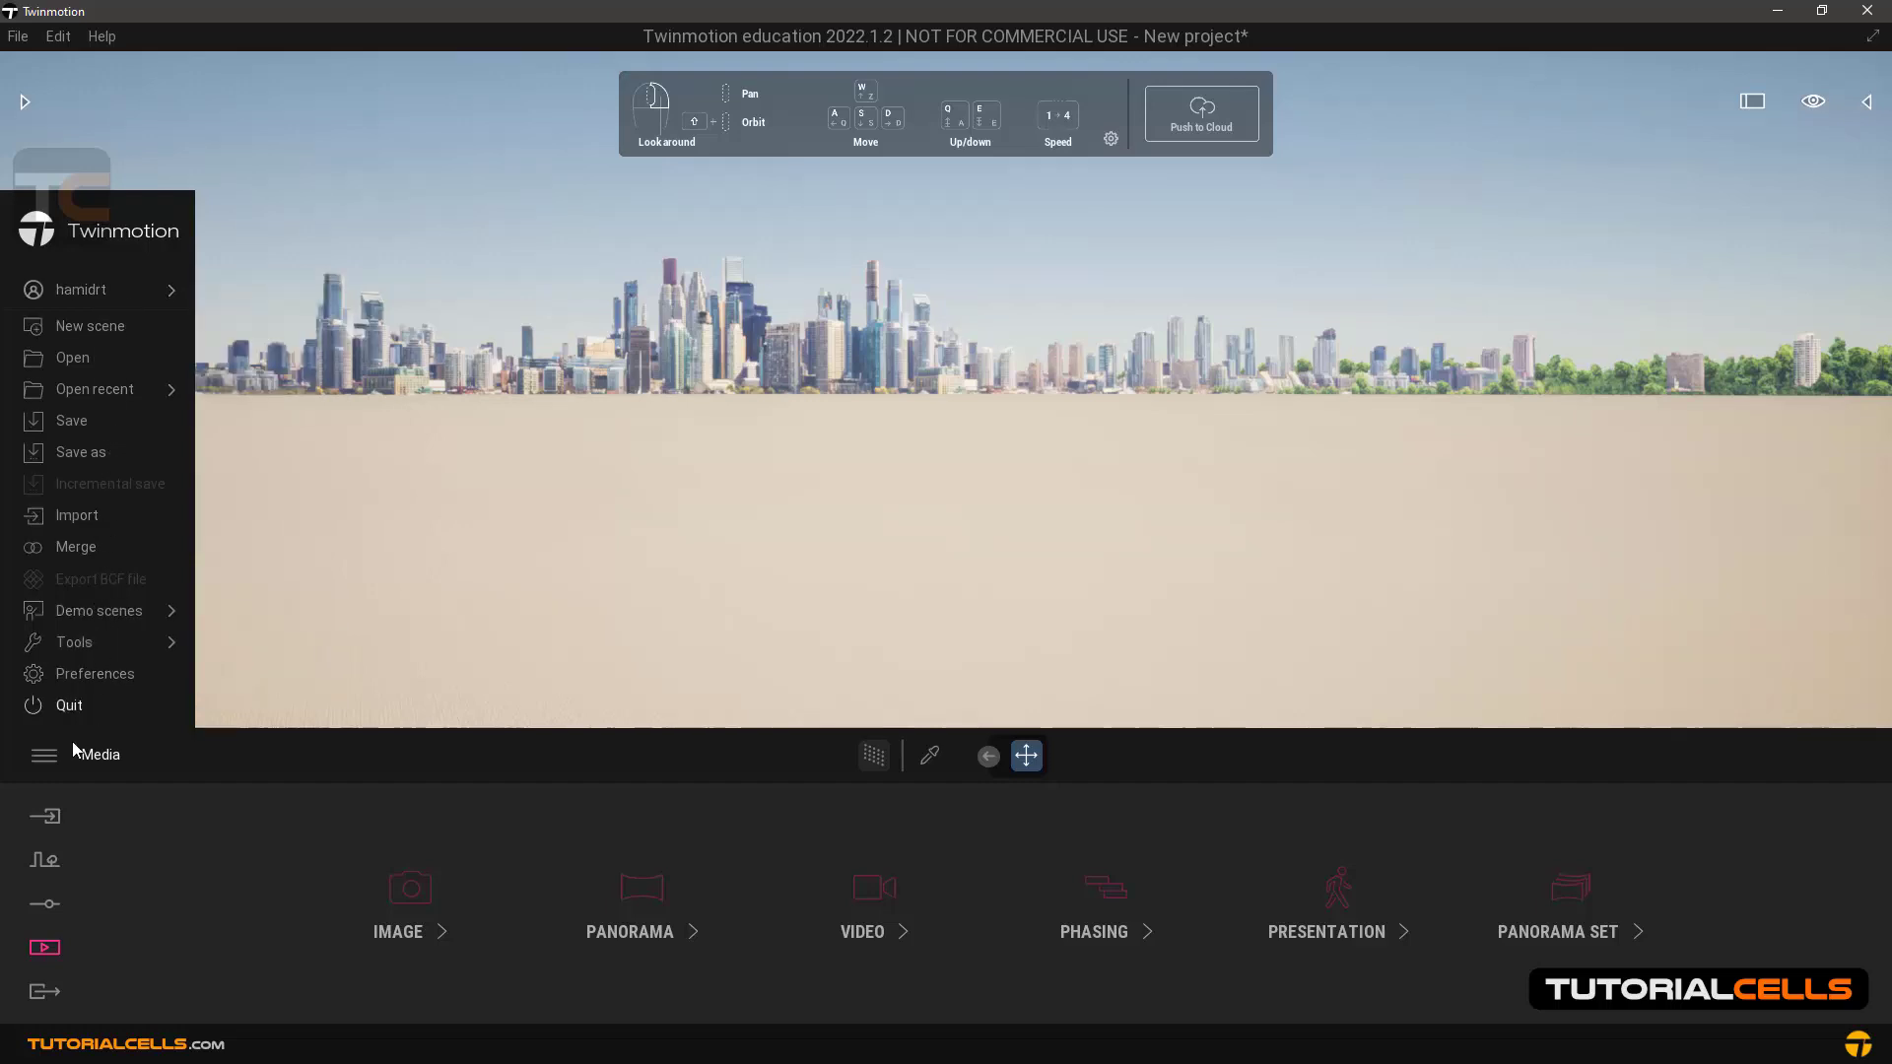
left_click(43, 755)
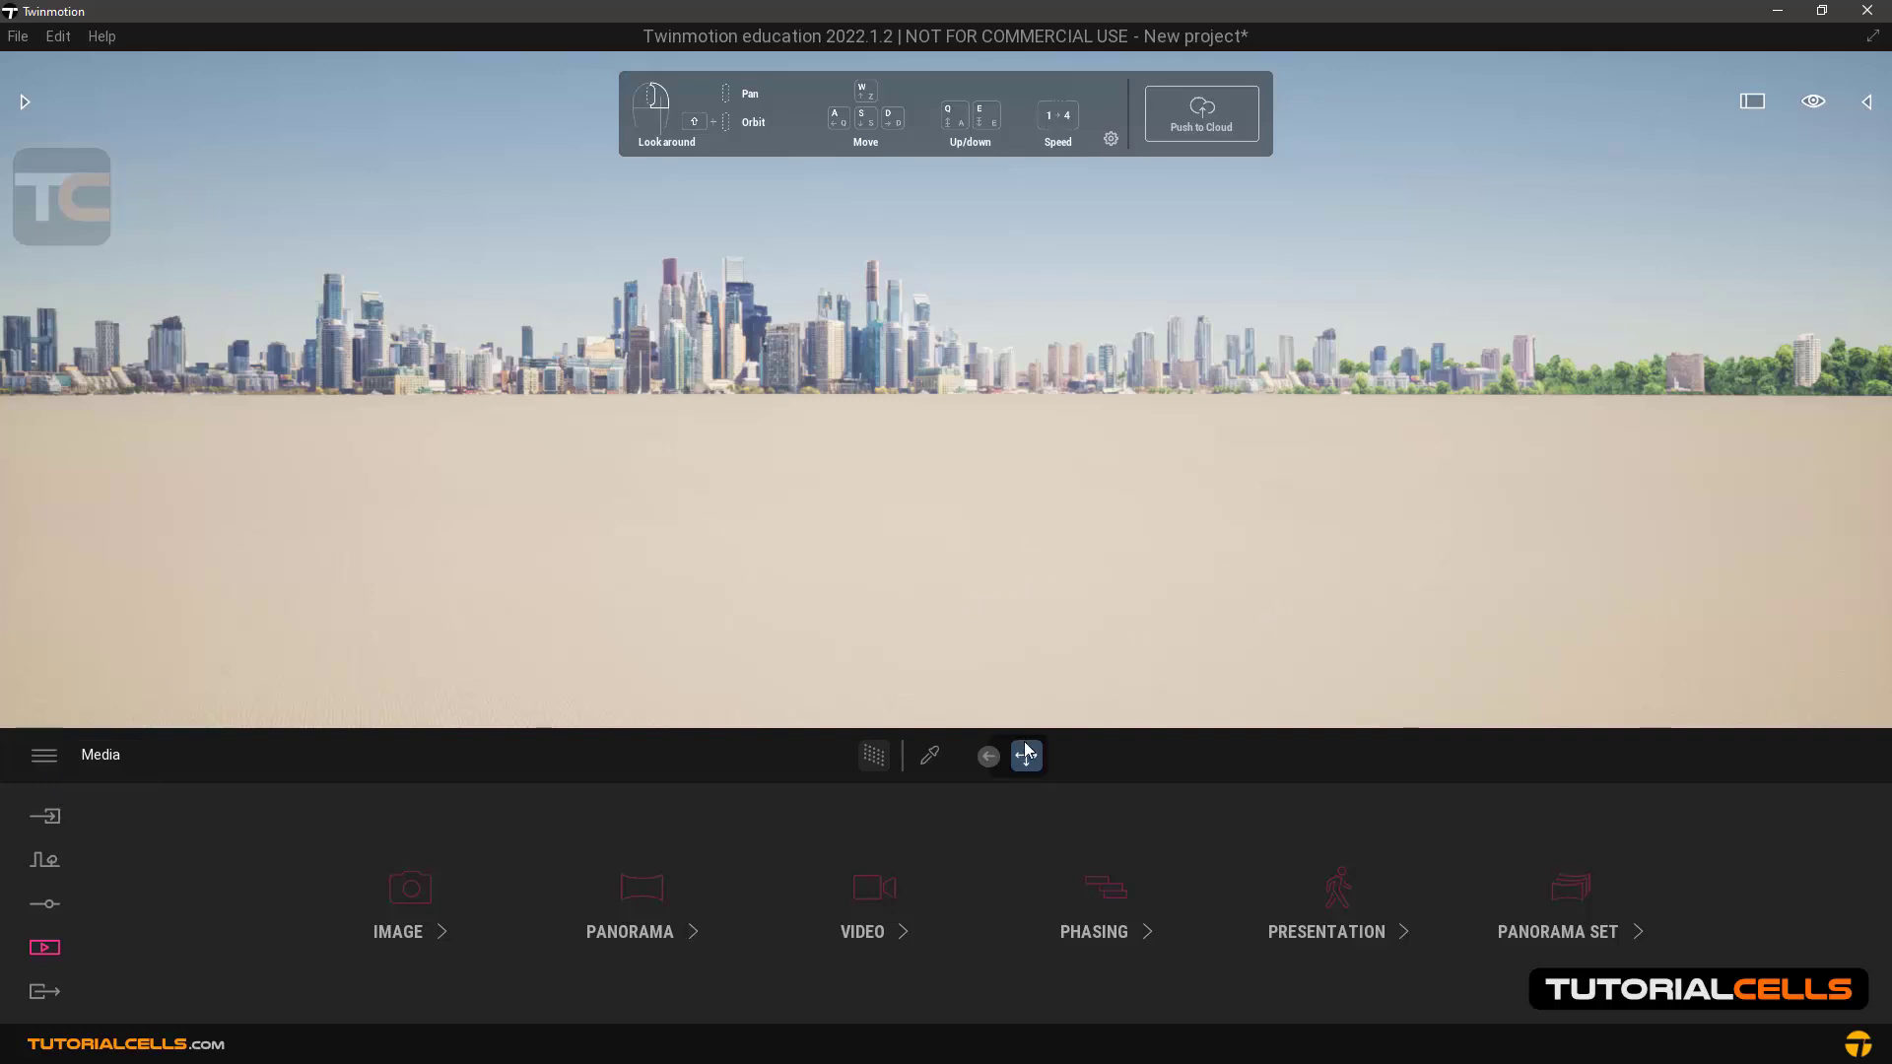
Step: Expand and collapse the move/rotate/scale toolbar, then show the Import section
left_click(1025, 755)
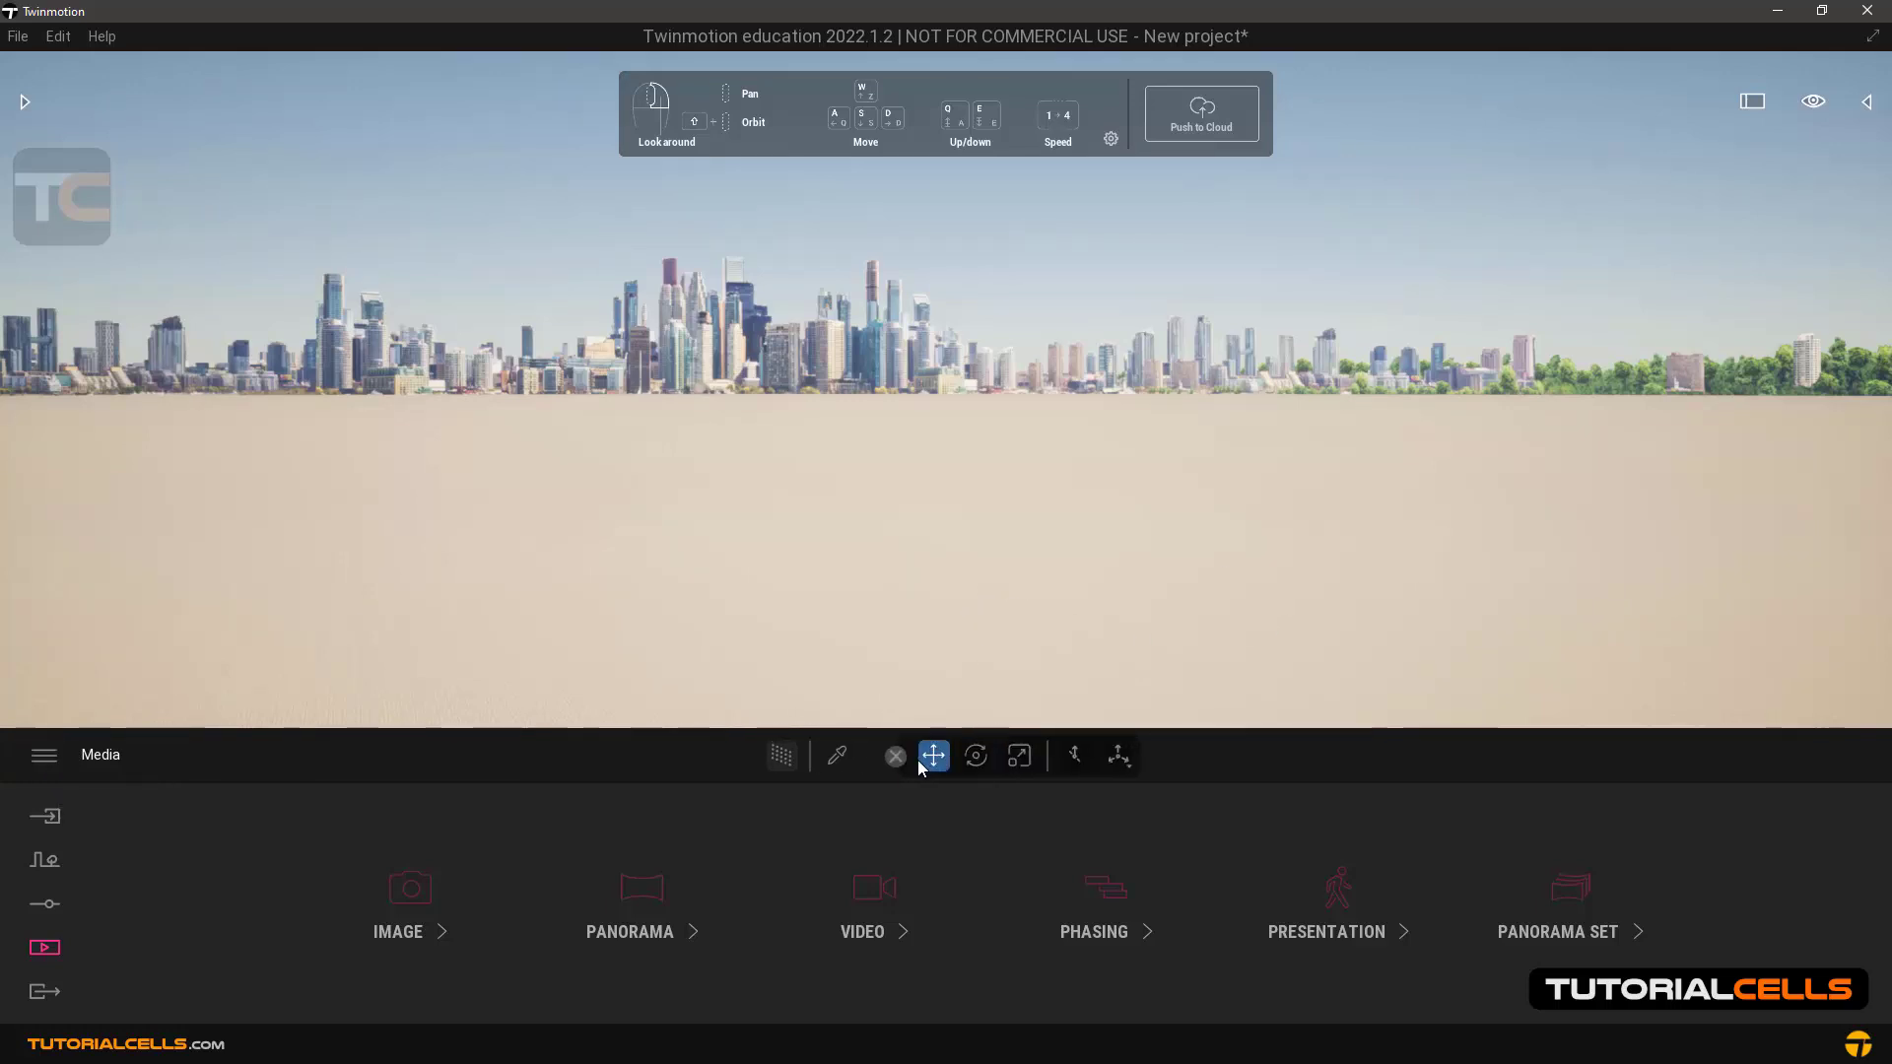
left_click(895, 755)
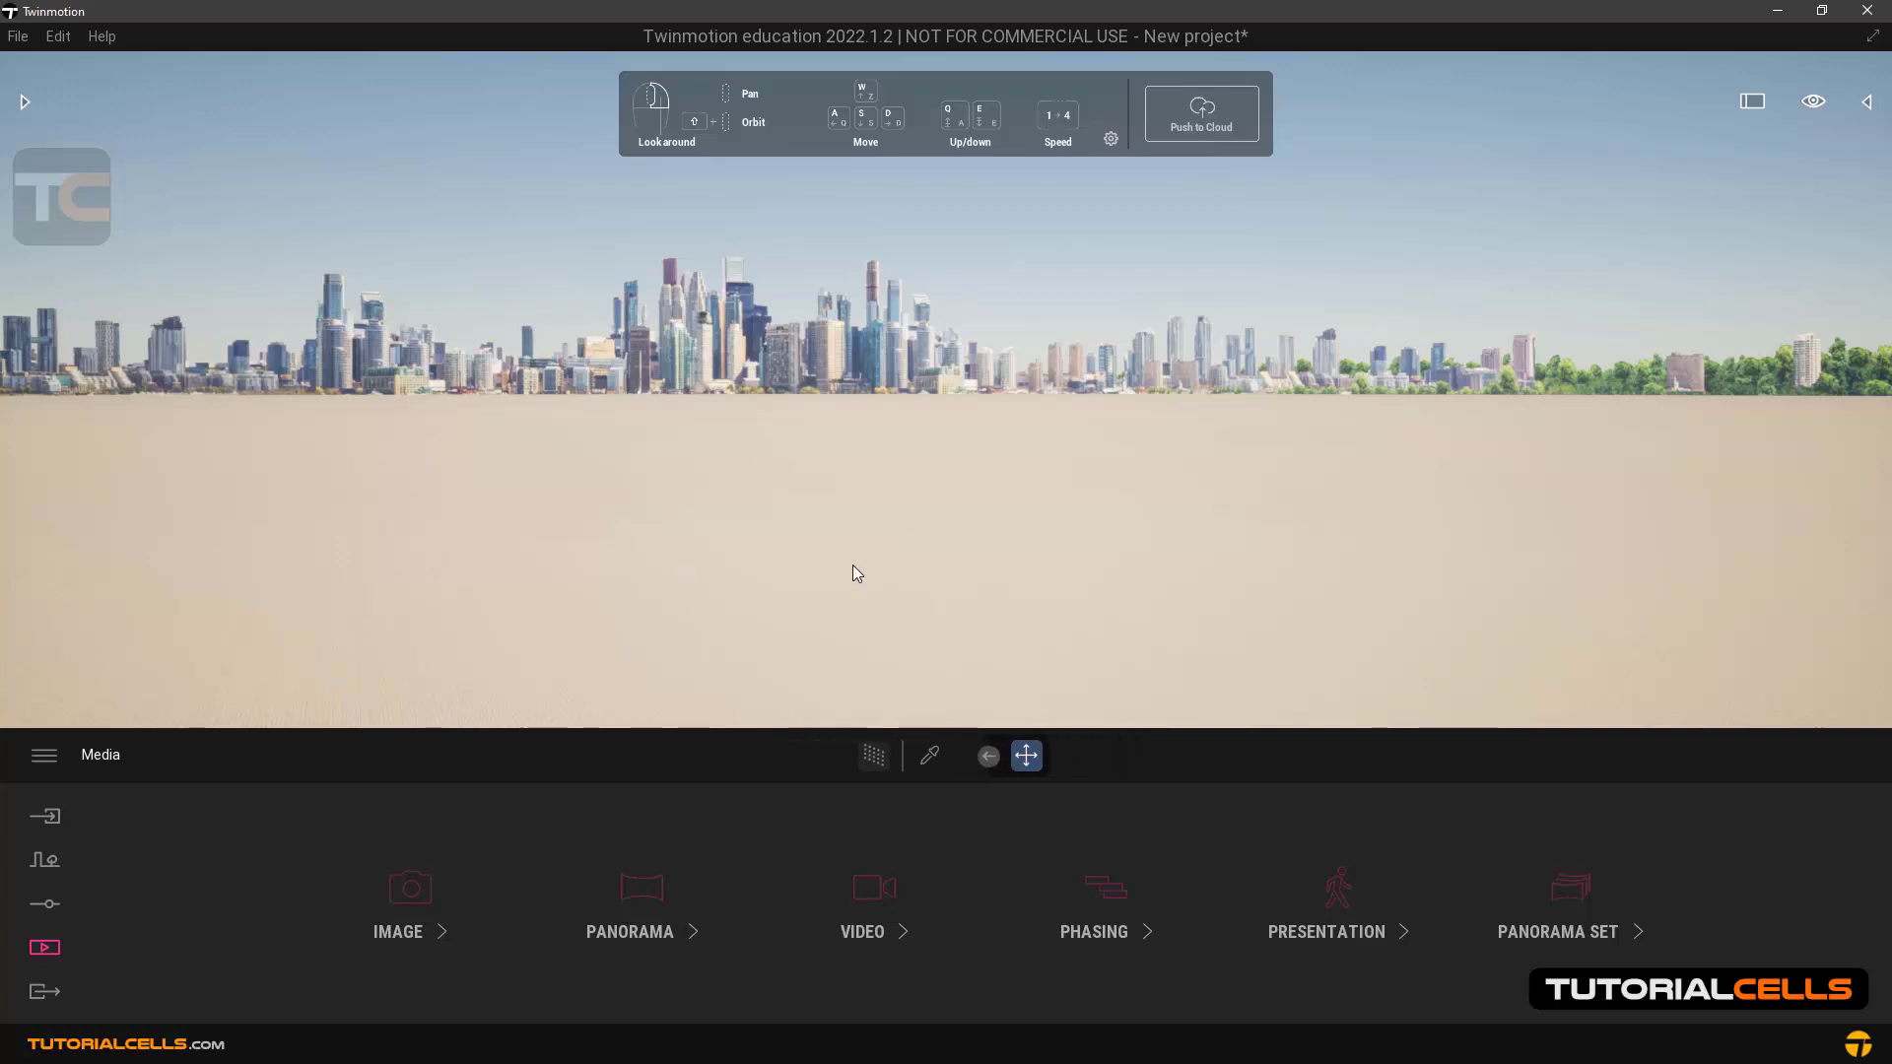
left_click(43, 816)
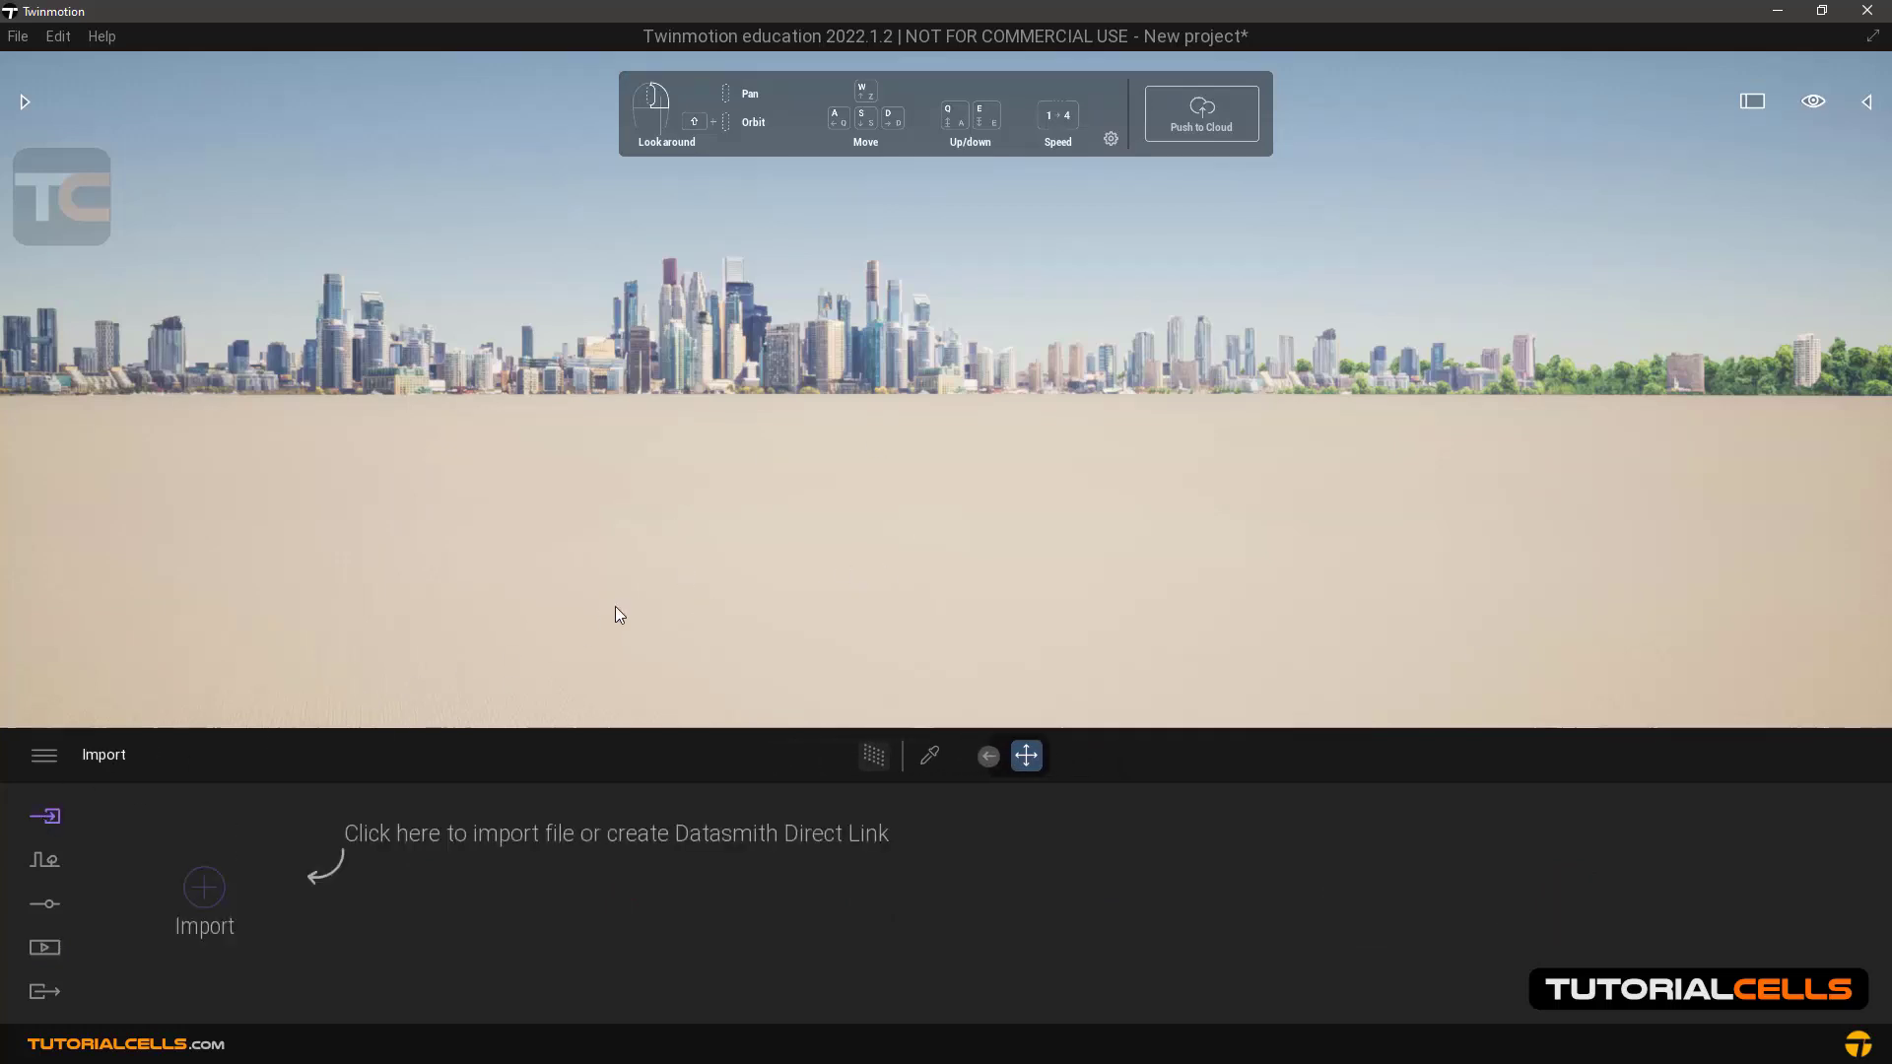
mouse_move(578, 735)
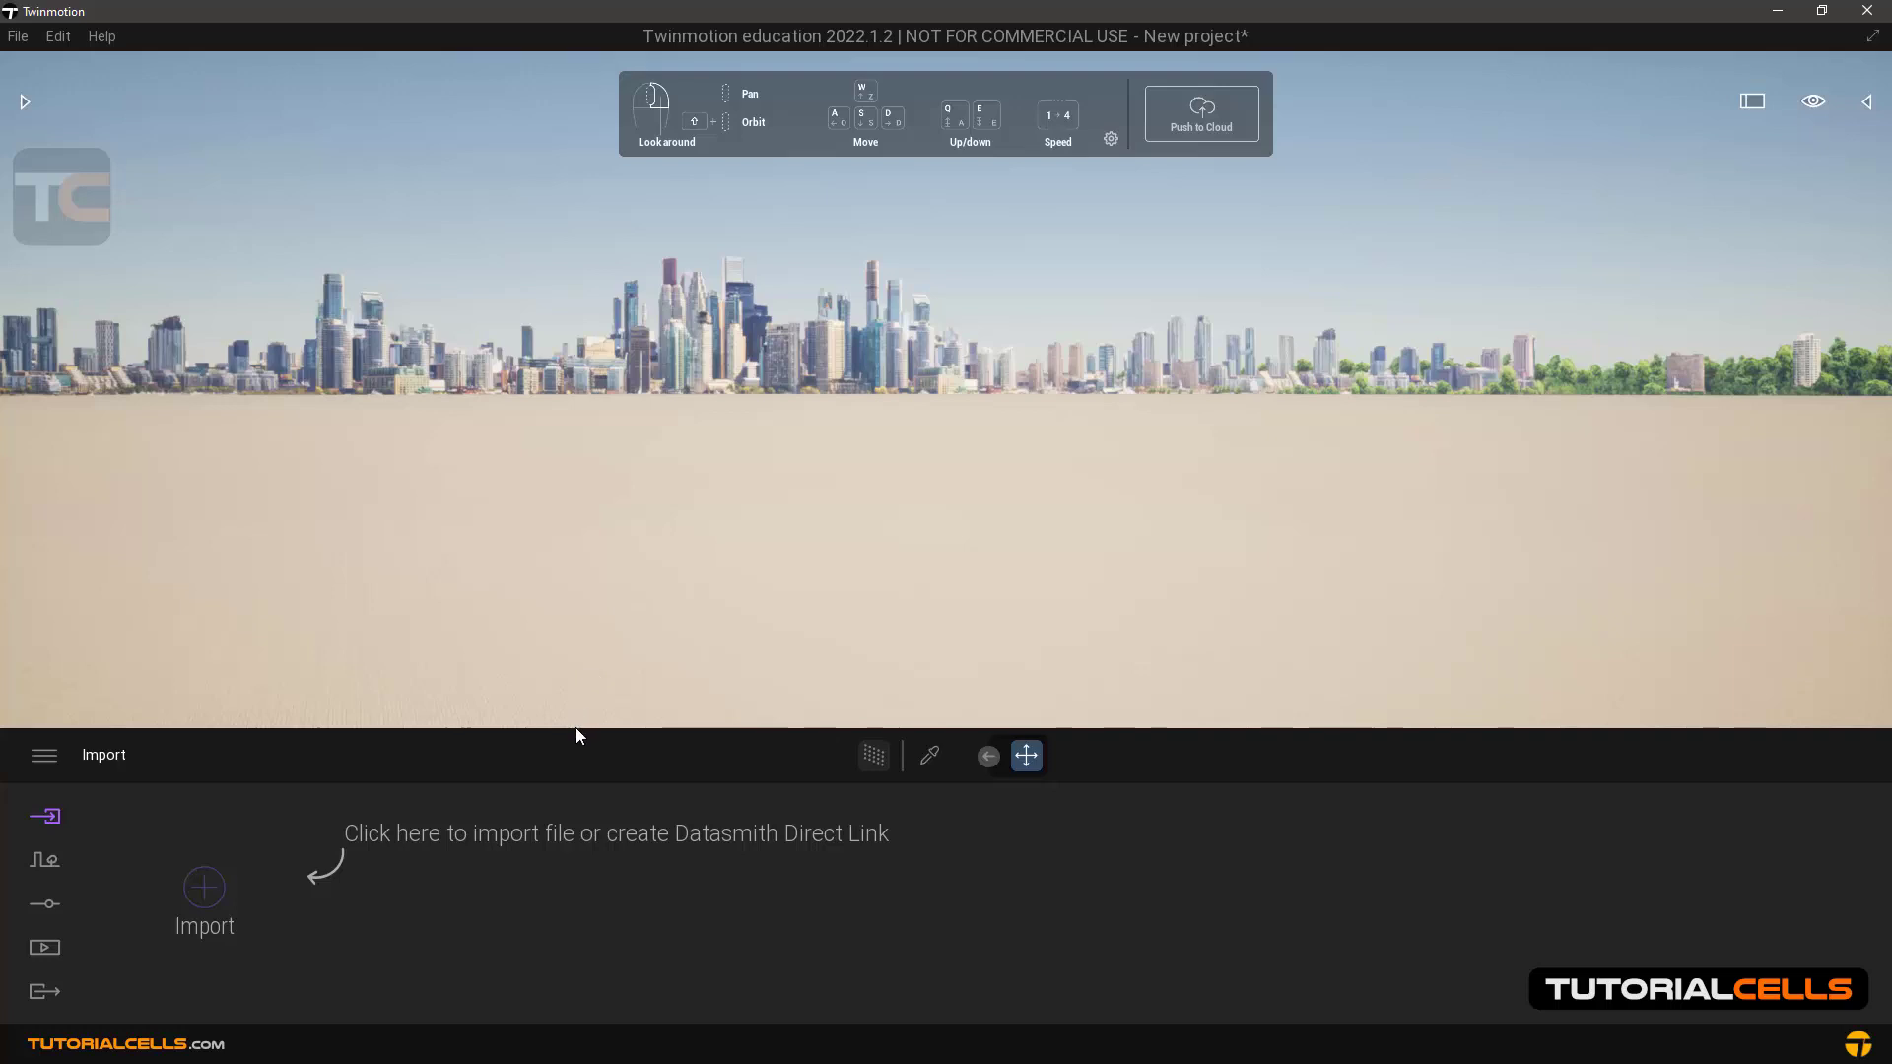